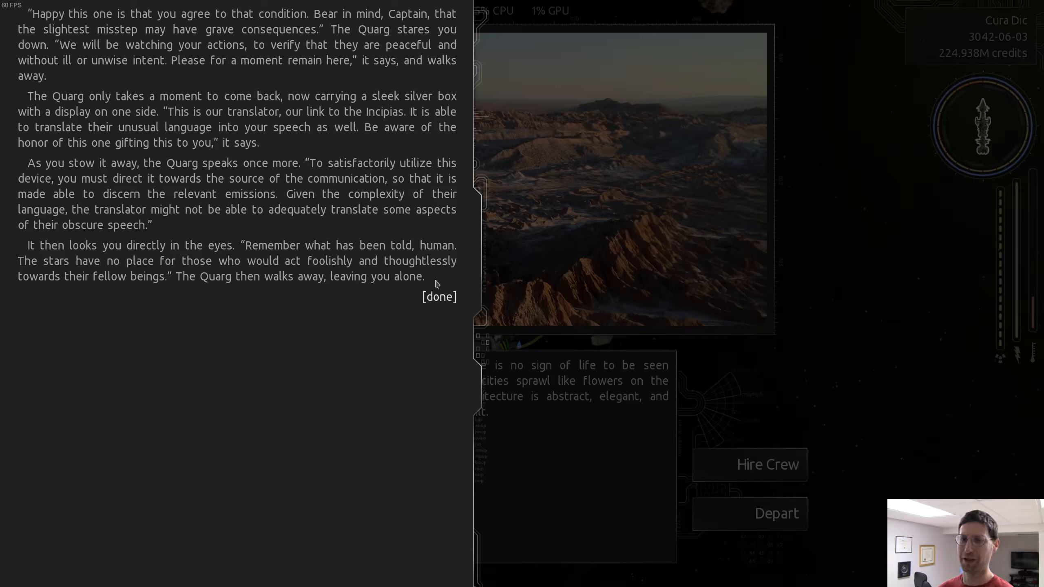
End the Quarg translator conversation so the ship can depart for Dom'us
left_click(438, 296)
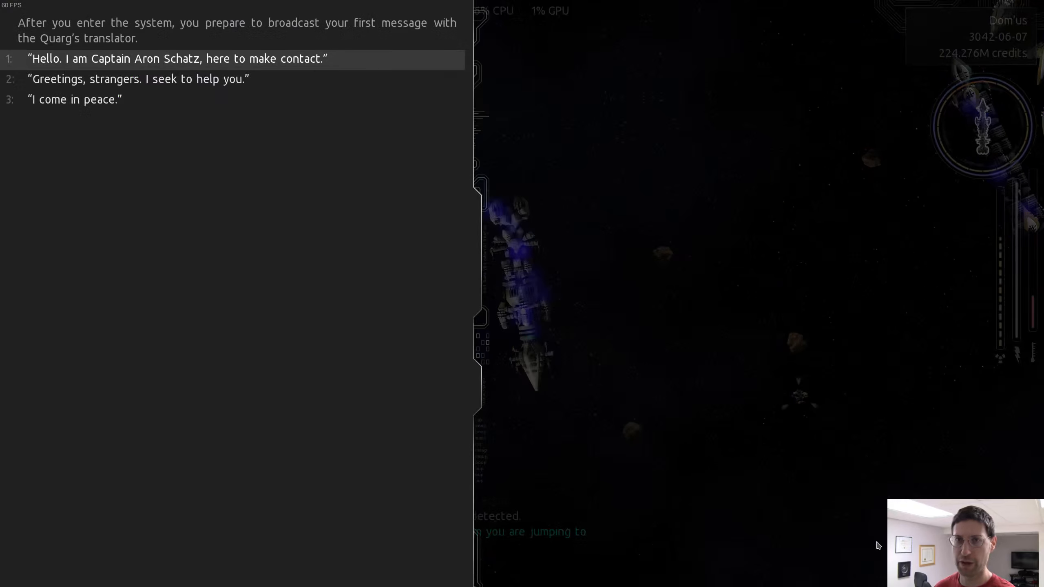
mouse_move(260, 99)
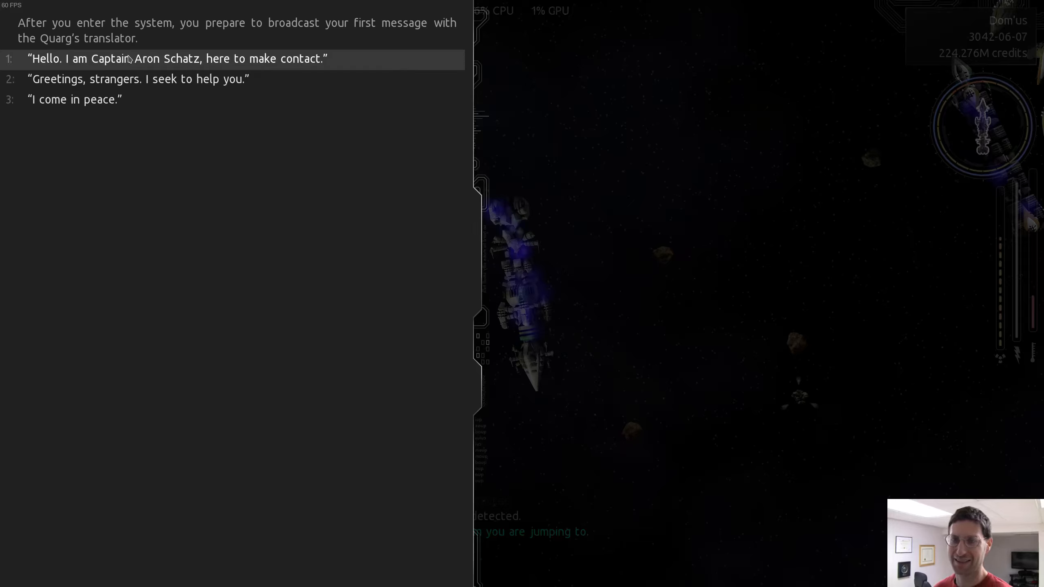
mouse_move(114, 79)
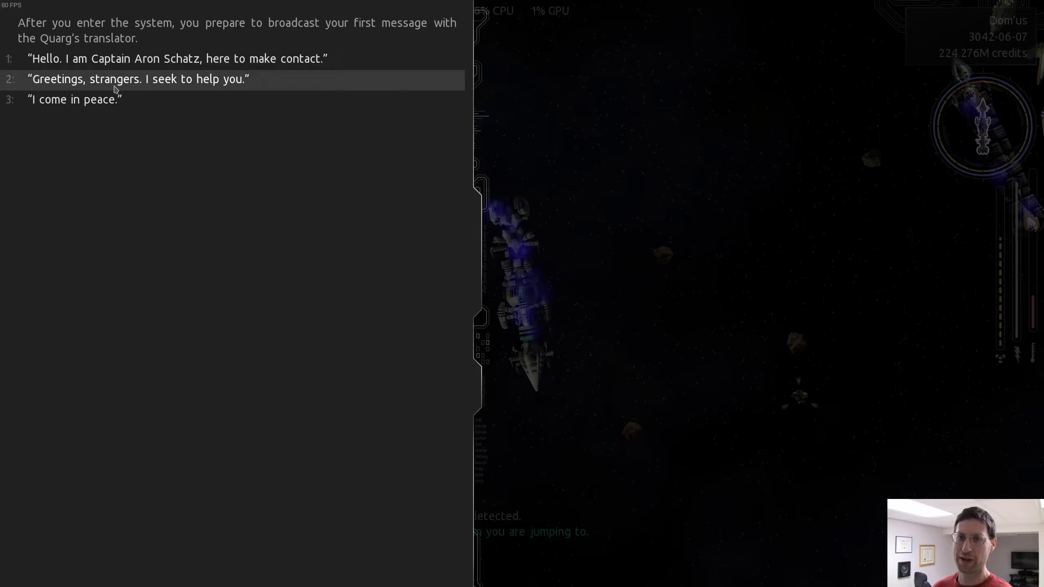
mouse_move(75, 100)
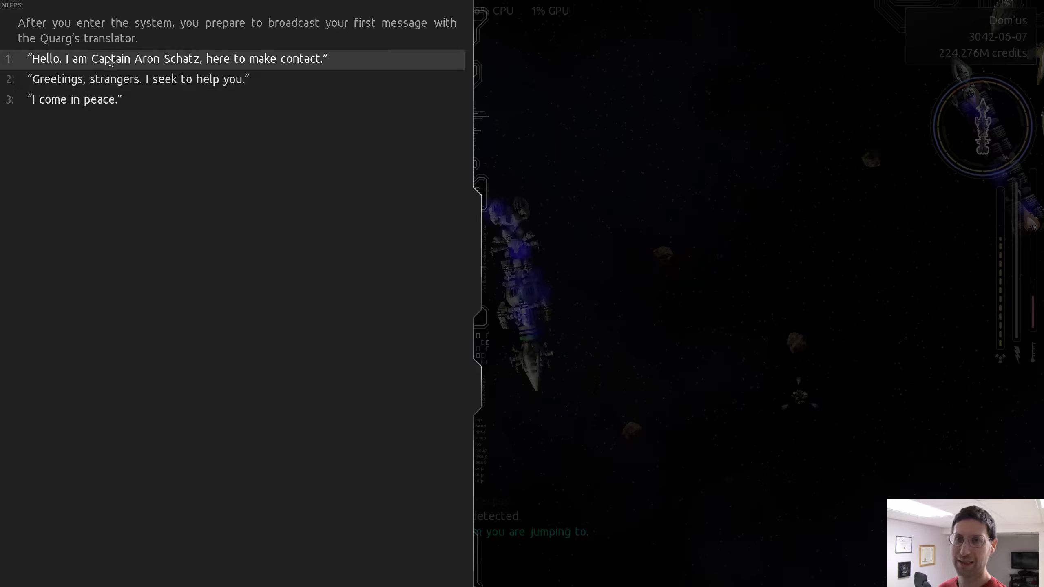
Introduce yourself as here to make contact, then say you want to help a stranded ship
left_click(176, 58)
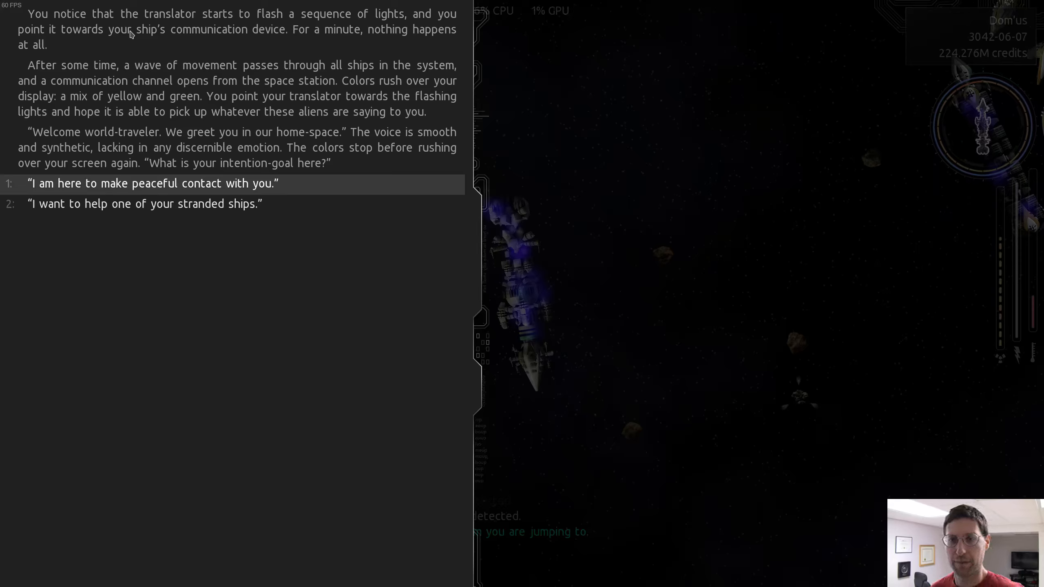
mouse_move(154, 154)
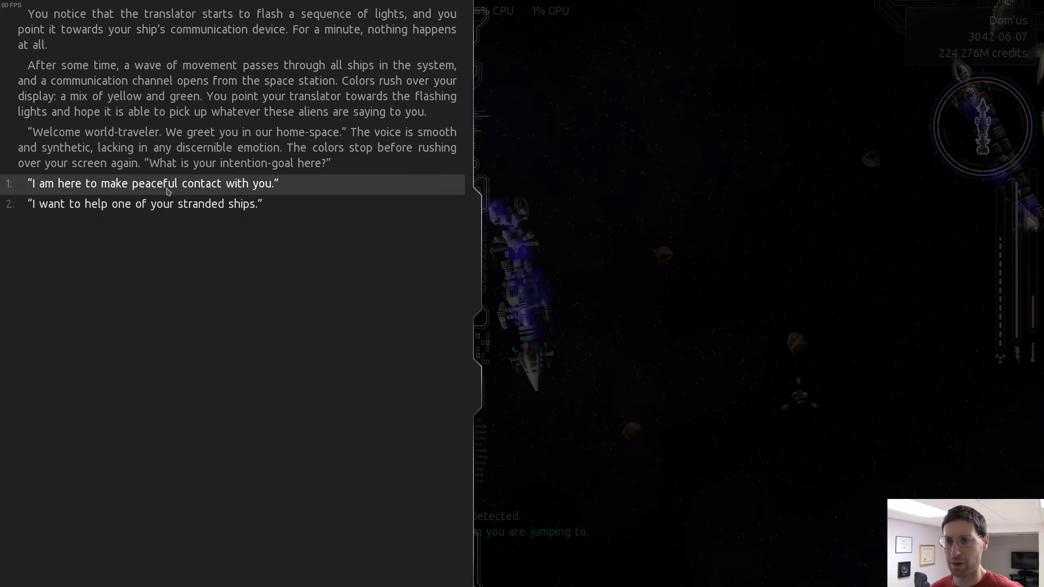
mouse_move(167, 203)
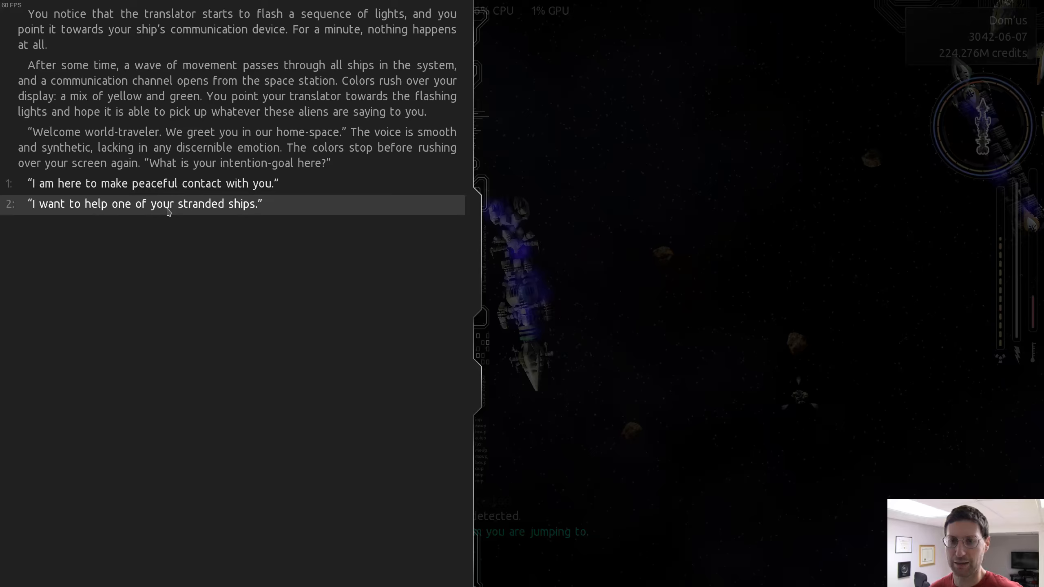
left_click(143, 203)
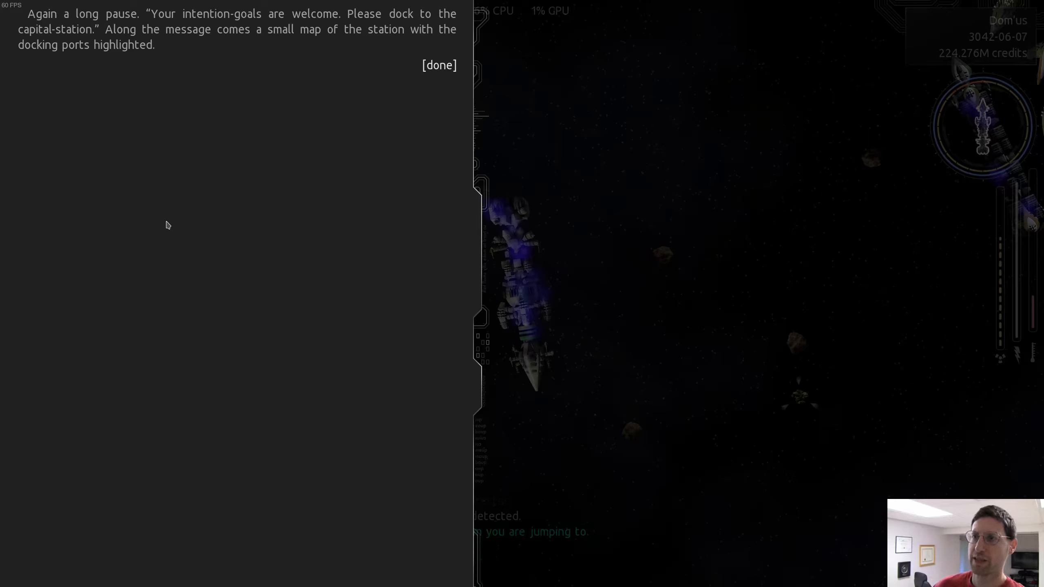
Close the docking invitation, greet the Incipias as a human, mention other beings and the stranded ship
left_click(438, 64)
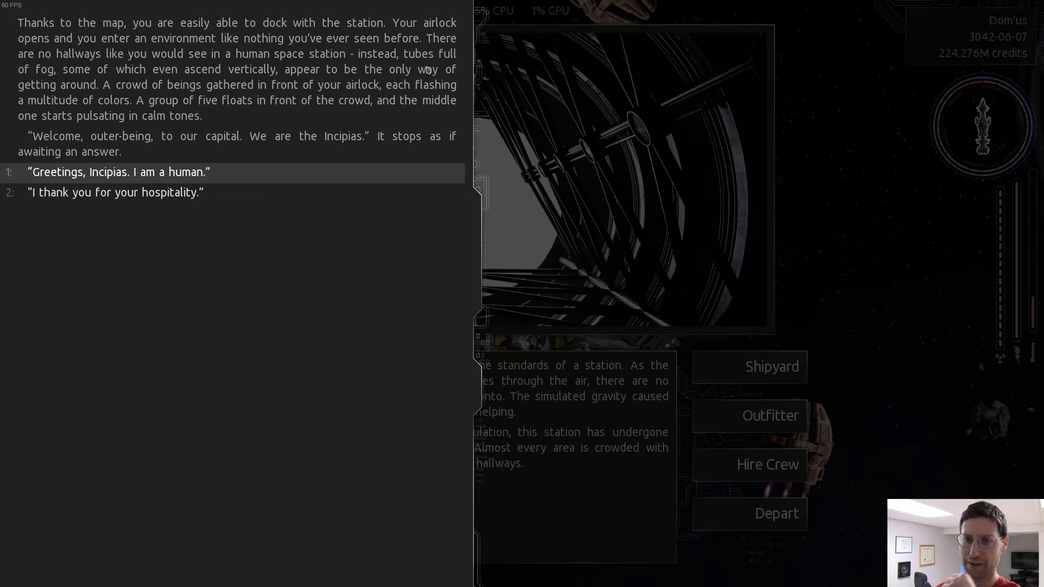
mouse_move(189, 179)
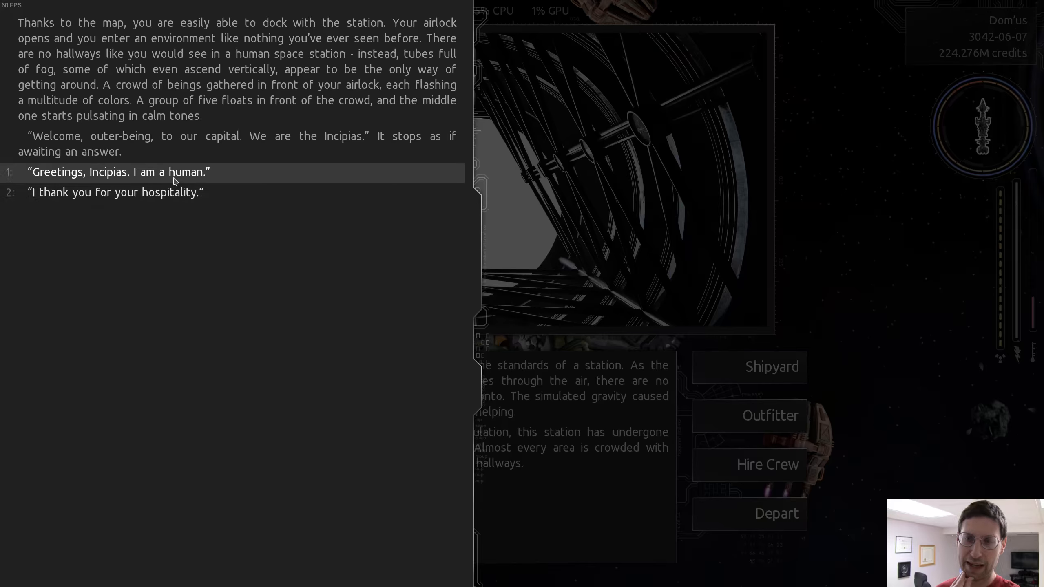
left_click(118, 172)
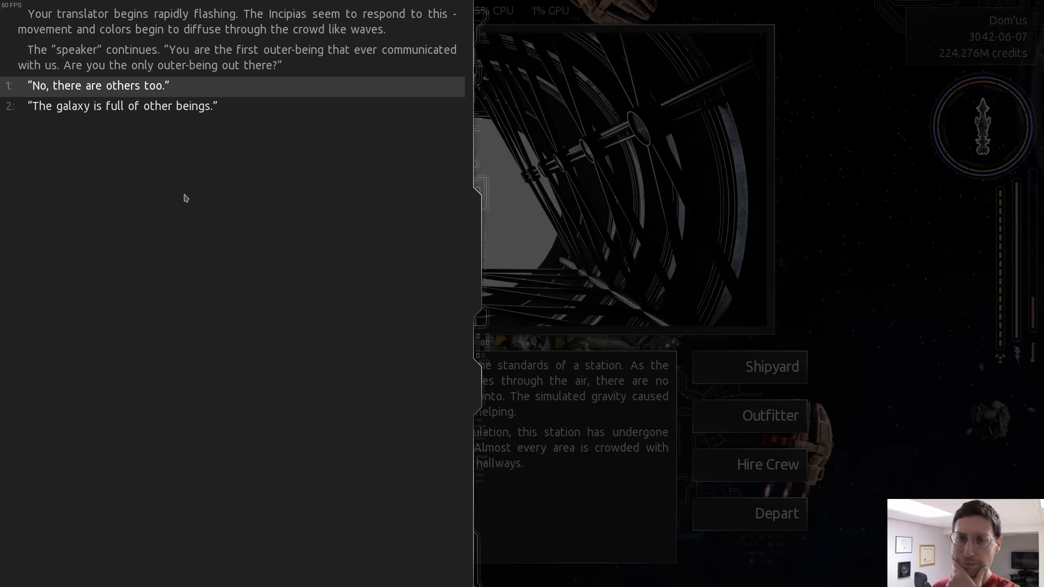
mouse_move(121, 106)
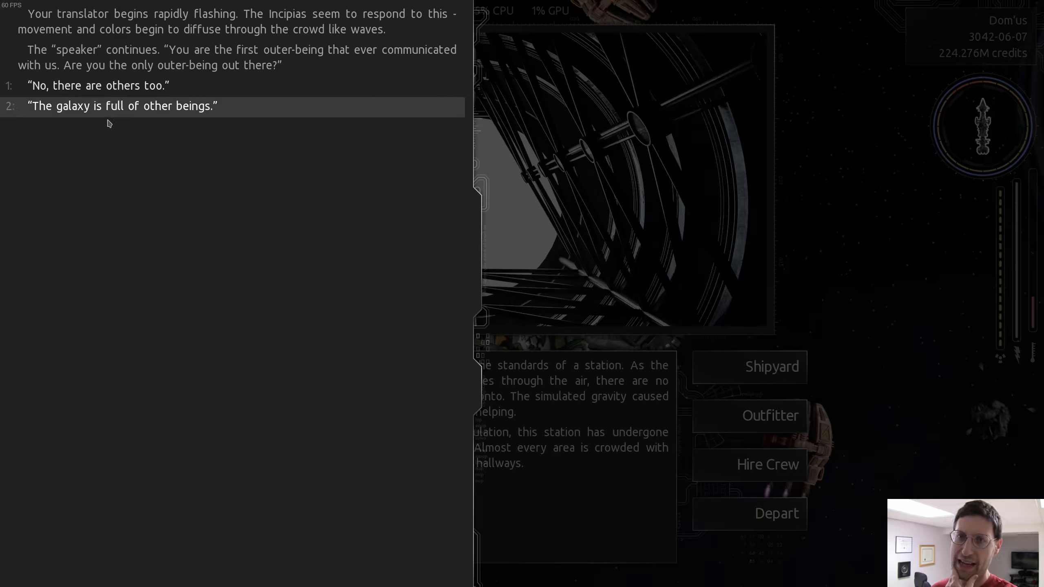
mouse_move(98, 85)
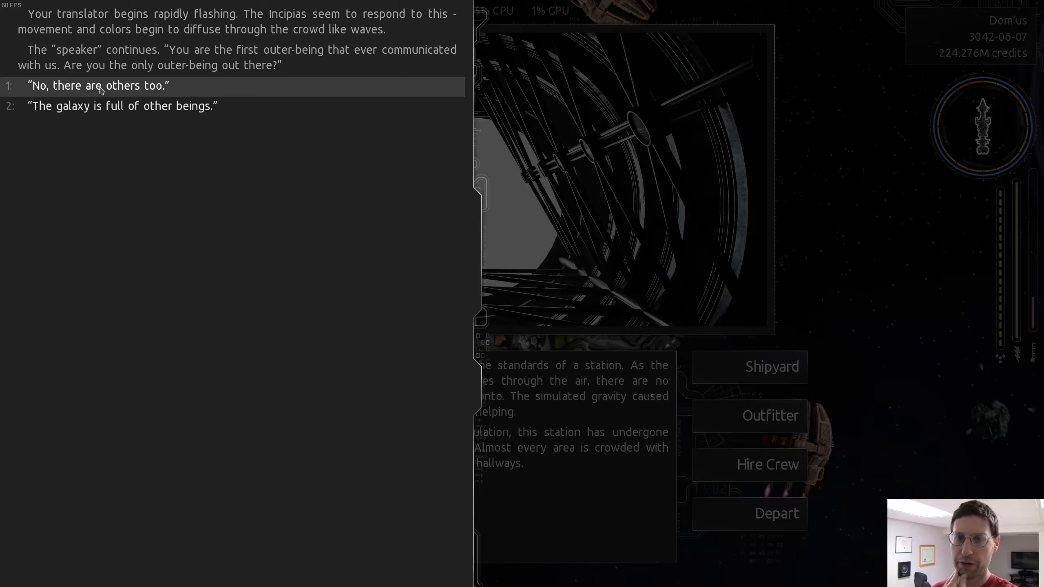
left_click(96, 85)
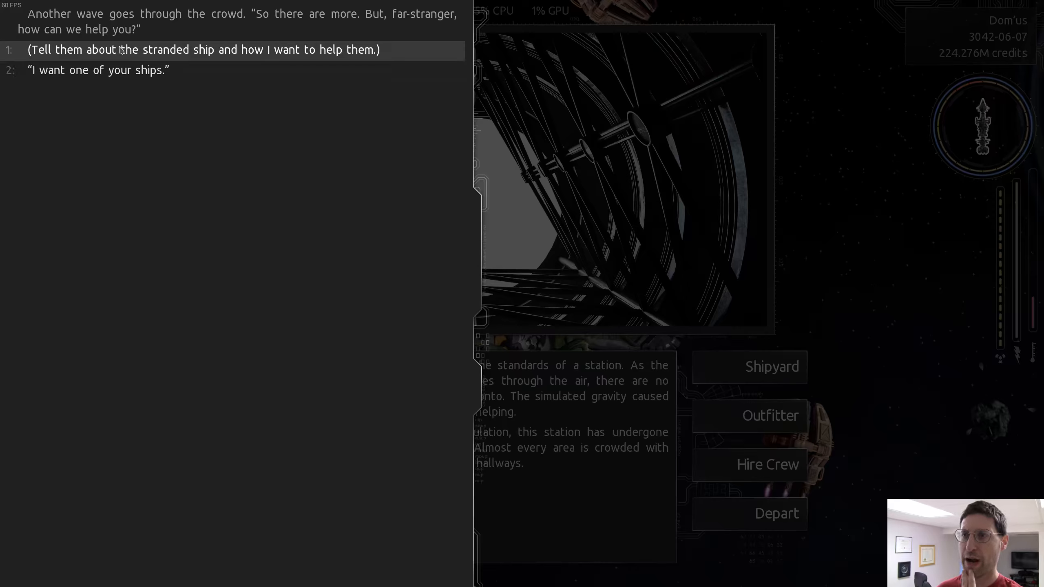
left_click(203, 49)
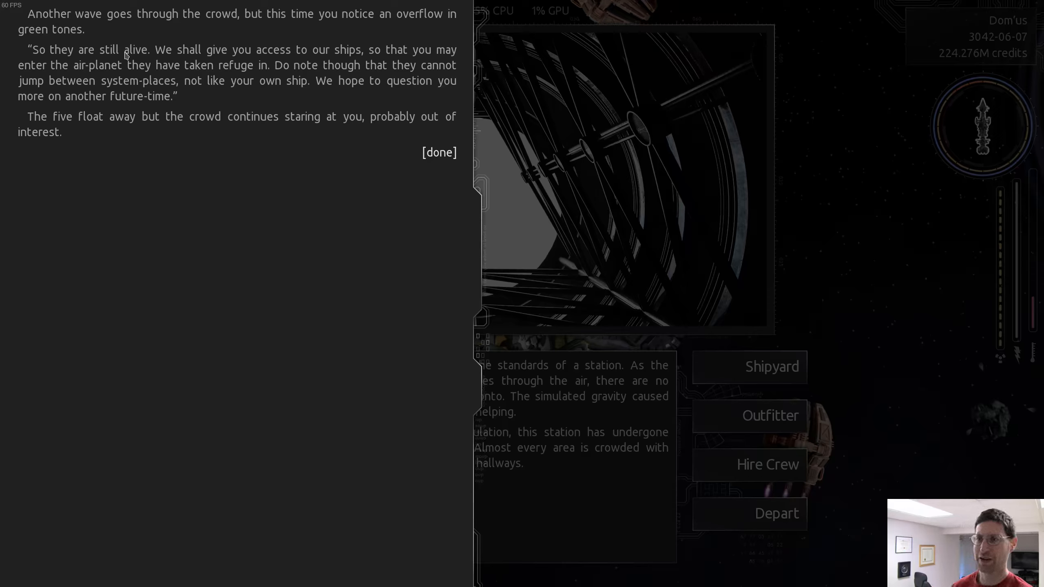
End the conversation, enter the shipyard and read through the Nimbus warship's specifications
left_click(439, 151)
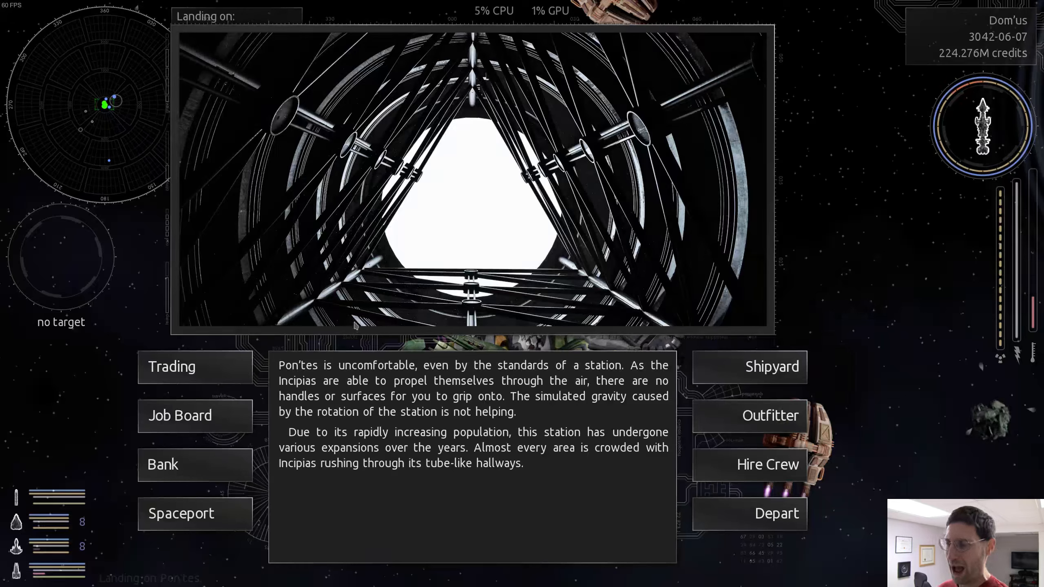
left_click(181, 513)
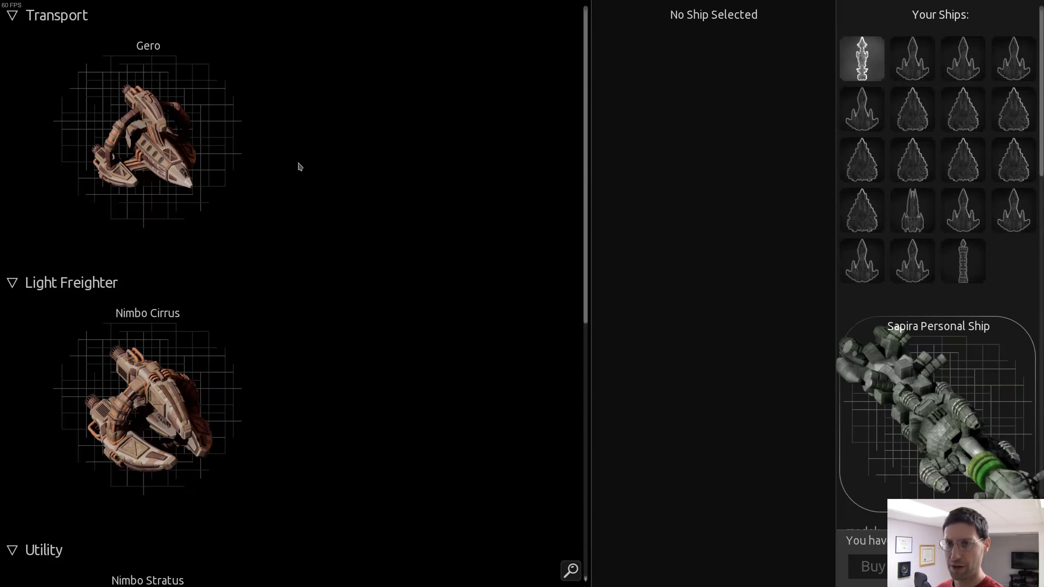
left_click(148, 133)
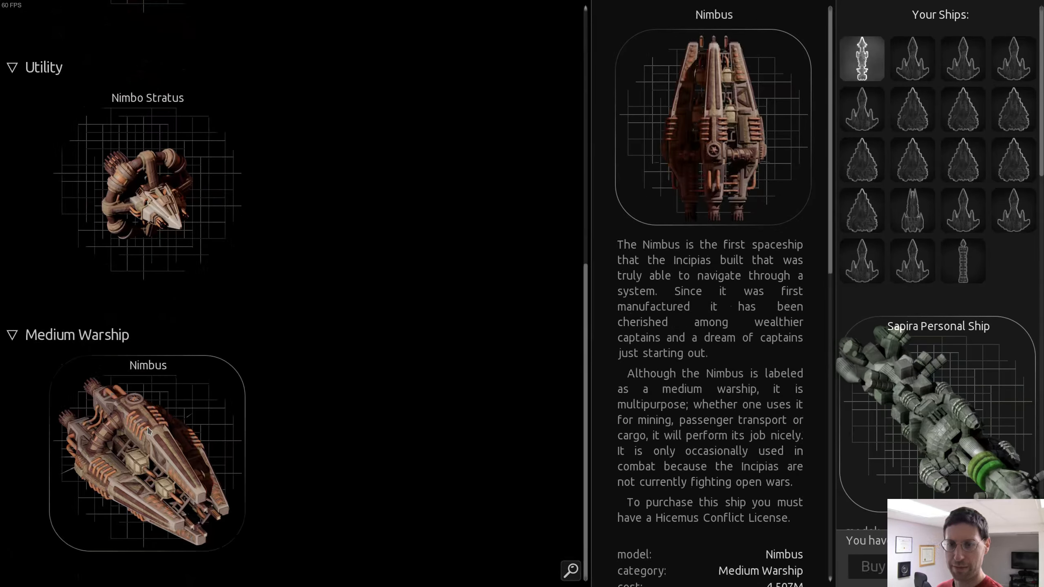
scroll("down", 3)
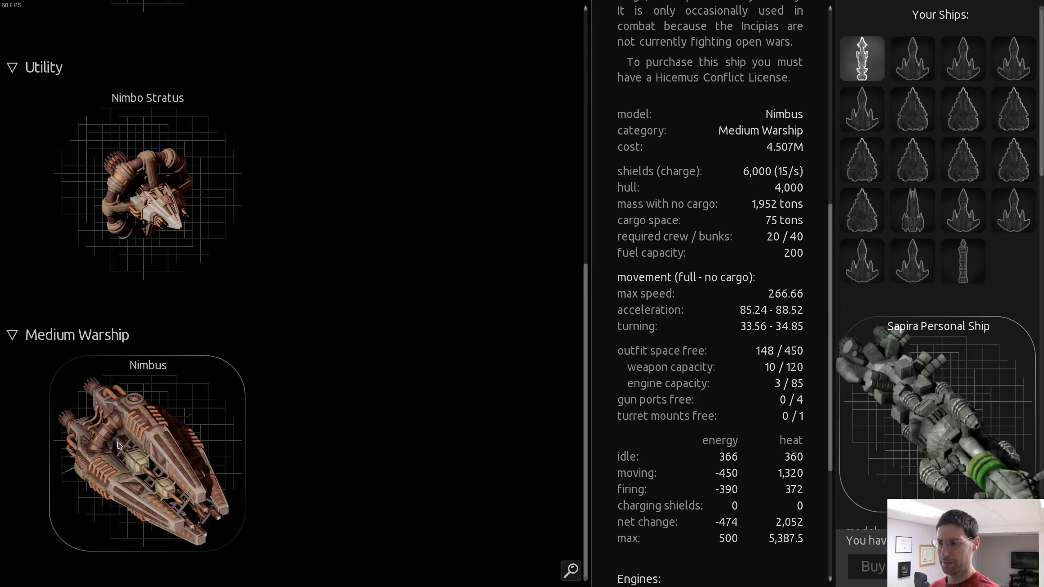
scroll("down", 3)
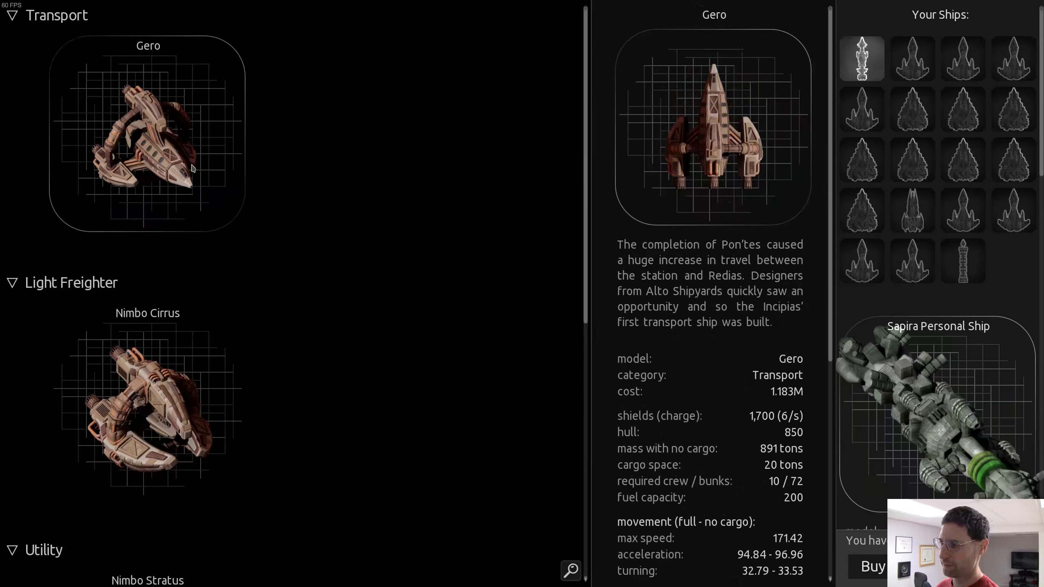
scroll("down", 3)
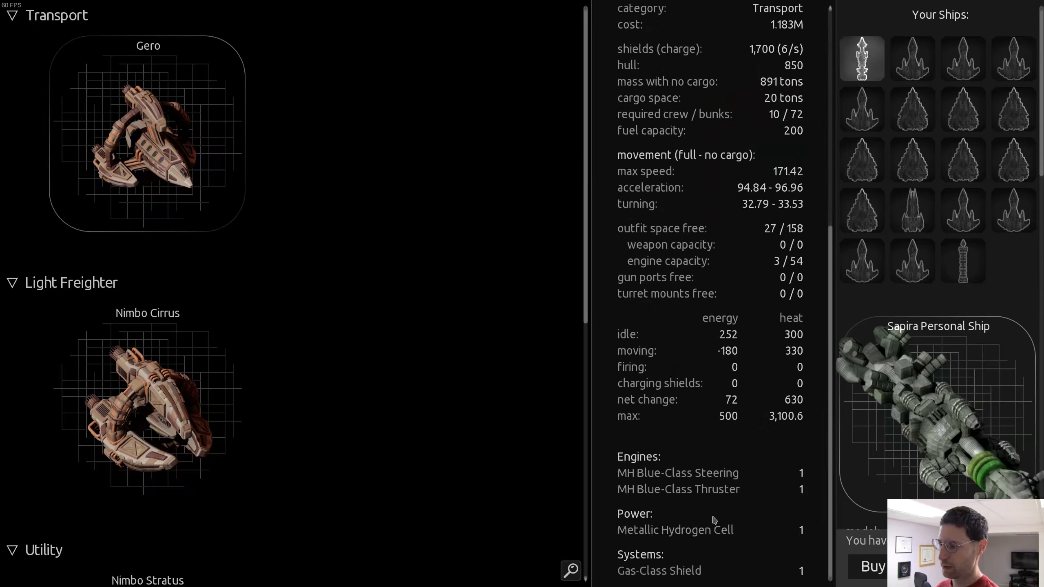
mouse_move(209, 332)
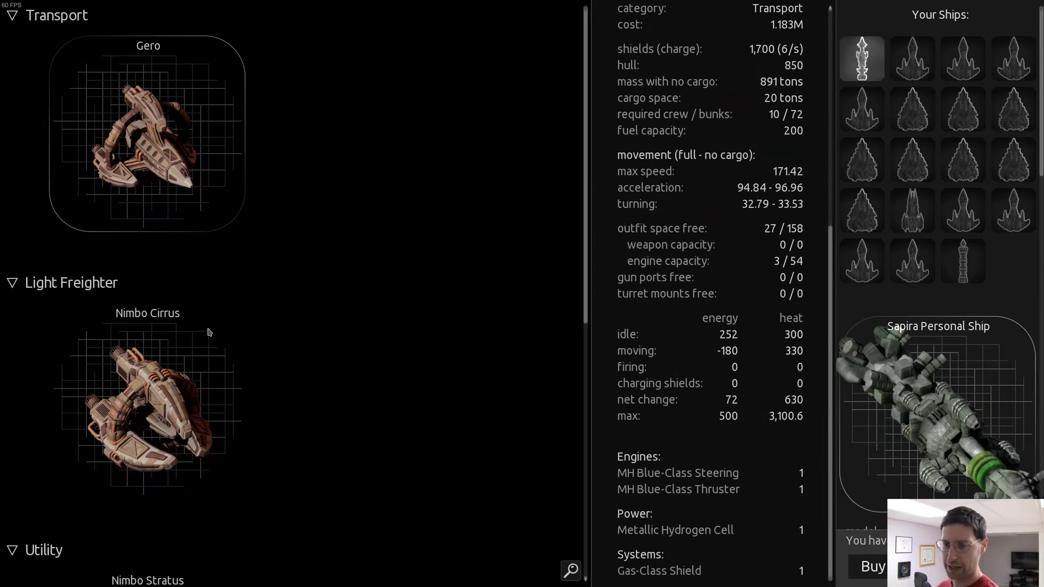
scroll("down", 3)
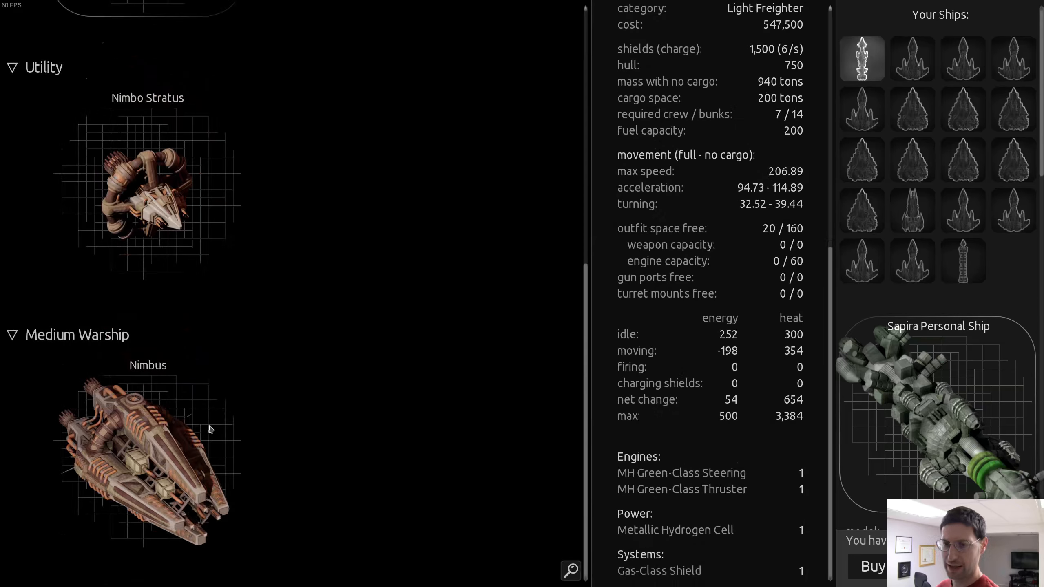
Review the Nimbo Cirrus, Nimbo Stratus and Nimbus listings' stats and outfit lists
left_click(147, 460)
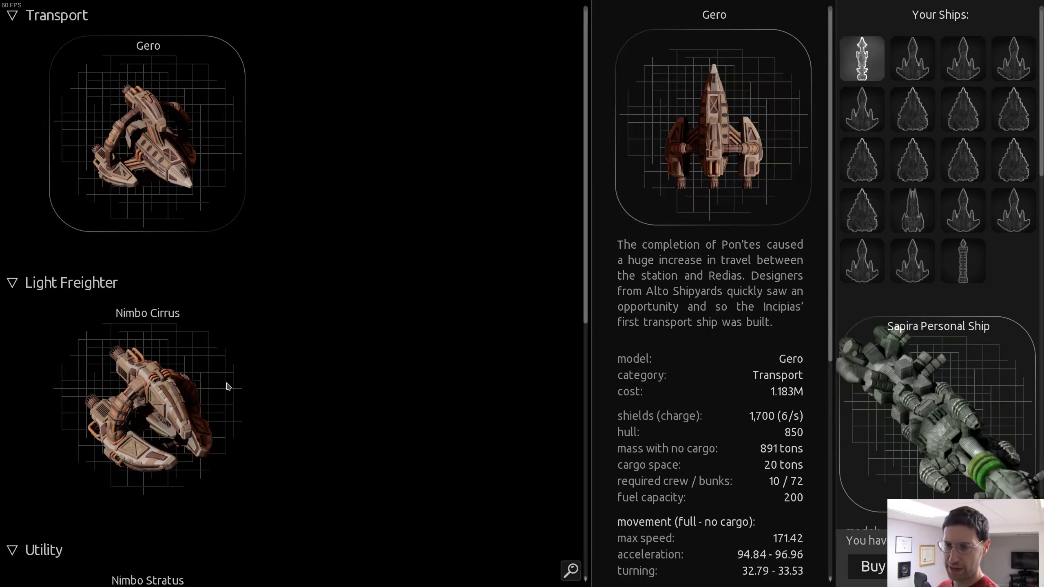
left_click(147, 406)
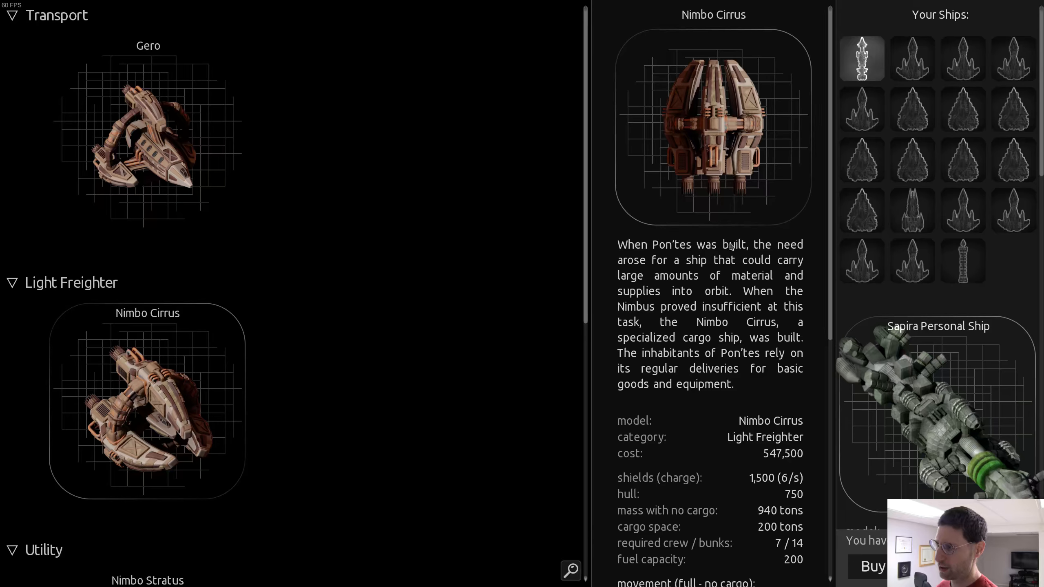
mouse_move(701, 278)
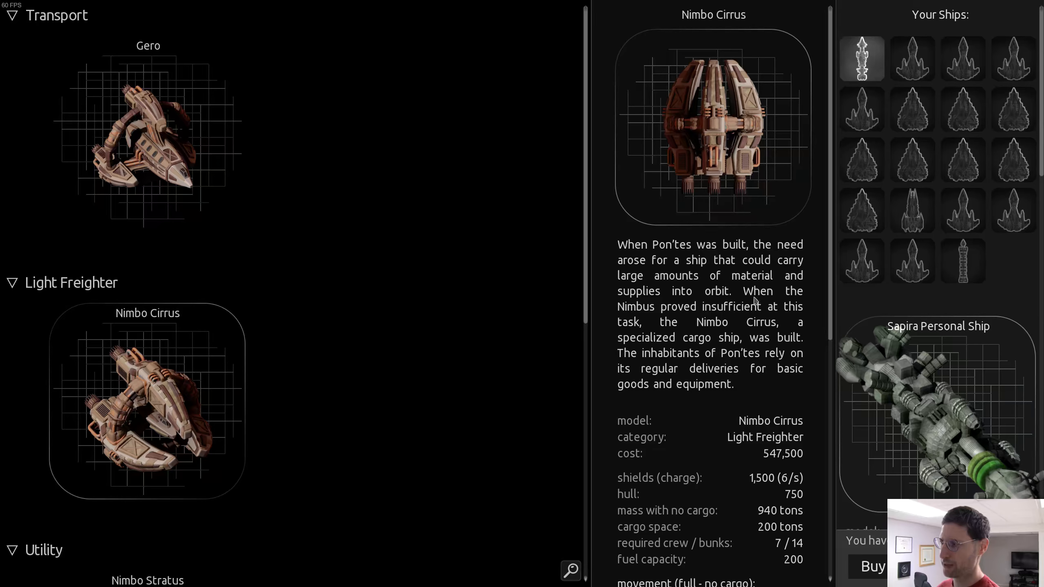
mouse_move(716, 320)
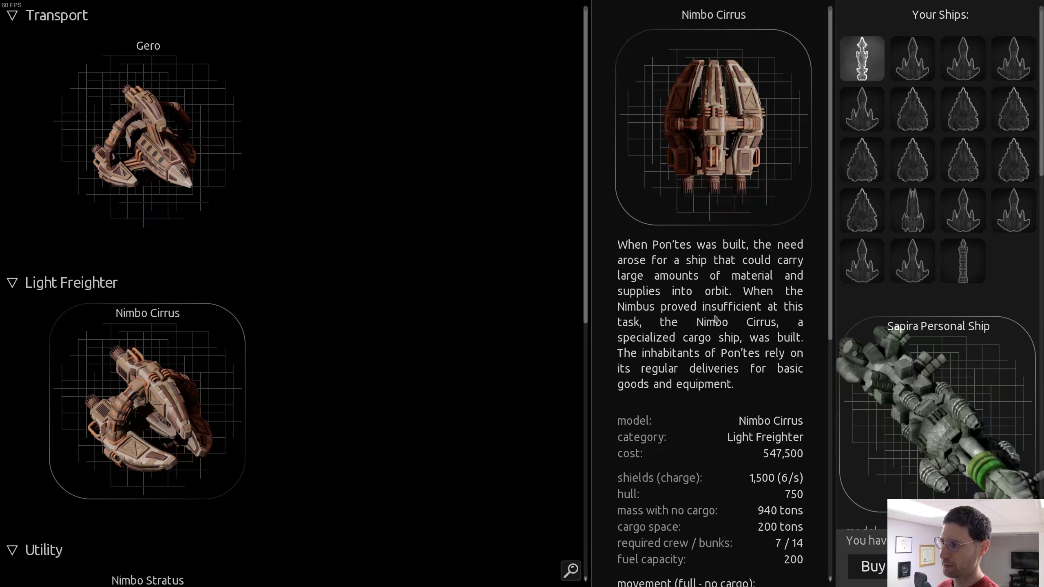
mouse_move(705, 337)
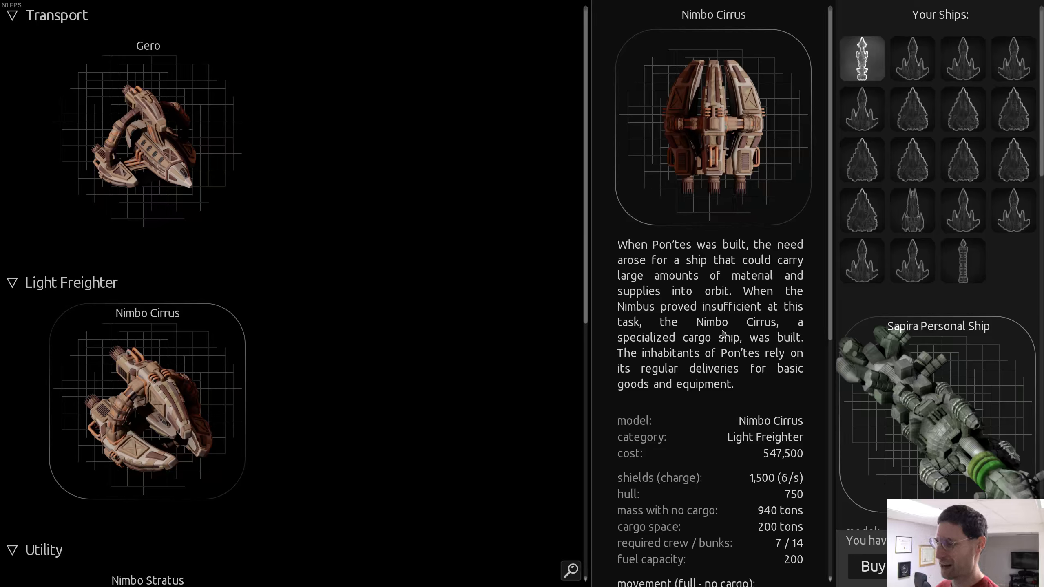
mouse_move(684, 364)
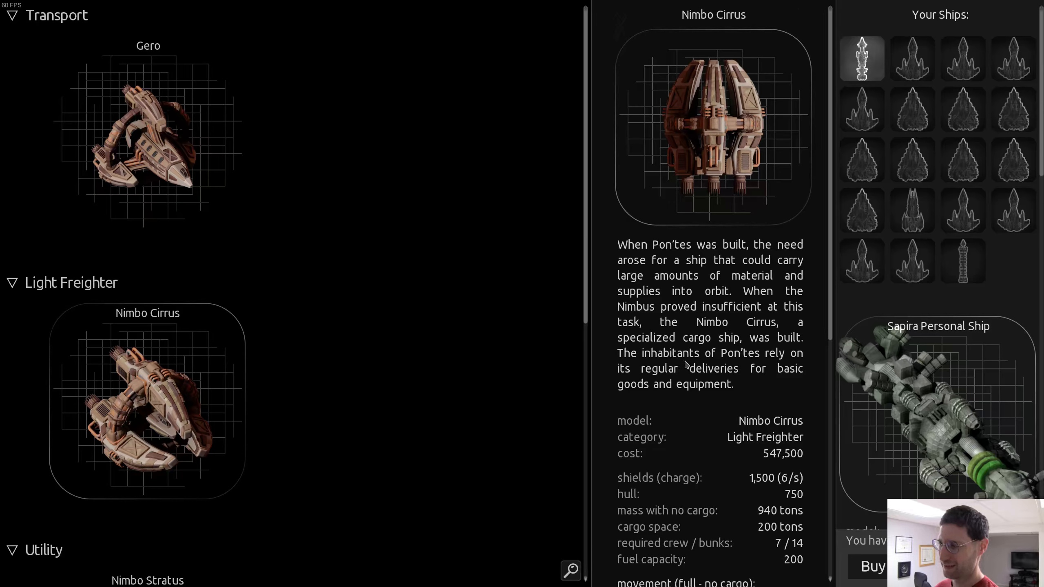
scroll("down", 3)
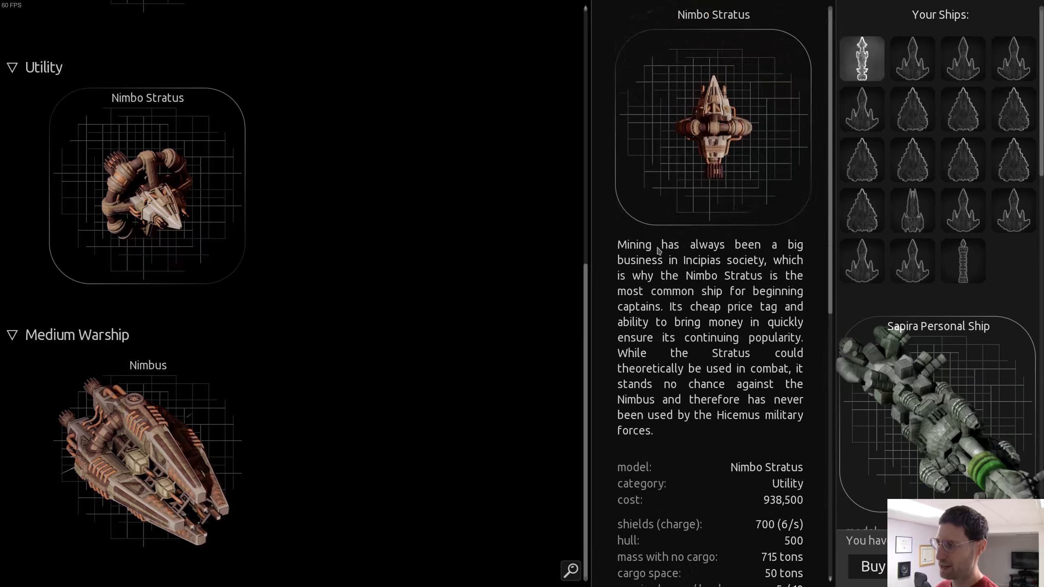
mouse_move(674, 322)
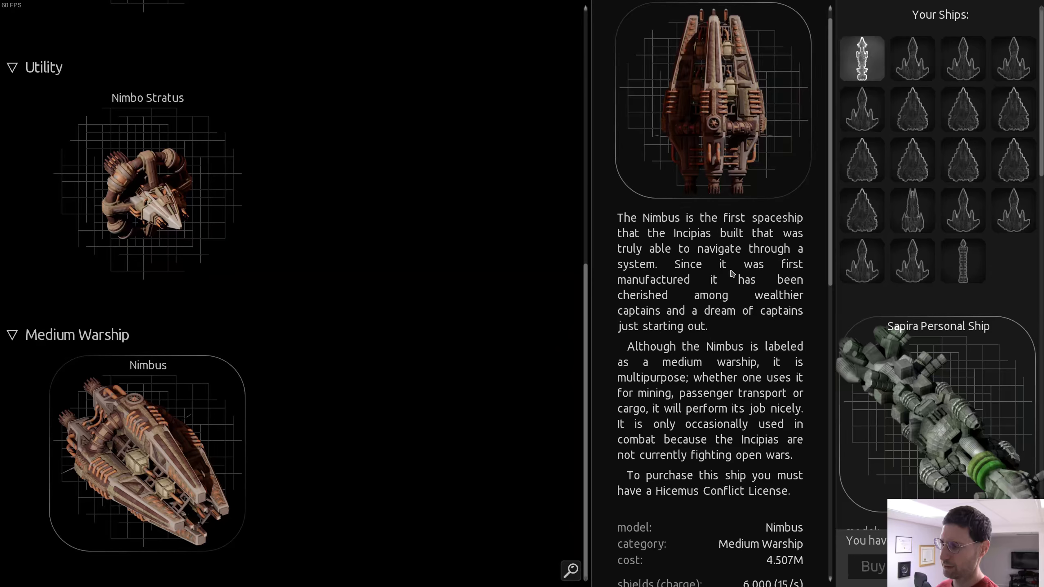
scroll("down", 3)
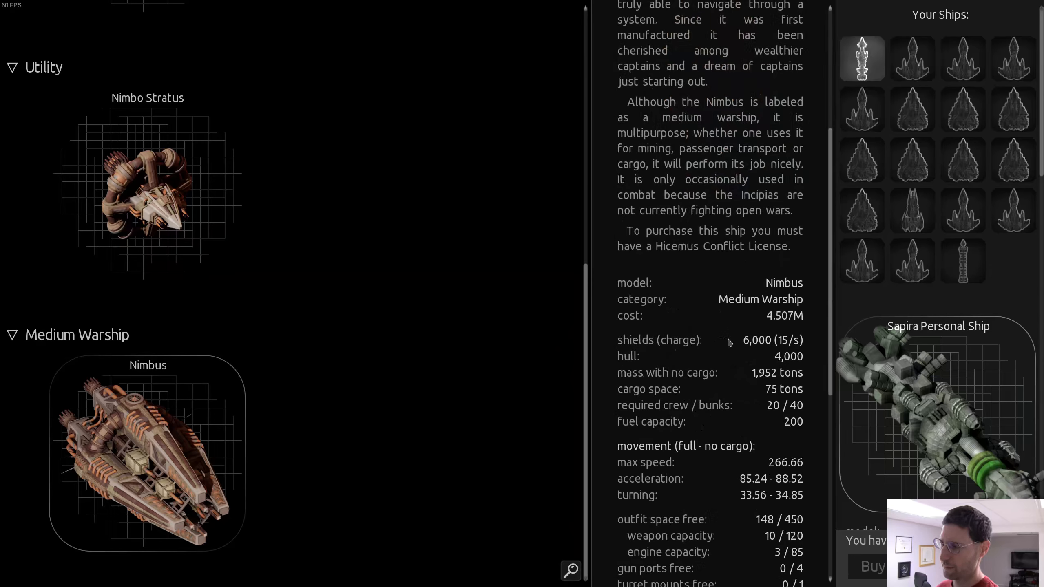
scroll("down", 3)
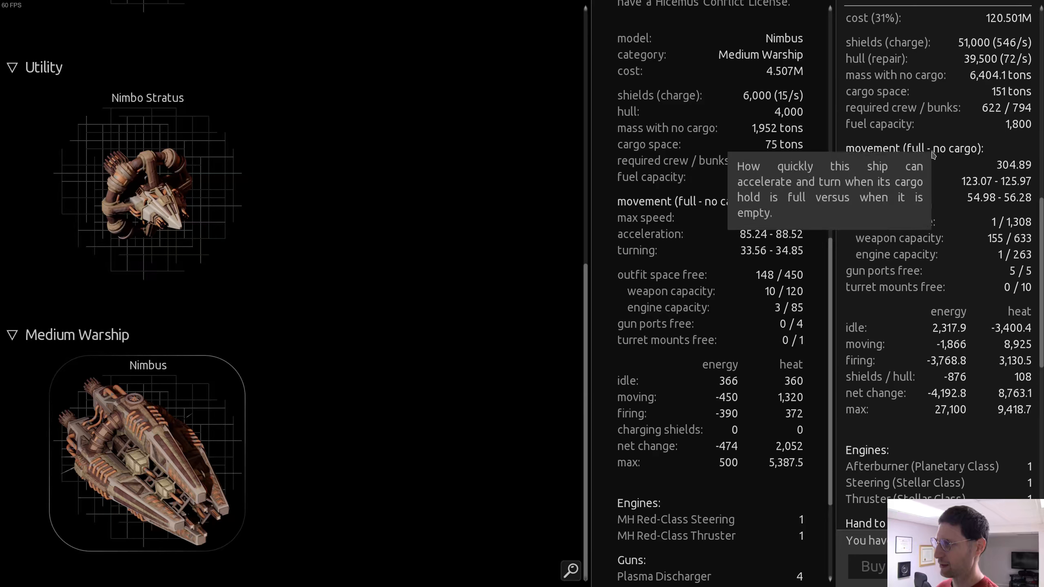
mouse_move(808, 267)
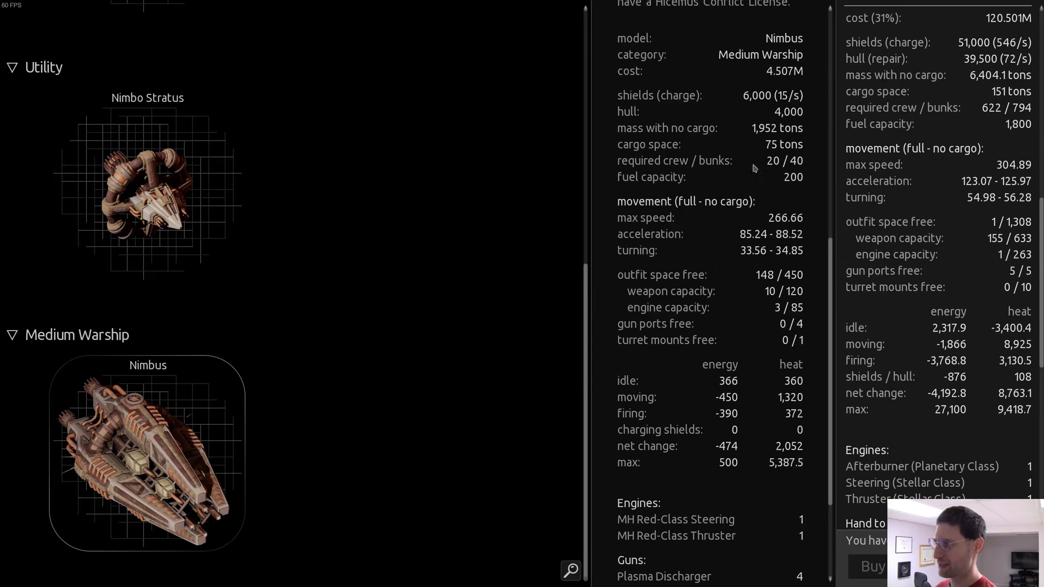
mouse_move(675, 161)
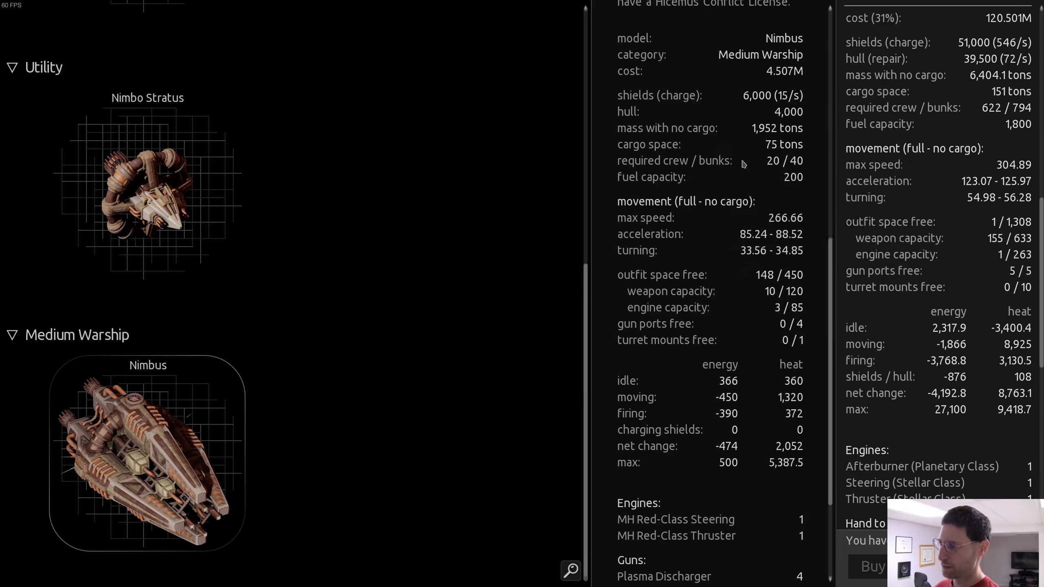
scroll("down", 3)
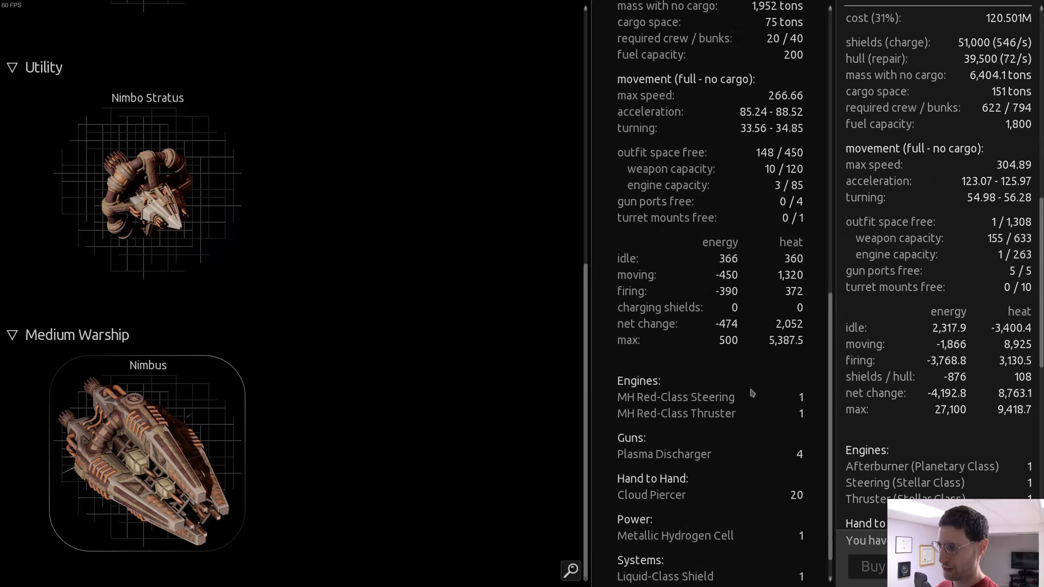
mouse_move(751, 393)
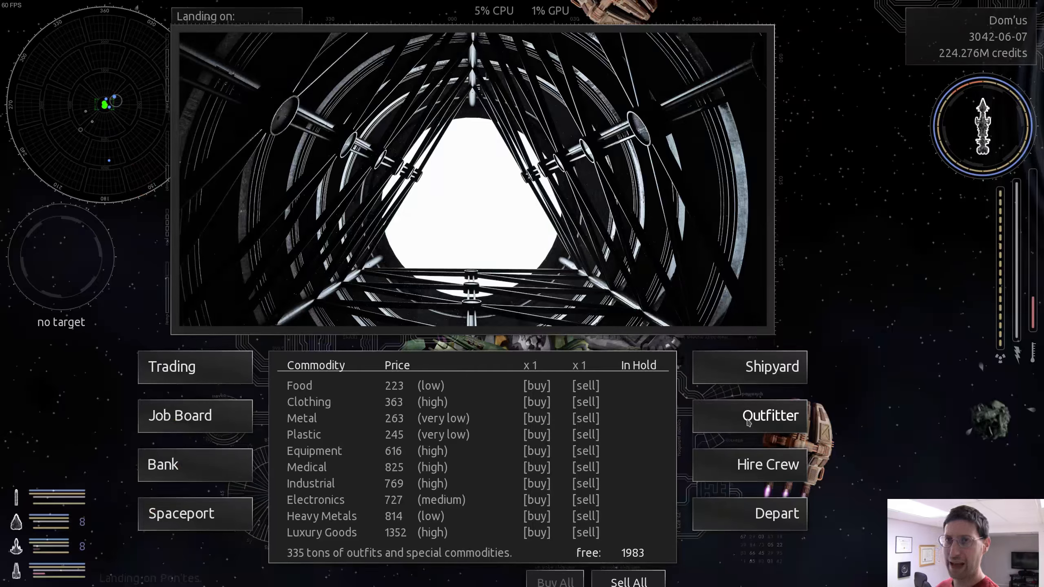
Enter the Pon'tes outfitter and read the Plasma Discharger's description and damage stats
left_click(770, 415)
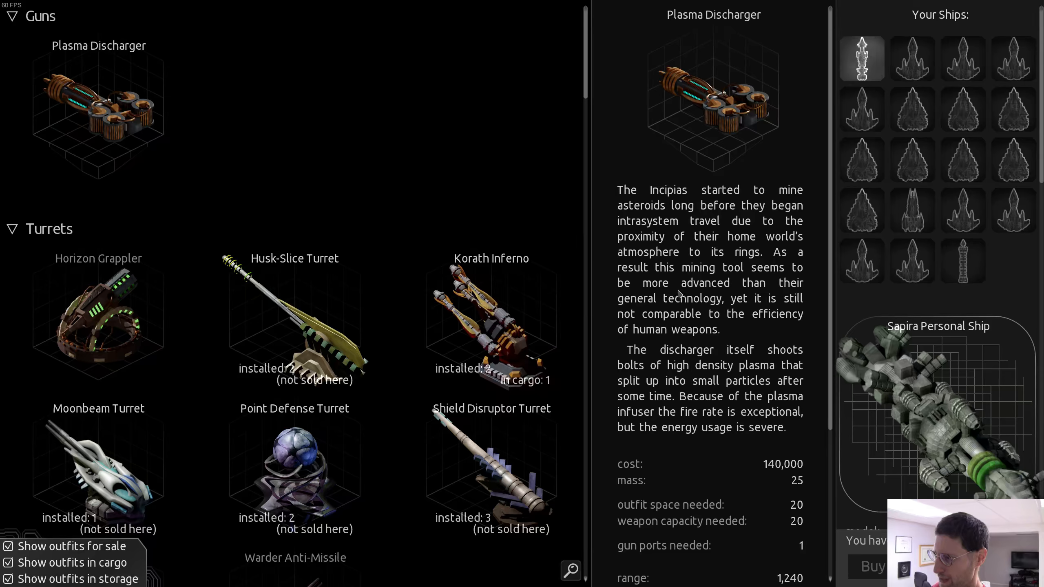
mouse_move(729, 318)
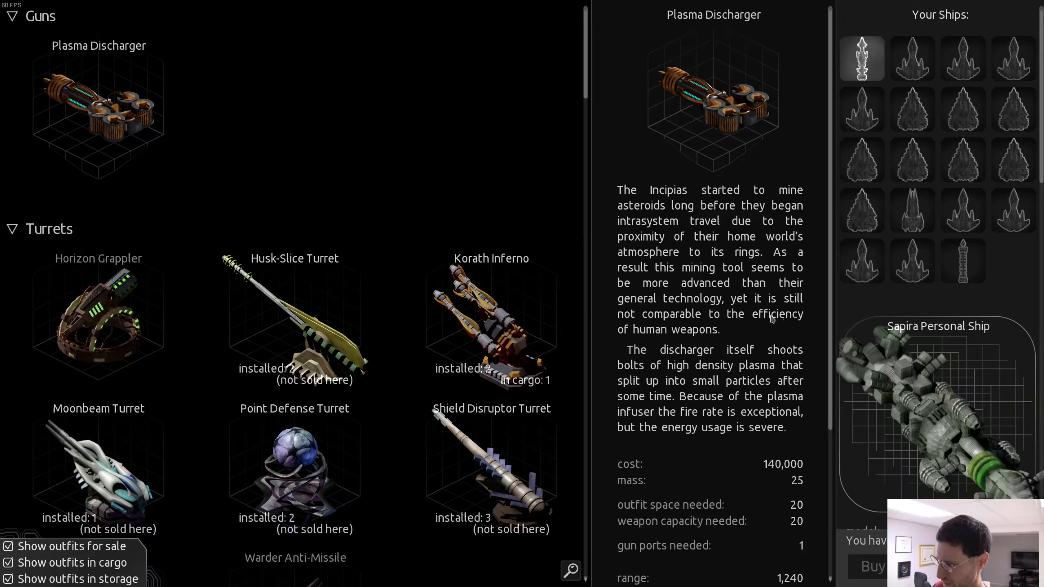
mouse_move(745, 322)
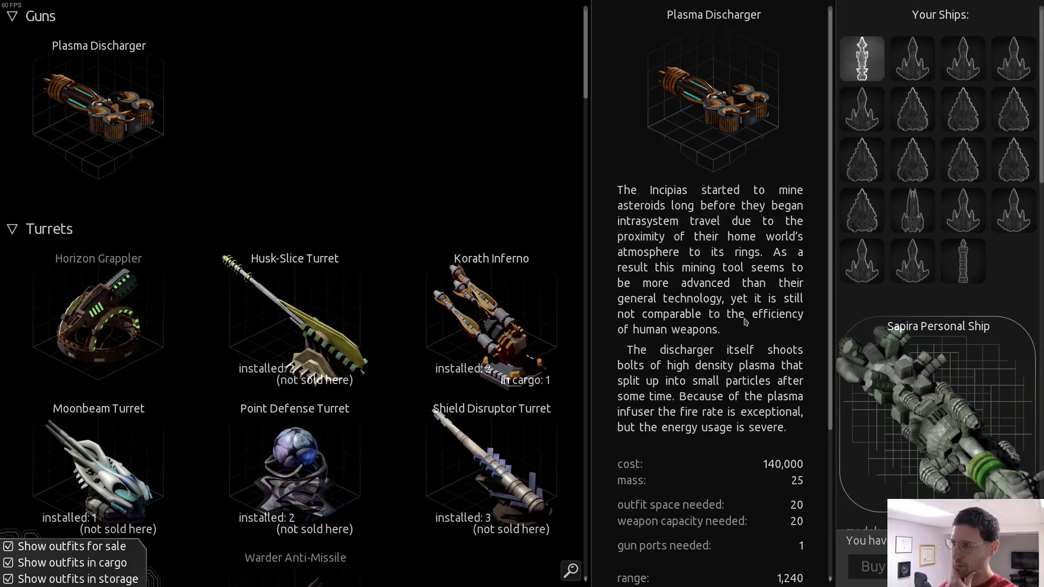
mouse_move(731, 324)
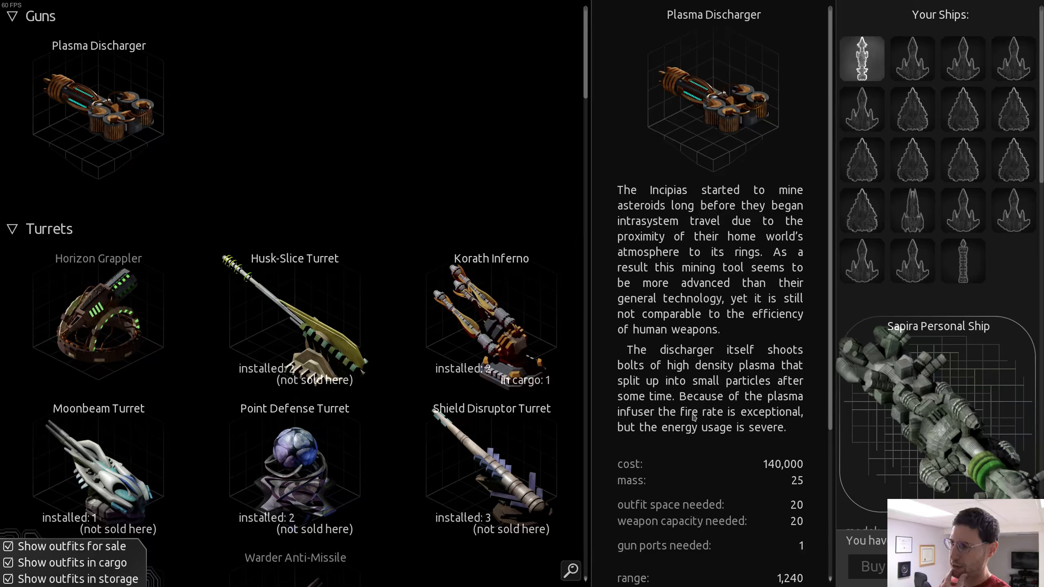
scroll("down", 3)
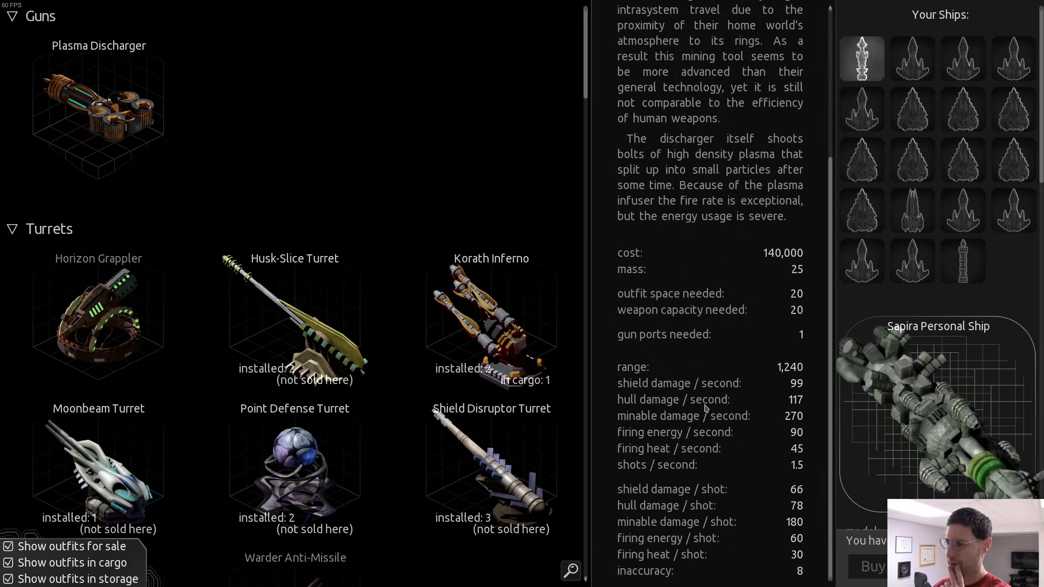
mouse_move(795, 393)
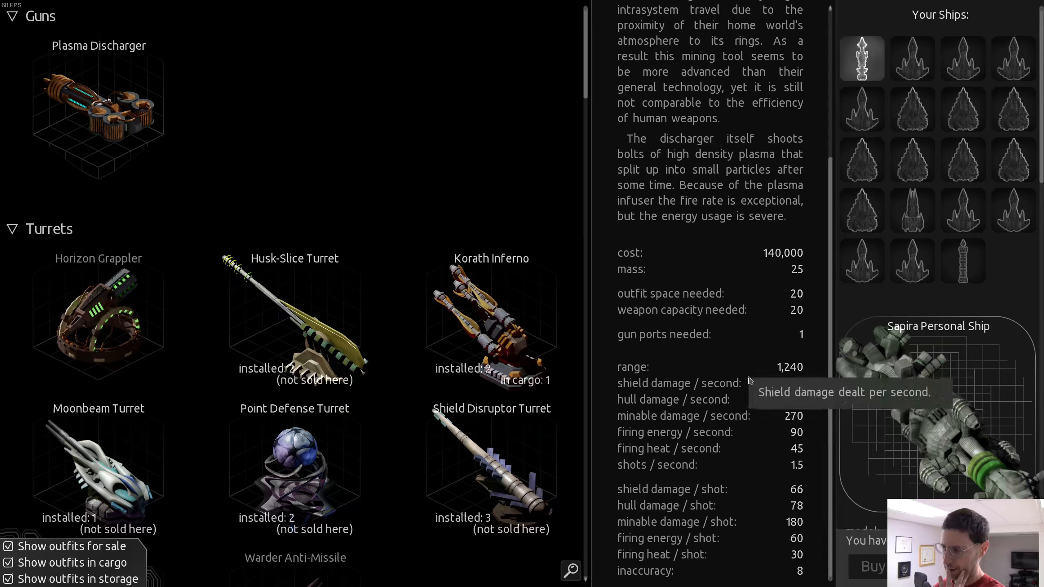
mouse_move(752, 372)
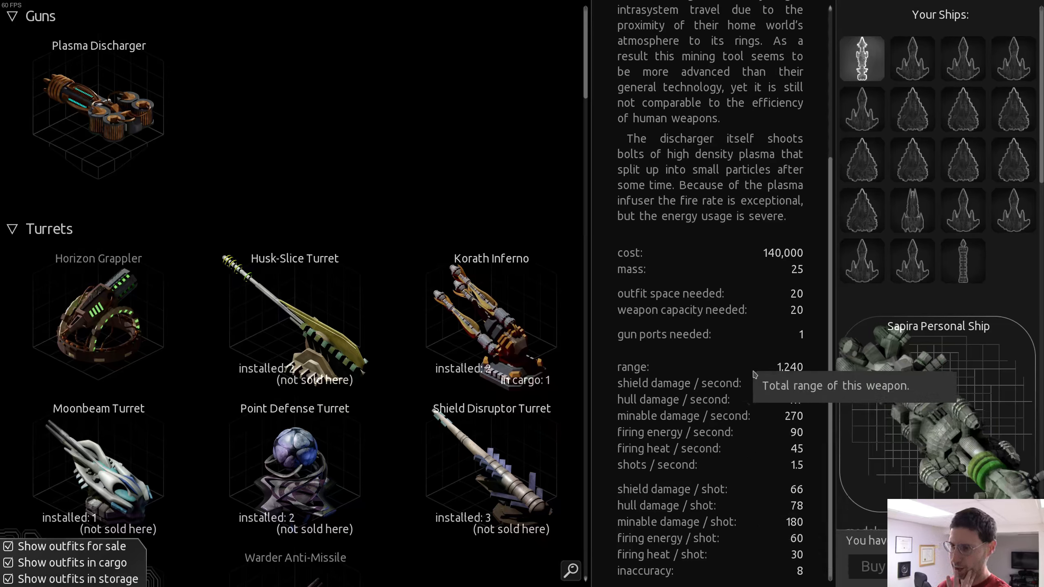
Select the Horizon Grappler turret and view its range and tractor beam values
left_click(98, 319)
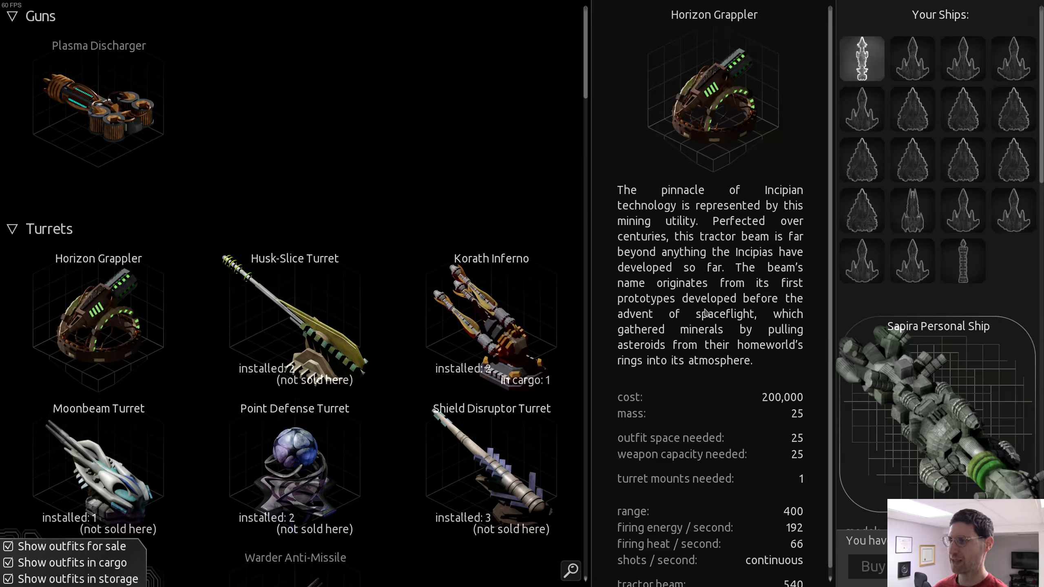
mouse_move(696, 303)
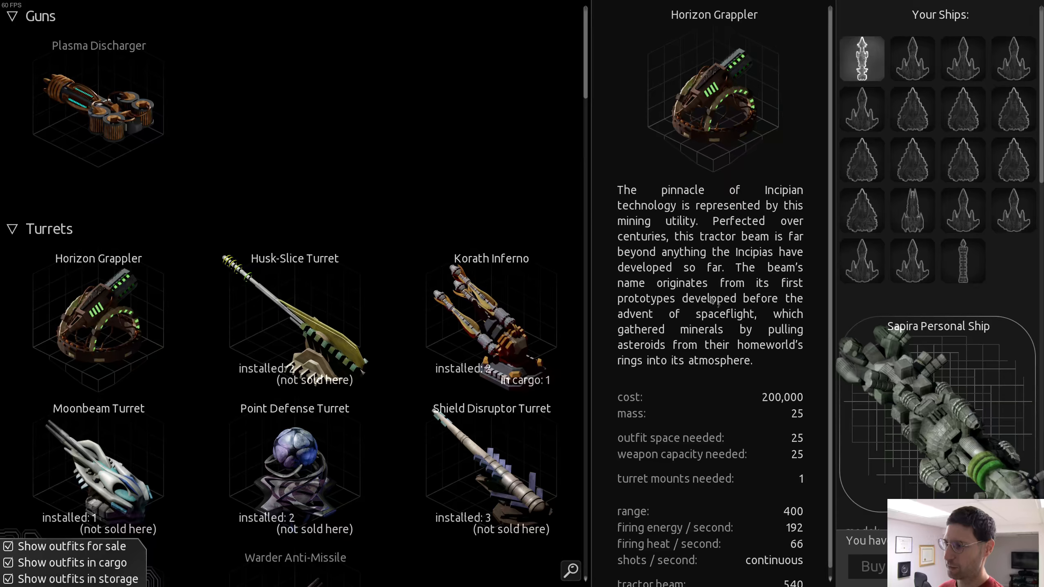
mouse_move(677, 308)
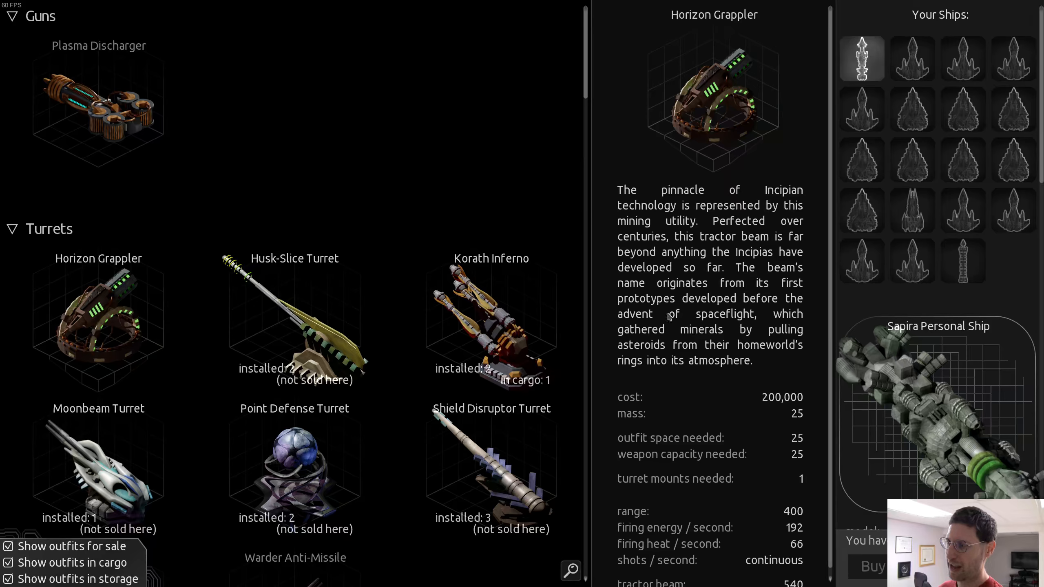
mouse_move(674, 358)
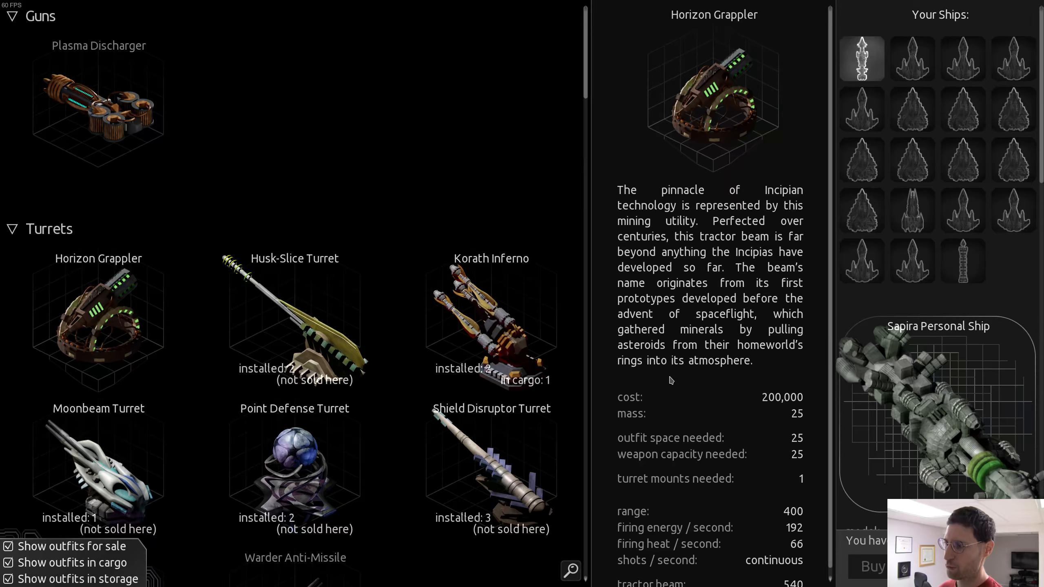
mouse_move(685, 391)
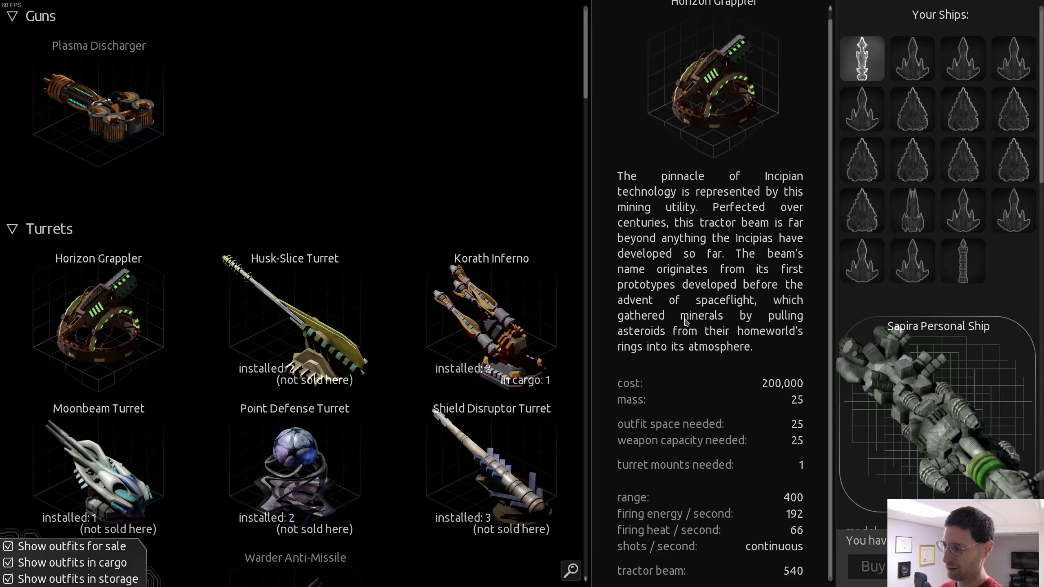
mouse_move(688, 340)
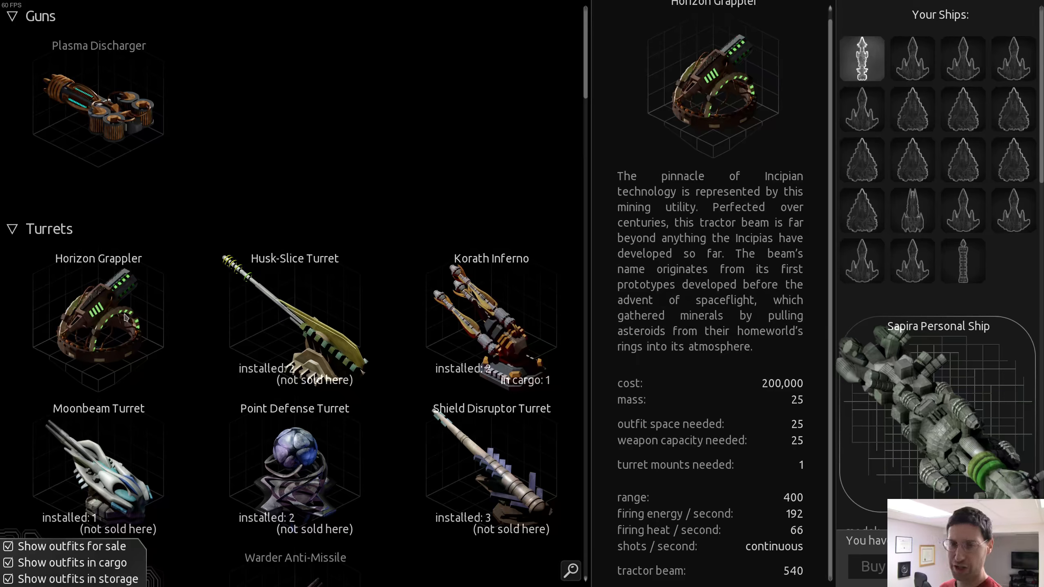
scroll("down", 3)
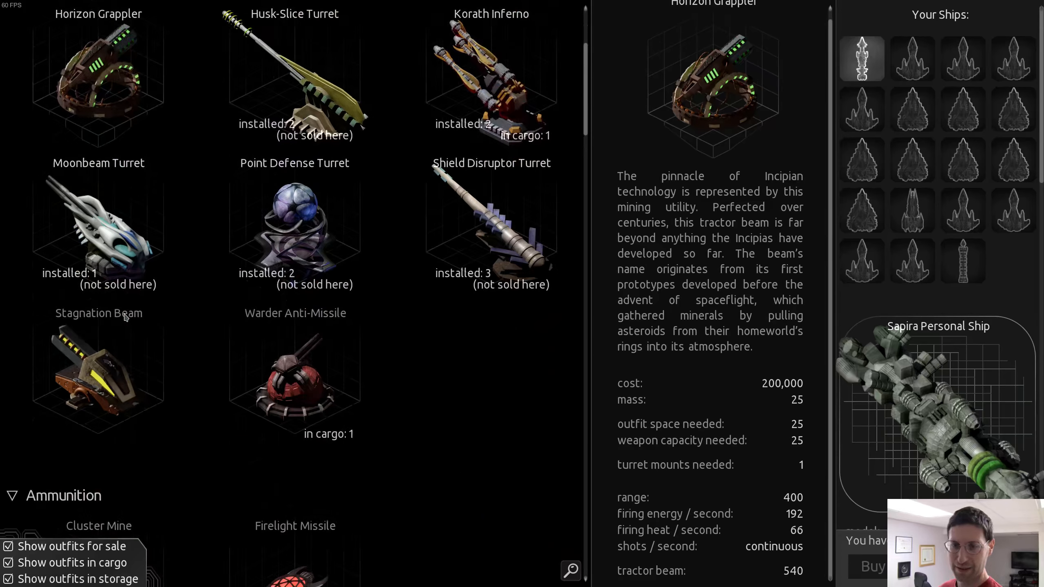
scroll("up", 3)
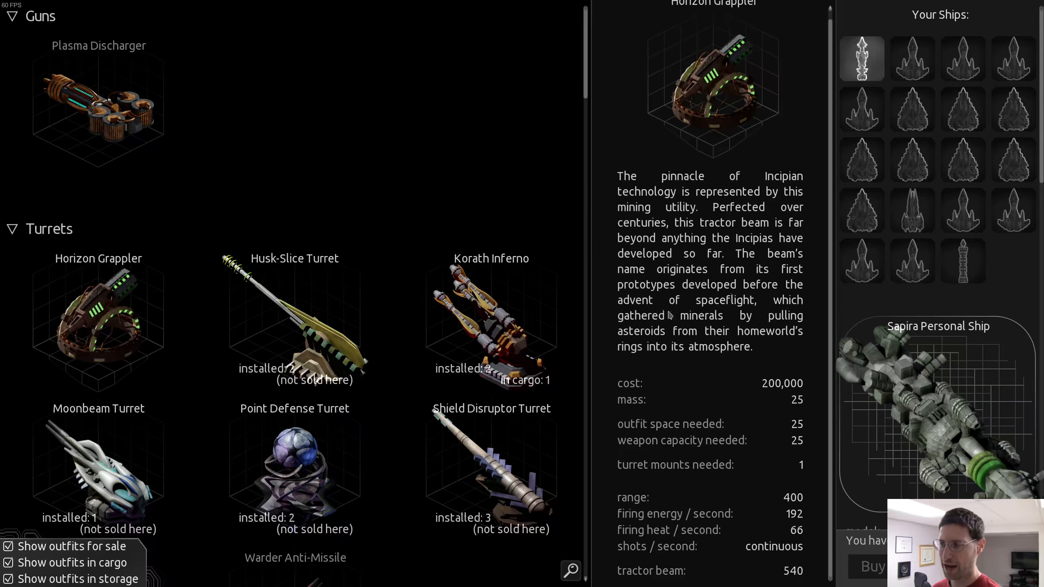
Read the Stagnation Beam's lore and stats, then scroll the list to Ammunition and Systems
scroll("down", 3)
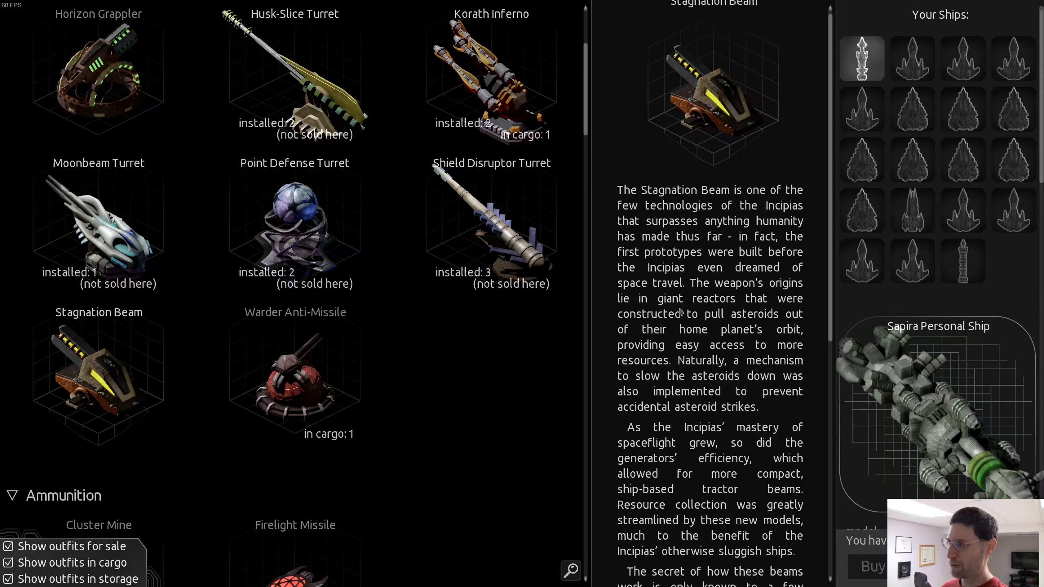
mouse_move(703, 324)
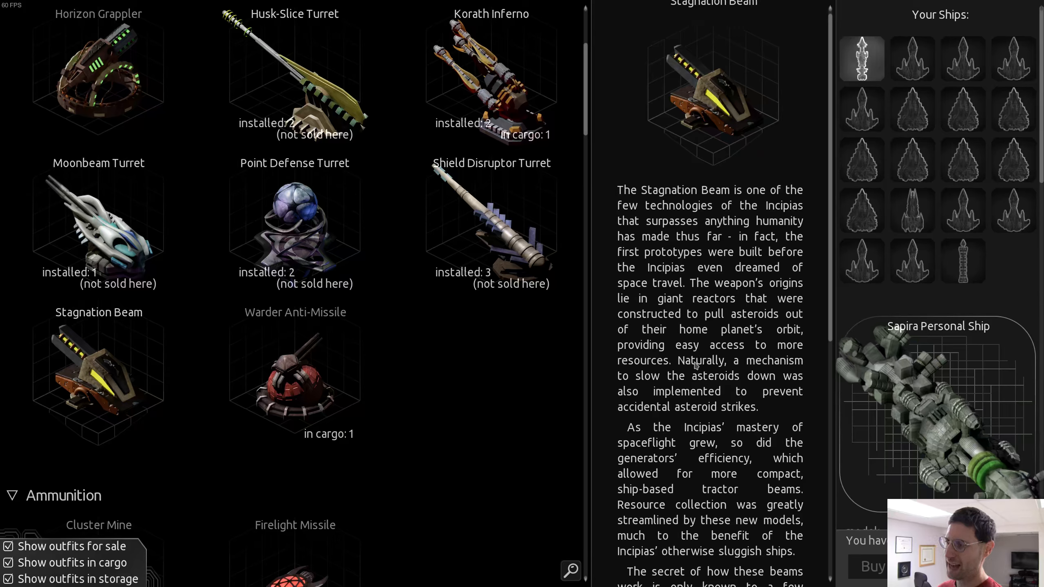
mouse_move(708, 339)
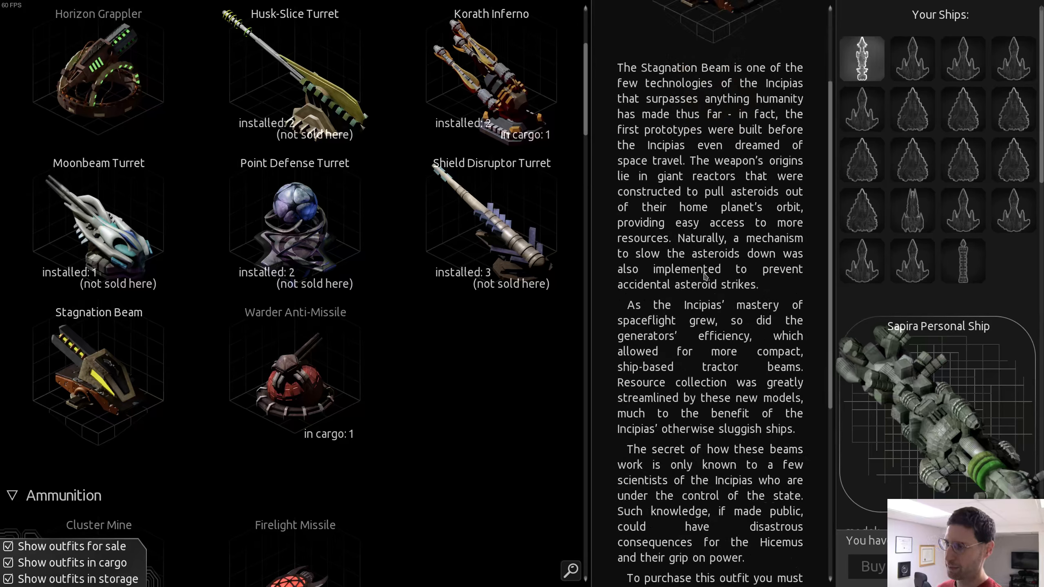
mouse_move(709, 298)
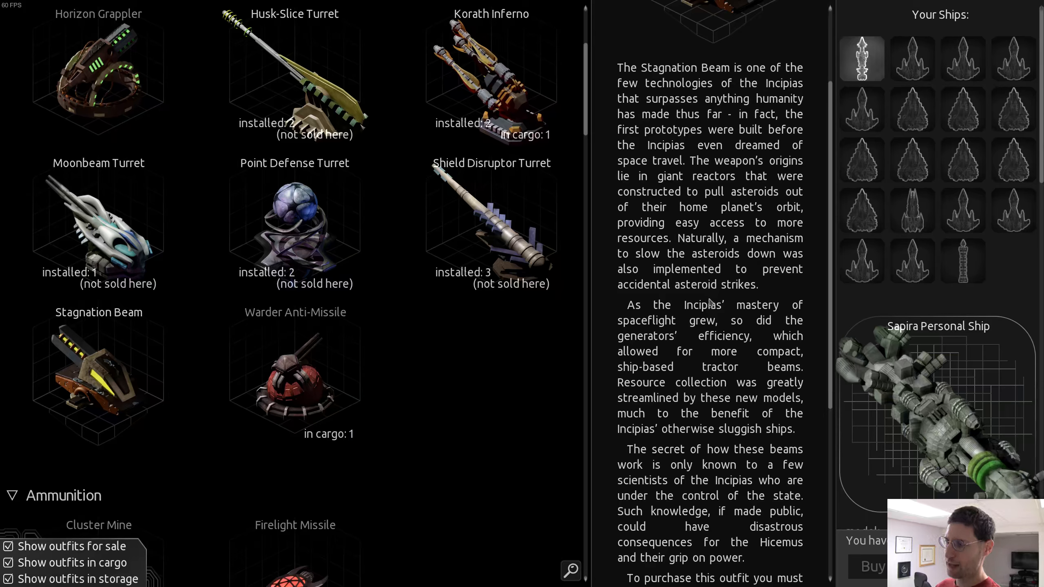
mouse_move(683, 397)
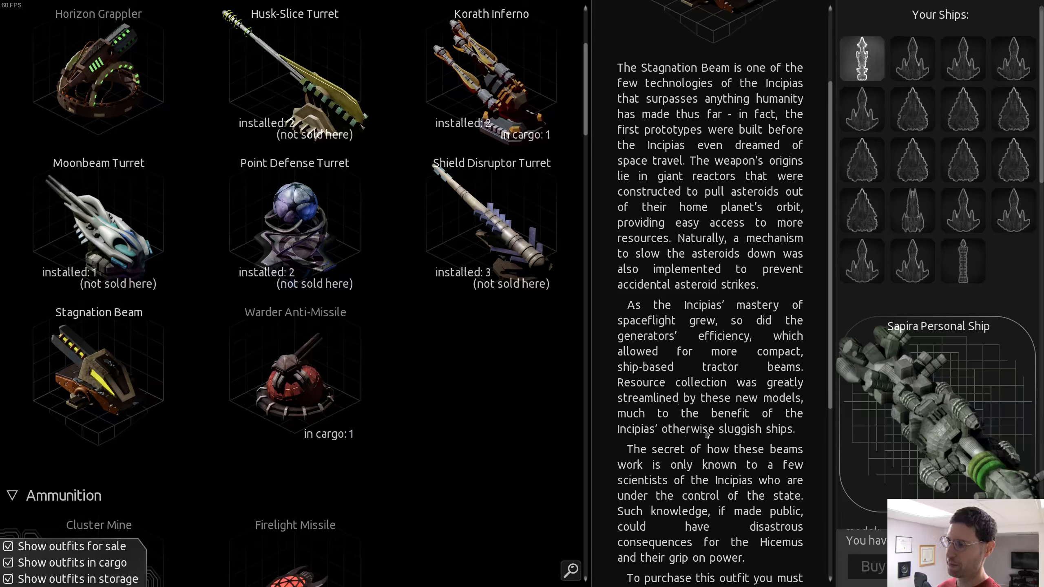
scroll("down", 3)
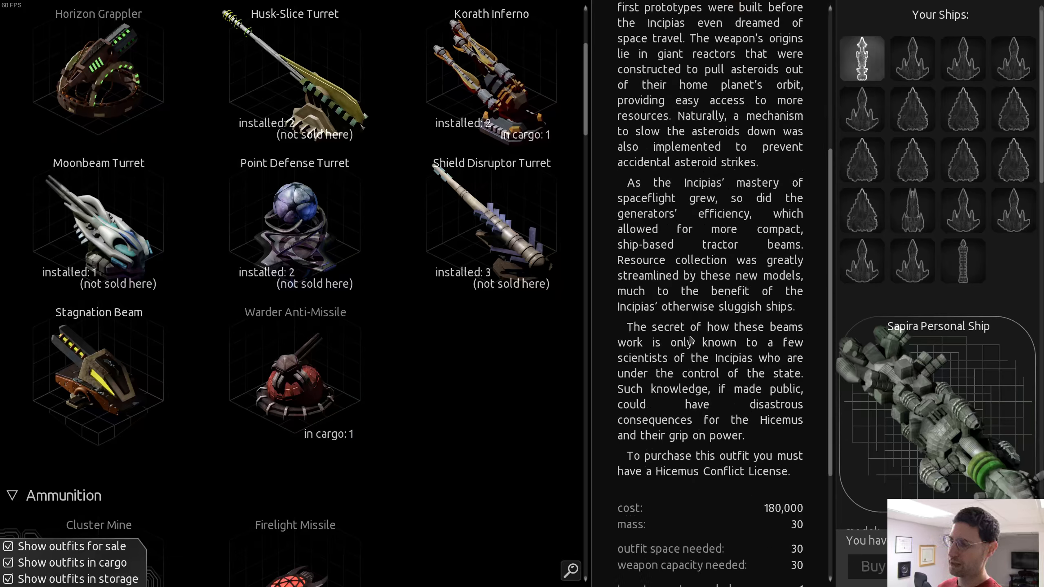
mouse_move(652, 390)
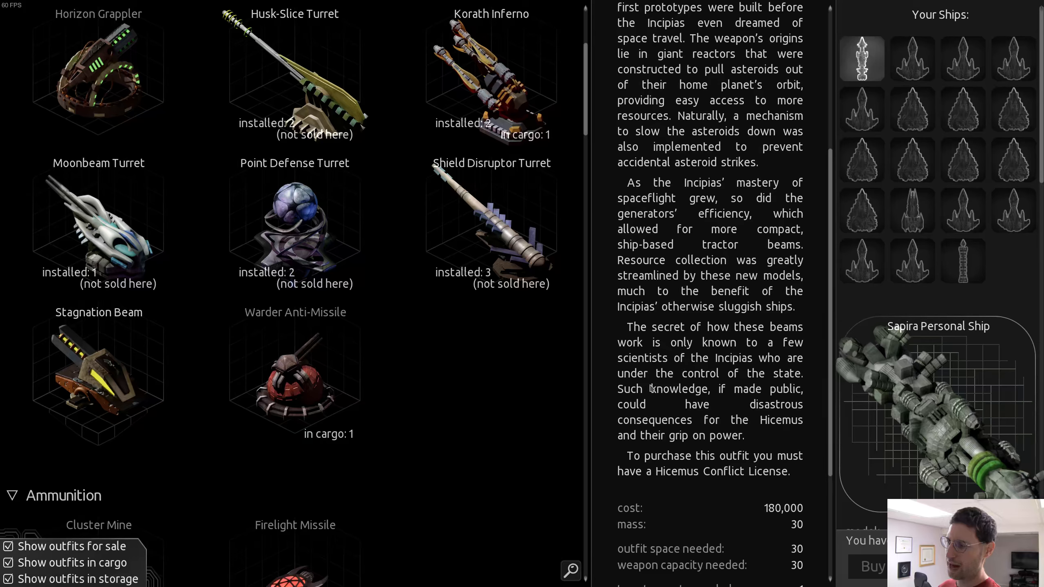
mouse_move(671, 407)
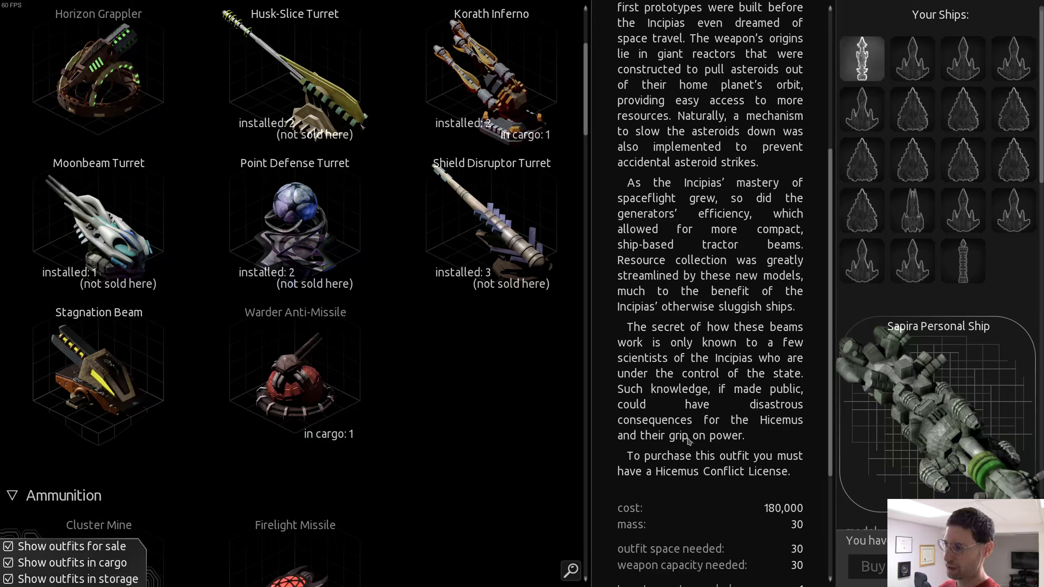
mouse_move(695, 456)
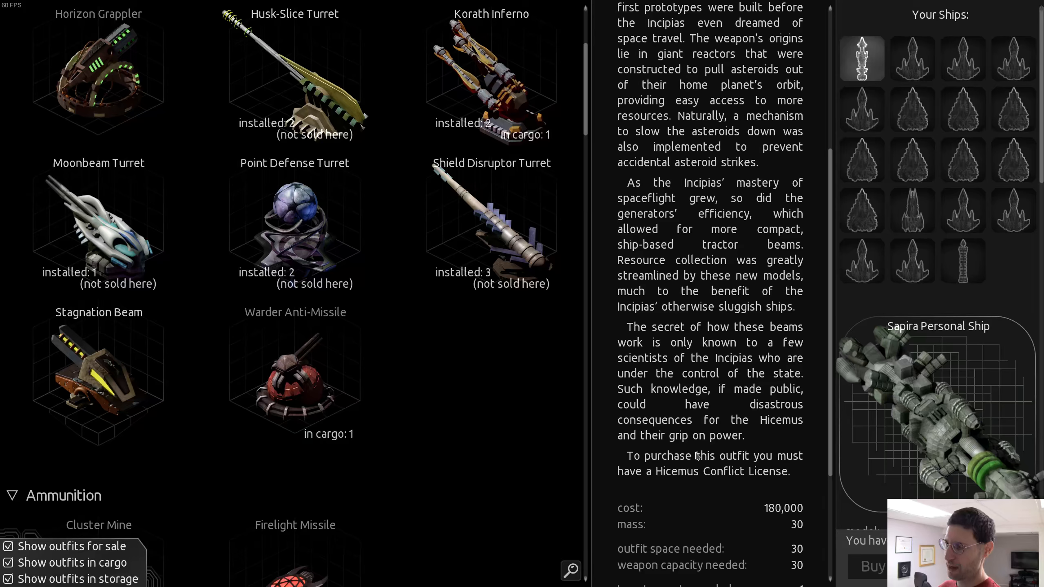
mouse_move(676, 472)
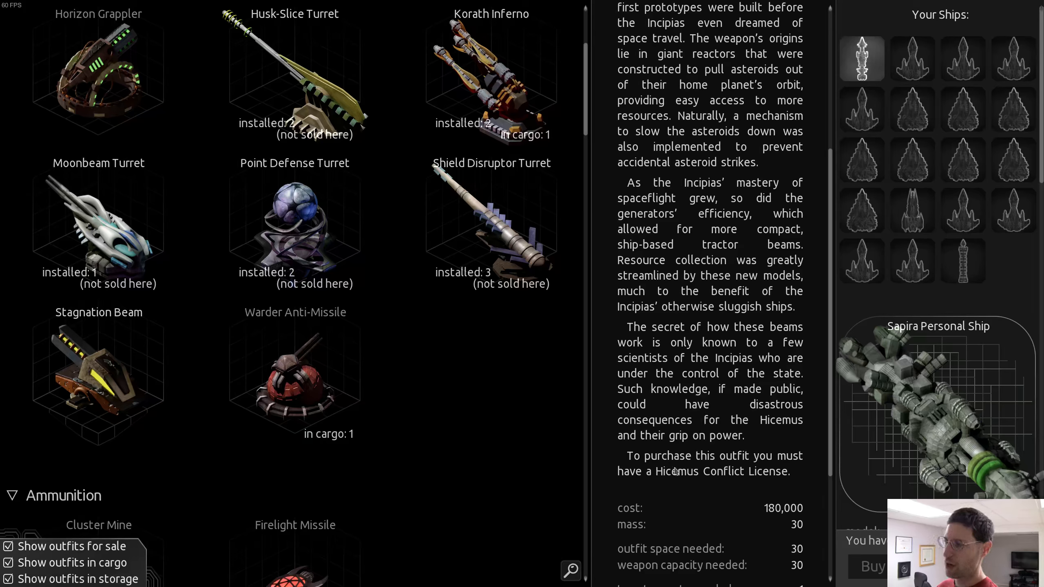
scroll("down", 3)
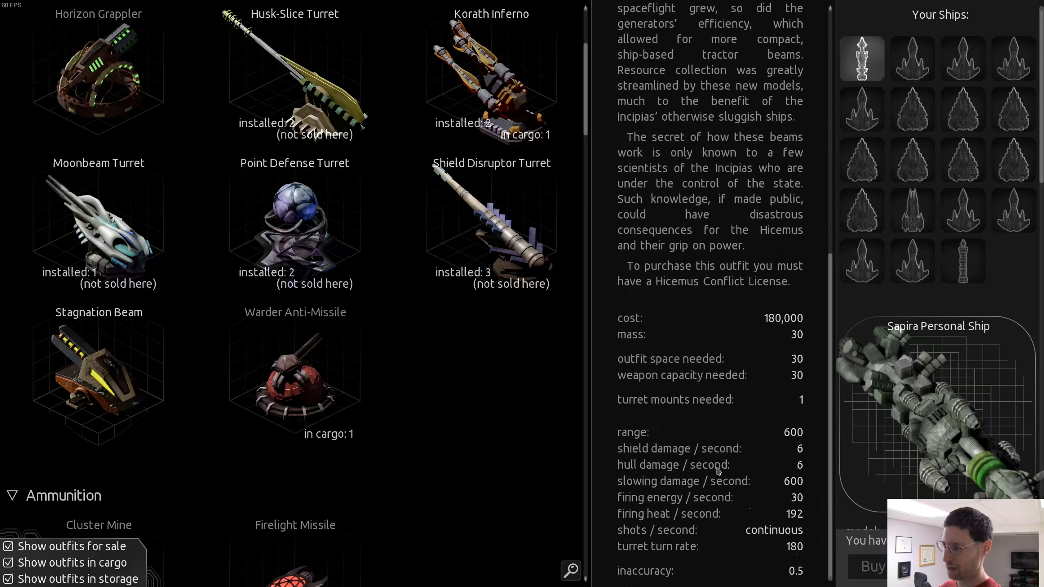
mouse_move(694, 546)
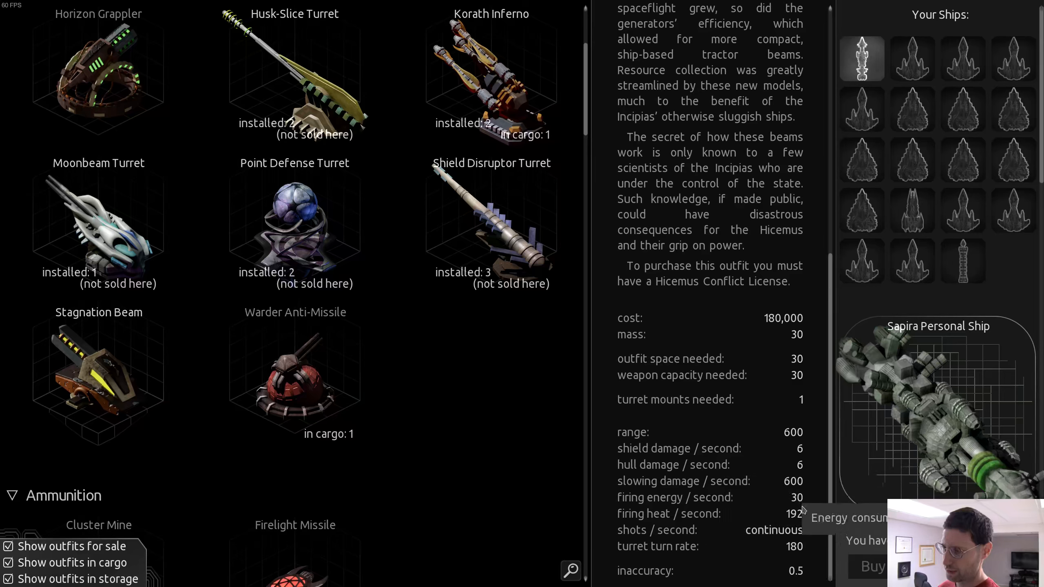
mouse_move(780, 510)
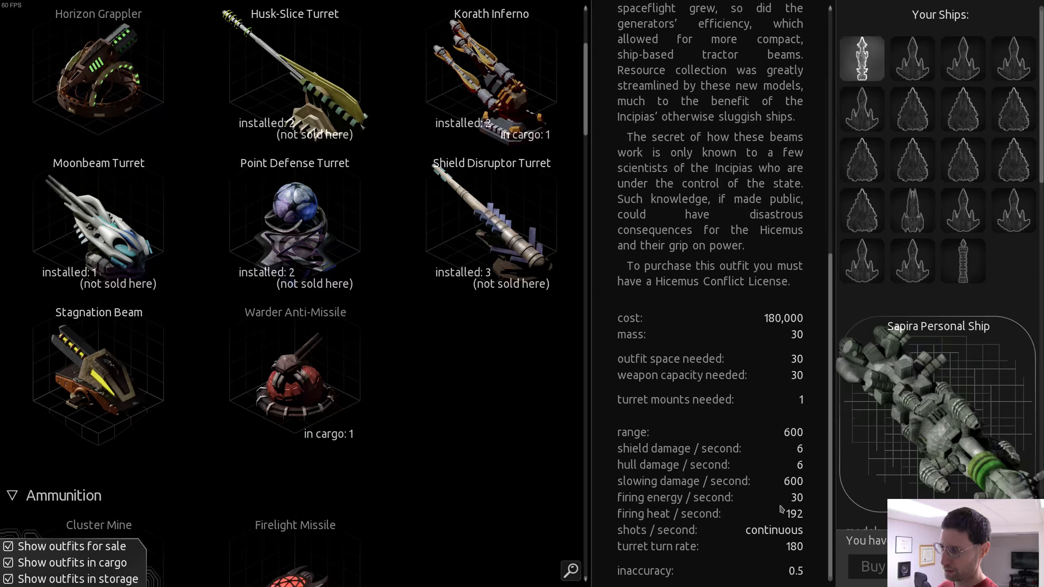
mouse_move(767, 436)
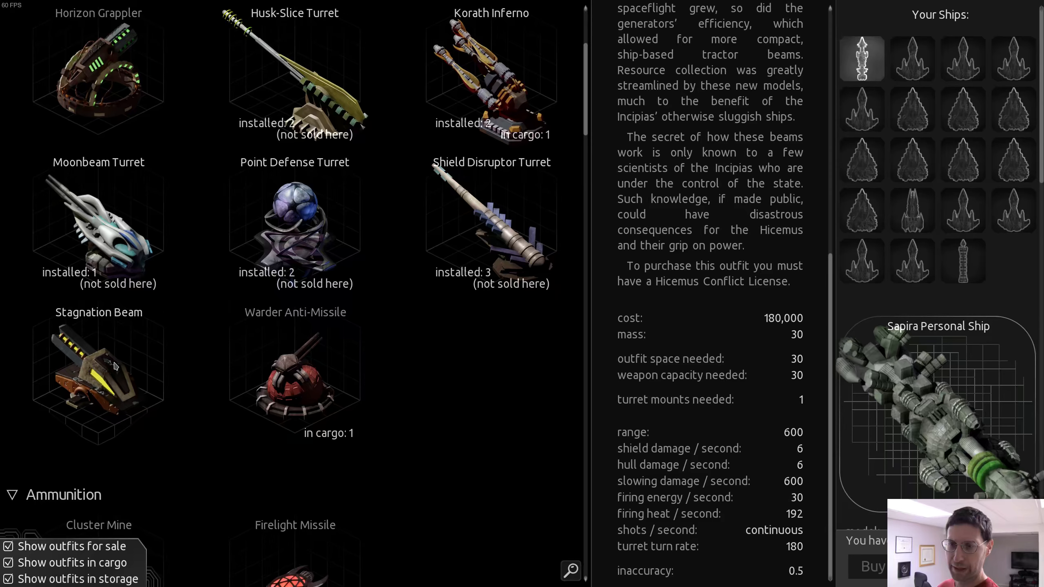
scroll("down", 3)
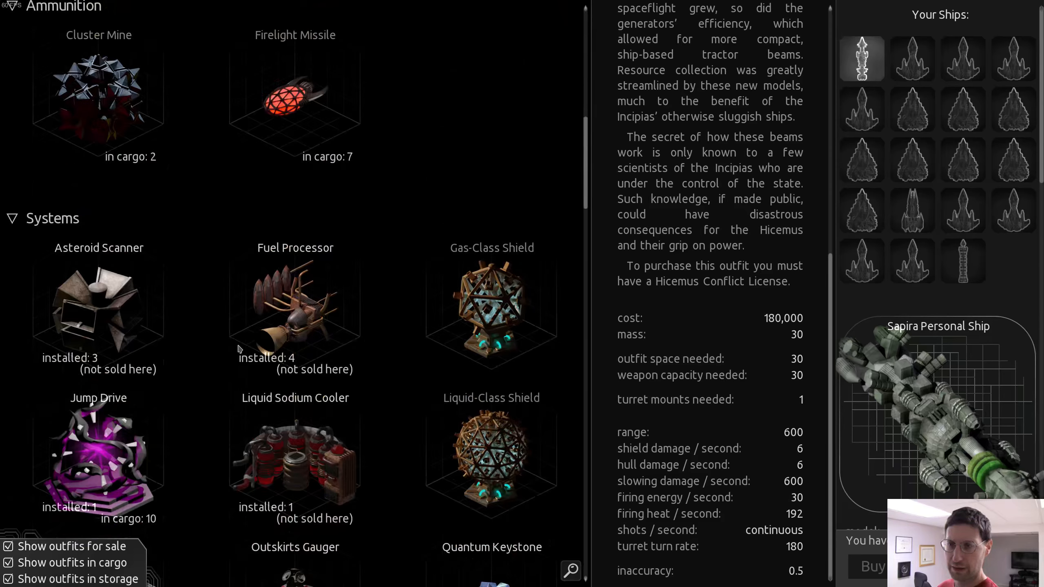
Read the Gas-Class and Liquid-Class Shield descriptions and generation stats
left_click(491, 313)
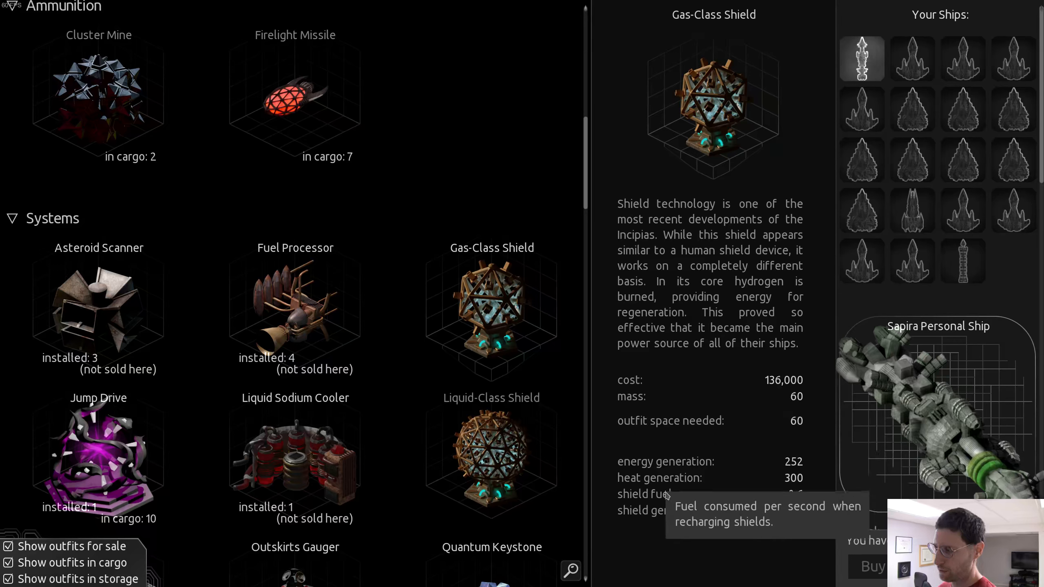
mouse_move(679, 510)
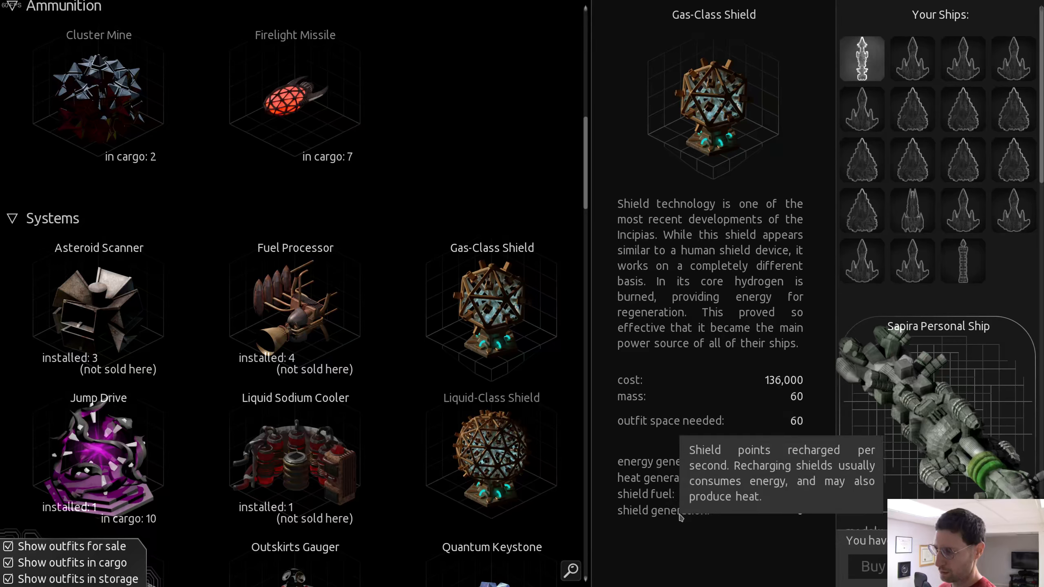
mouse_move(591, 484)
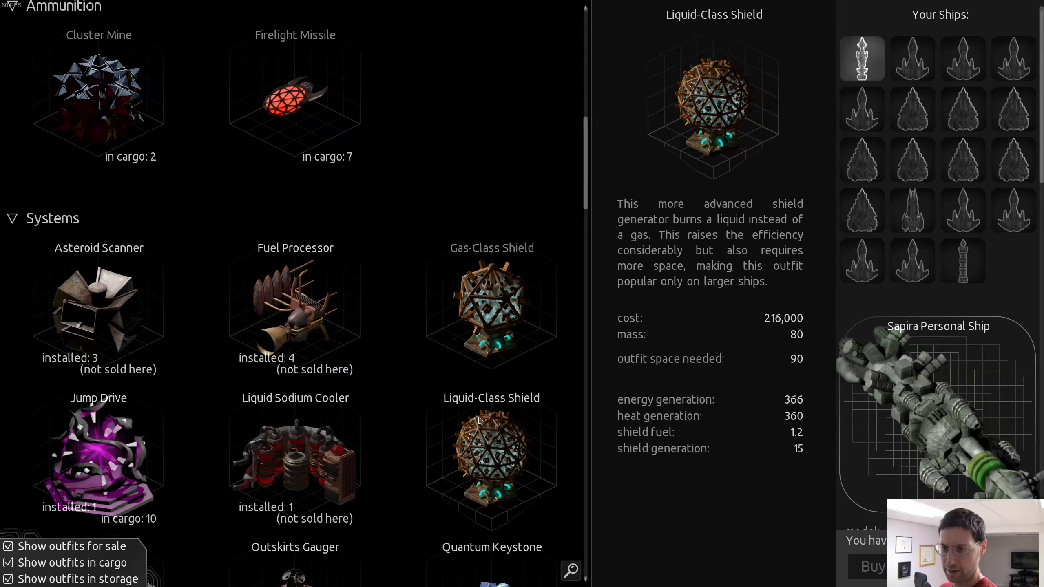
scroll("down", 3)
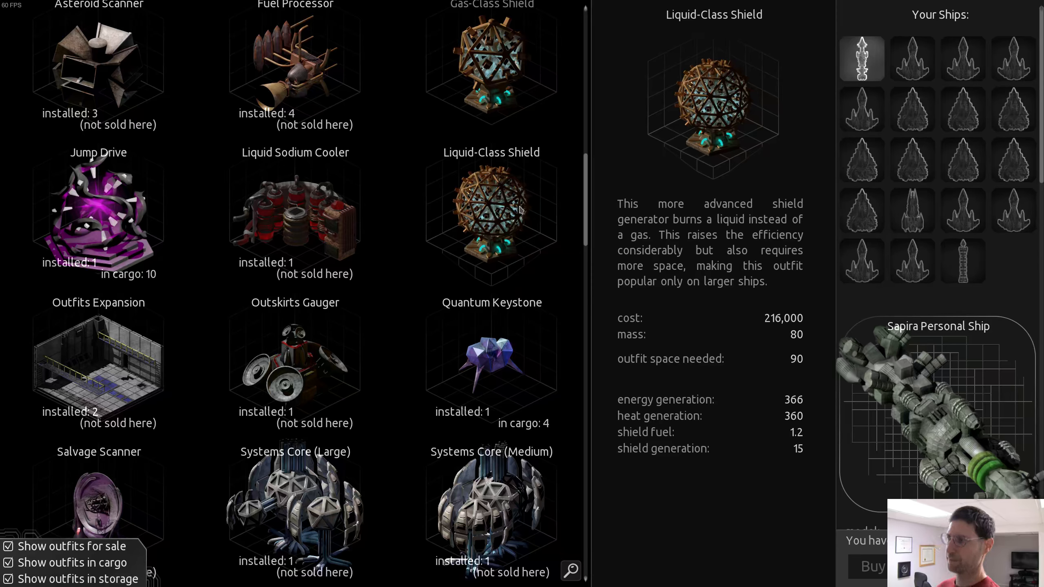
mouse_move(521, 211)
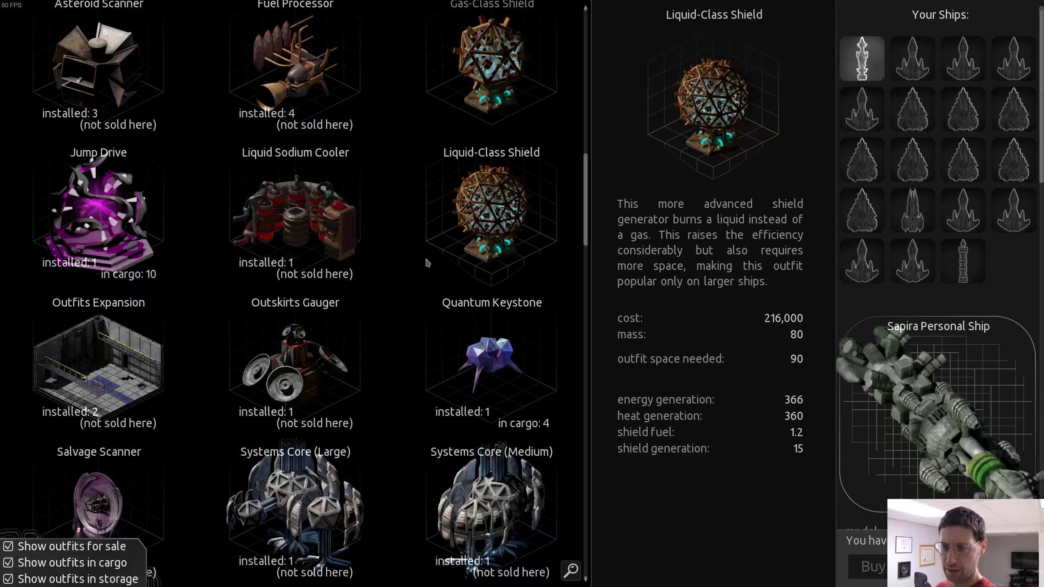
scroll("down", 3)
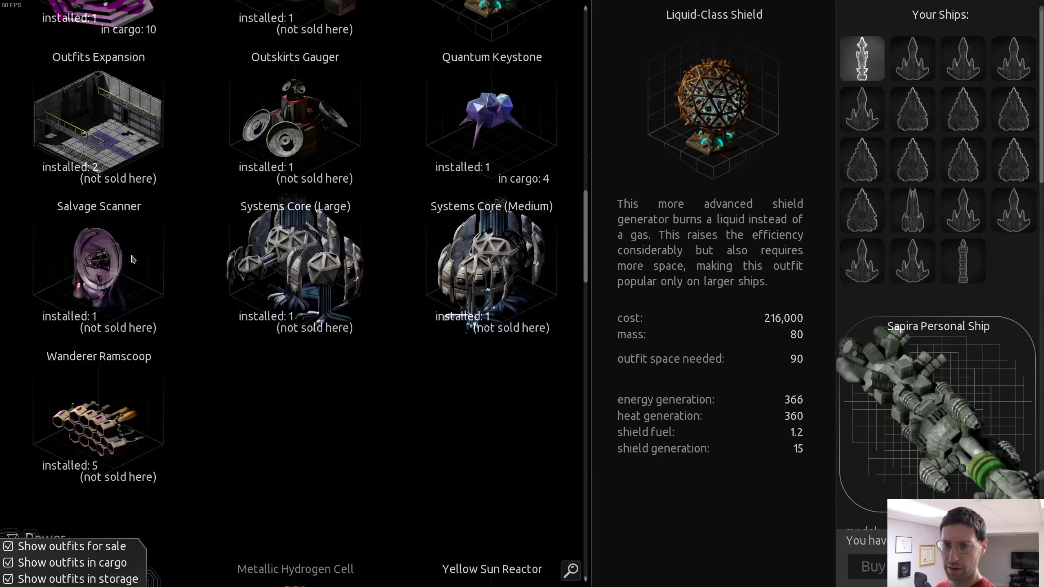
Scroll to the Power section and view the Yellow Sun Reactor's description and power stats
scroll("down", 3)
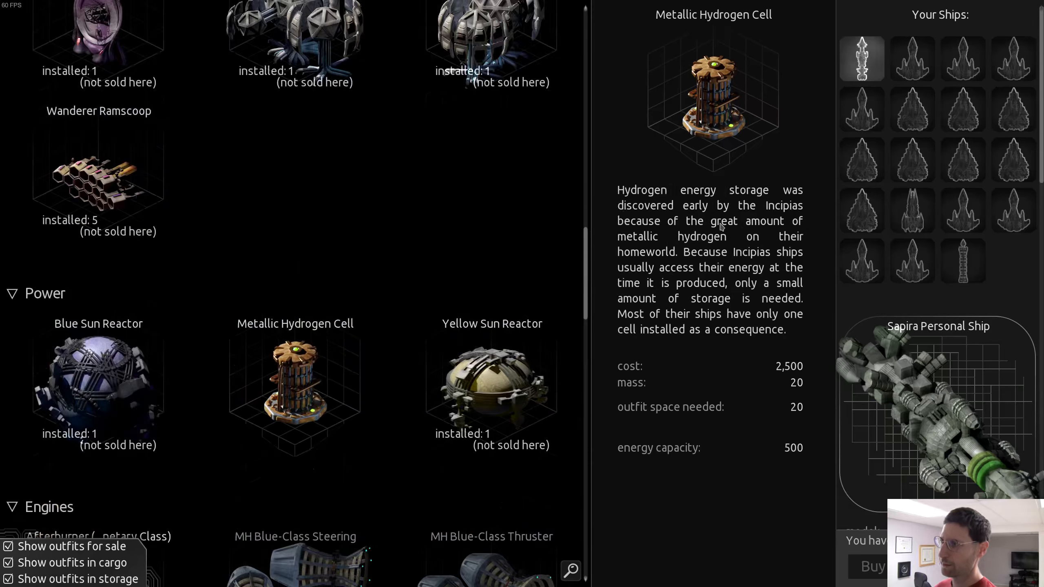
mouse_move(729, 257)
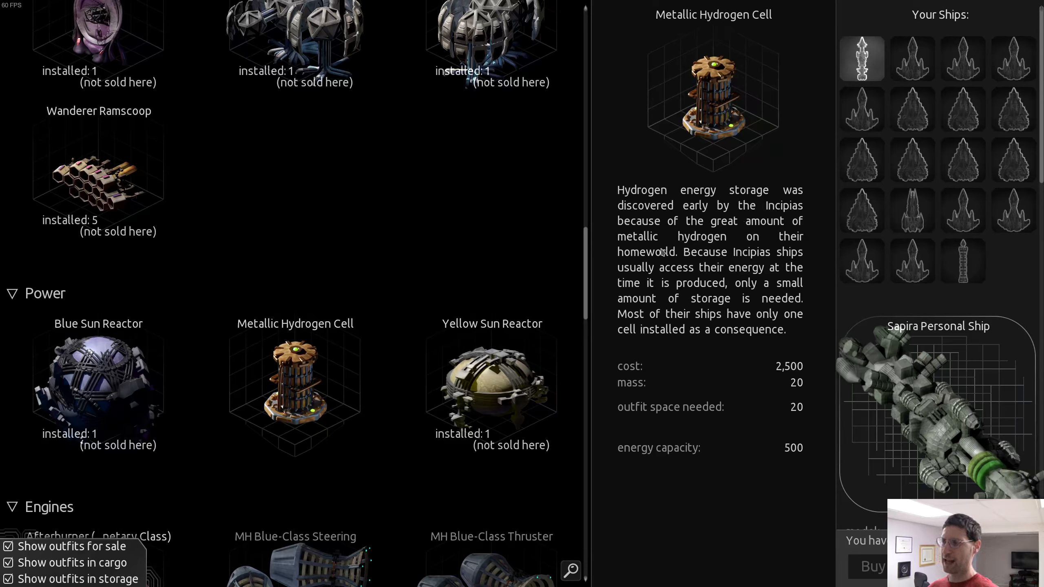
mouse_move(727, 277)
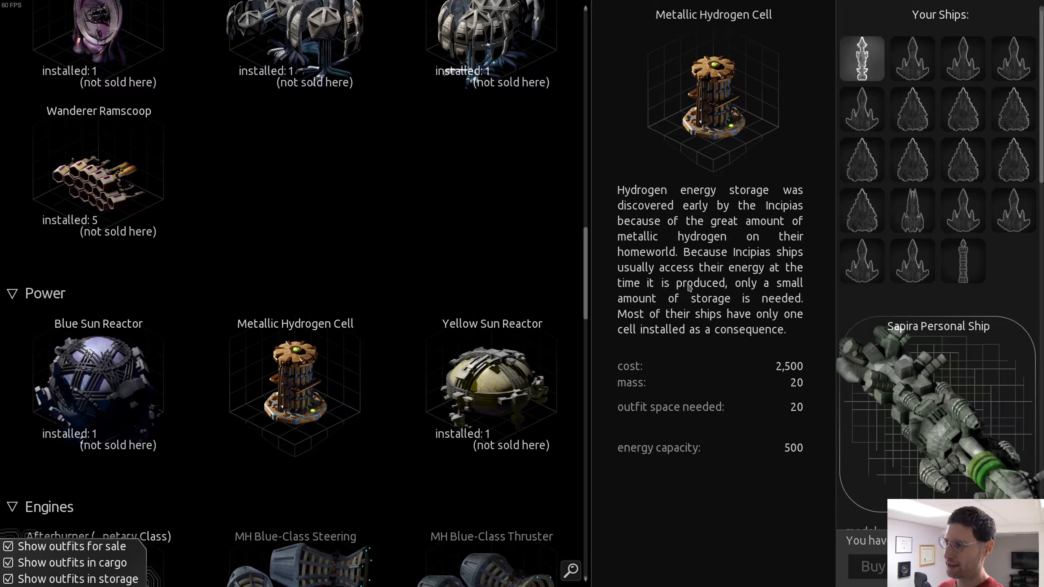
mouse_move(704, 301)
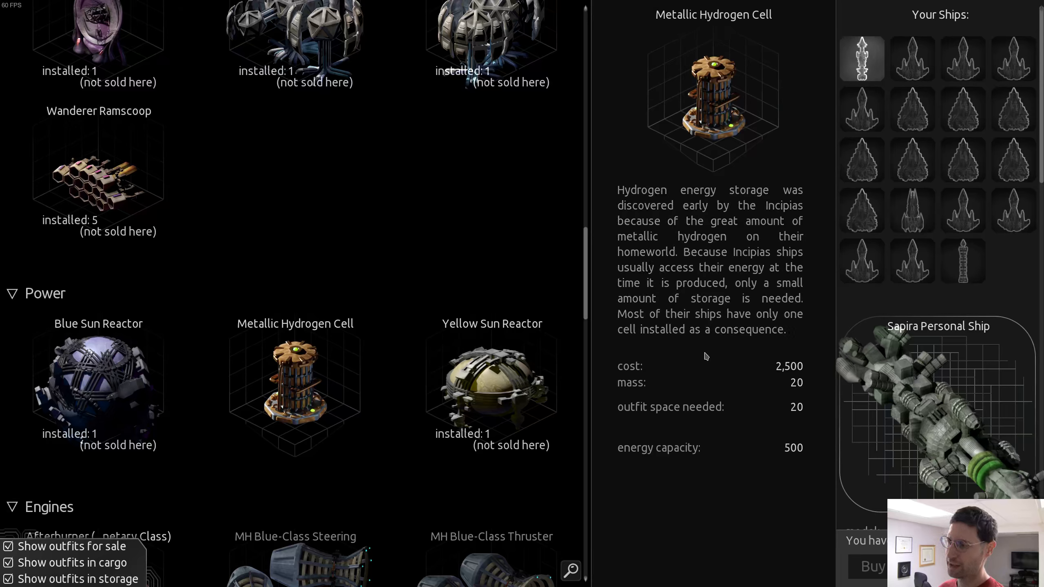
mouse_move(484, 409)
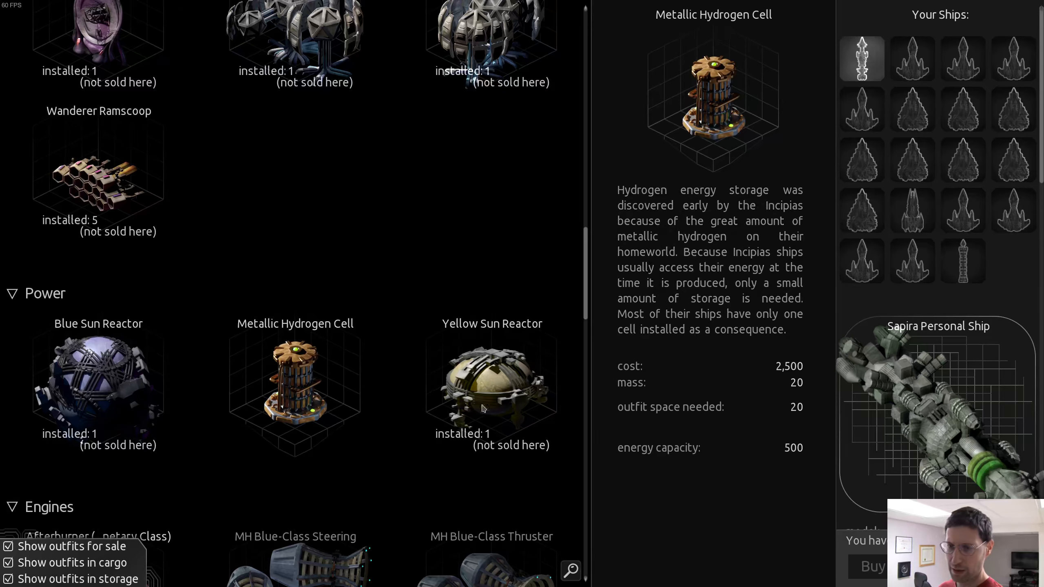
left_click(491, 393)
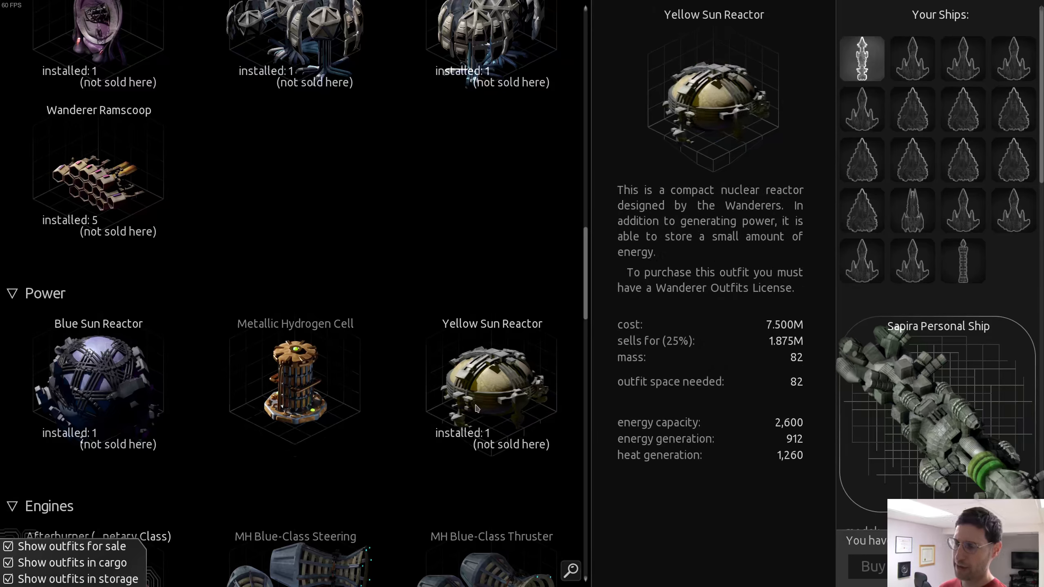
mouse_move(146, 377)
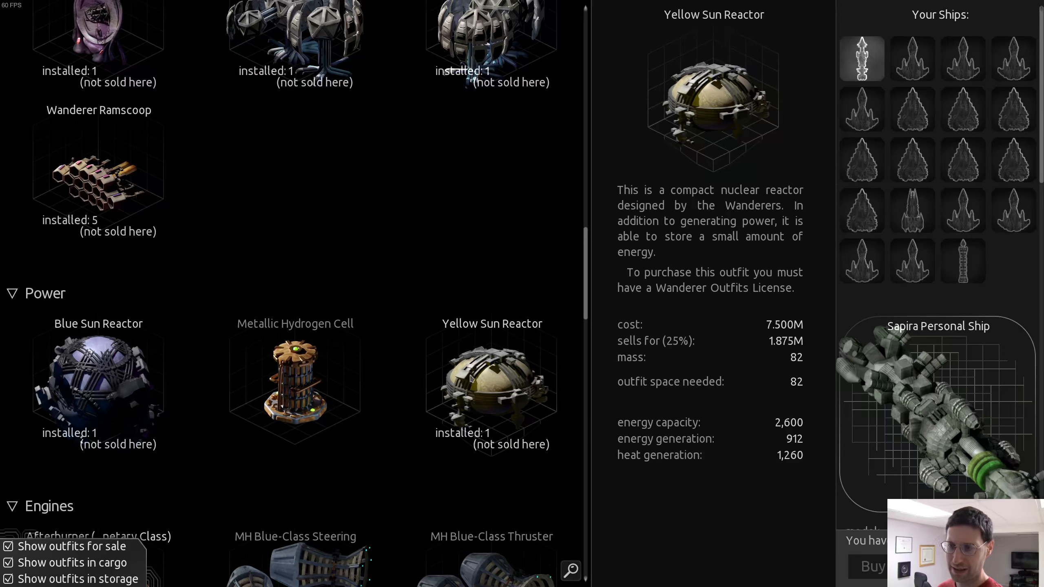
scroll("down", 3)
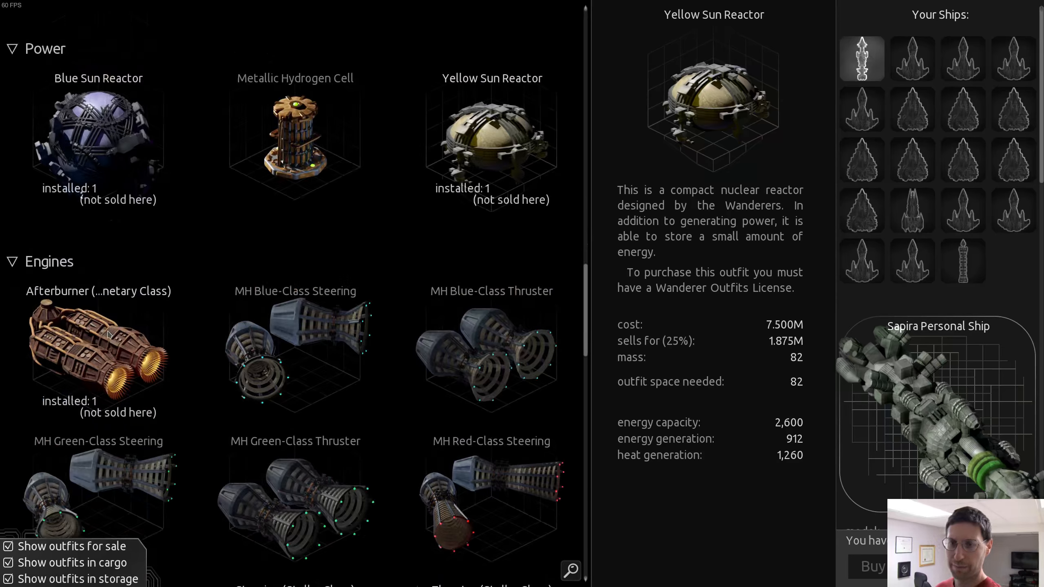
View the Afterburner's stats, then bring up the MH Red-Class Thruster's description and thrust figures
left_click(98, 346)
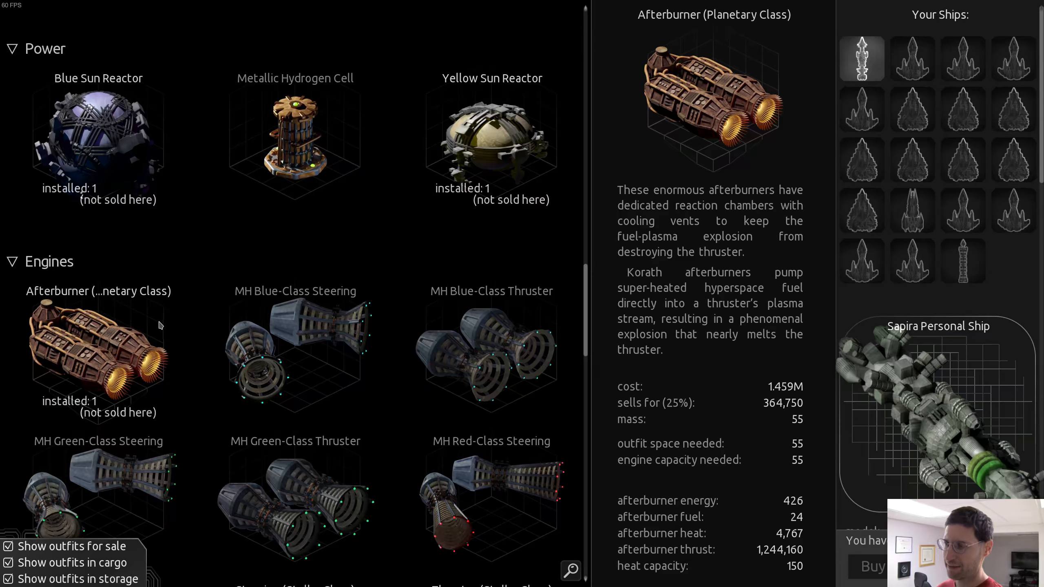
scroll("down", 3)
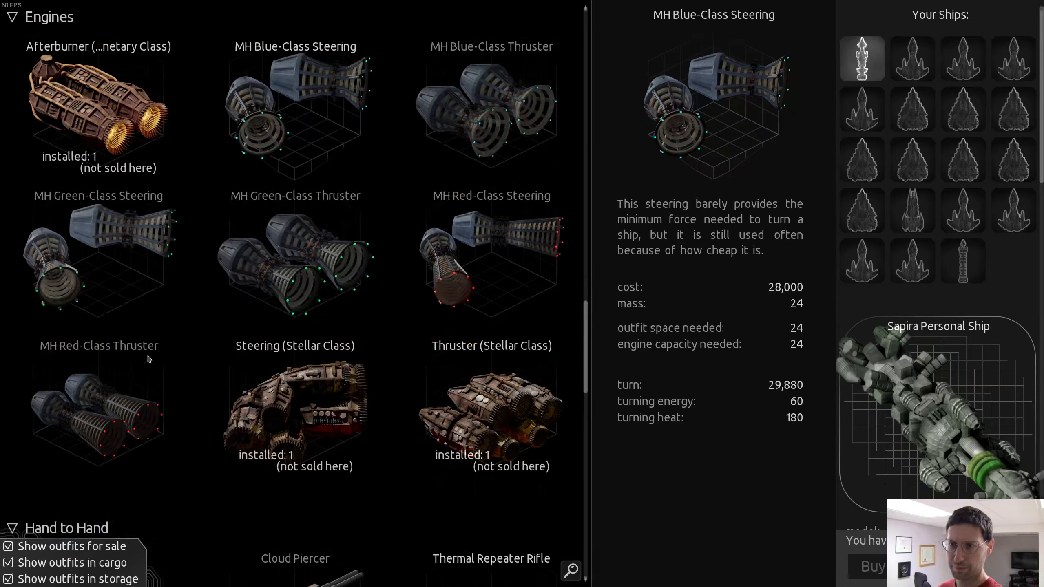
left_click(98, 416)
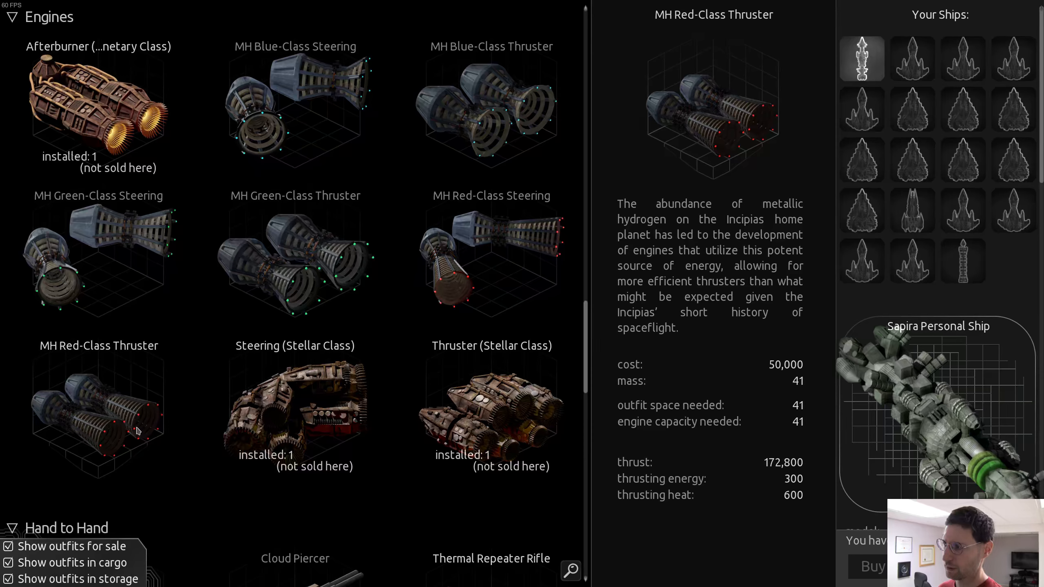
mouse_move(474, 415)
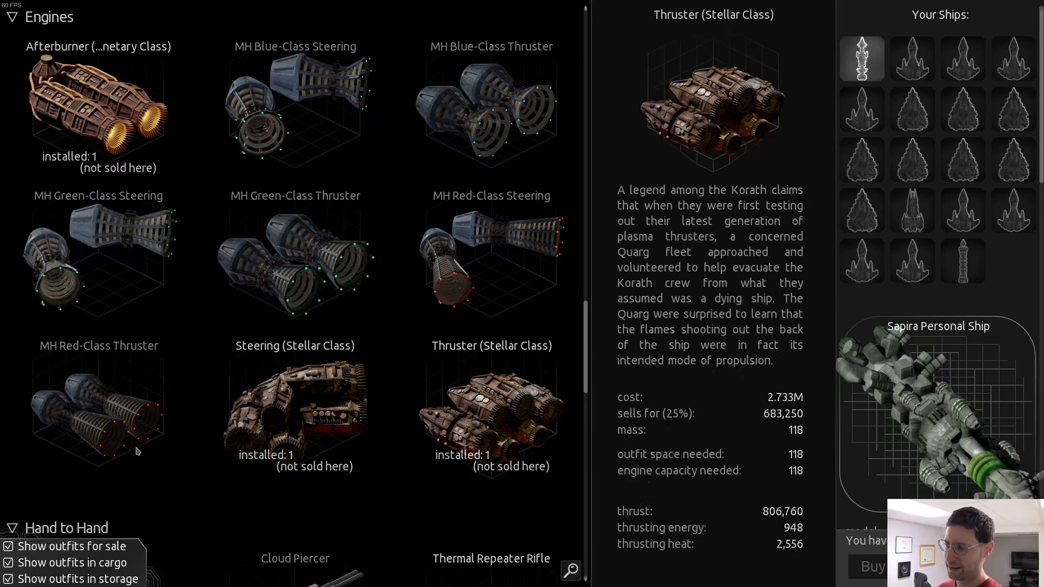
left_click(98, 411)
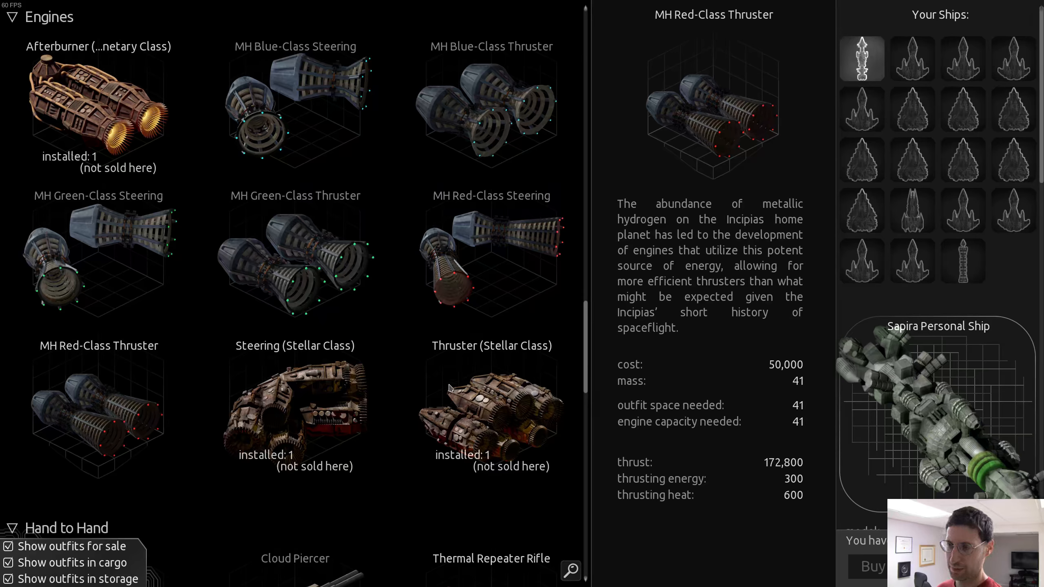
Compare the Thruster (Stellar Class) against the MH Red-Class Thruster, finishing on the Red-Class stats
left_click(491, 409)
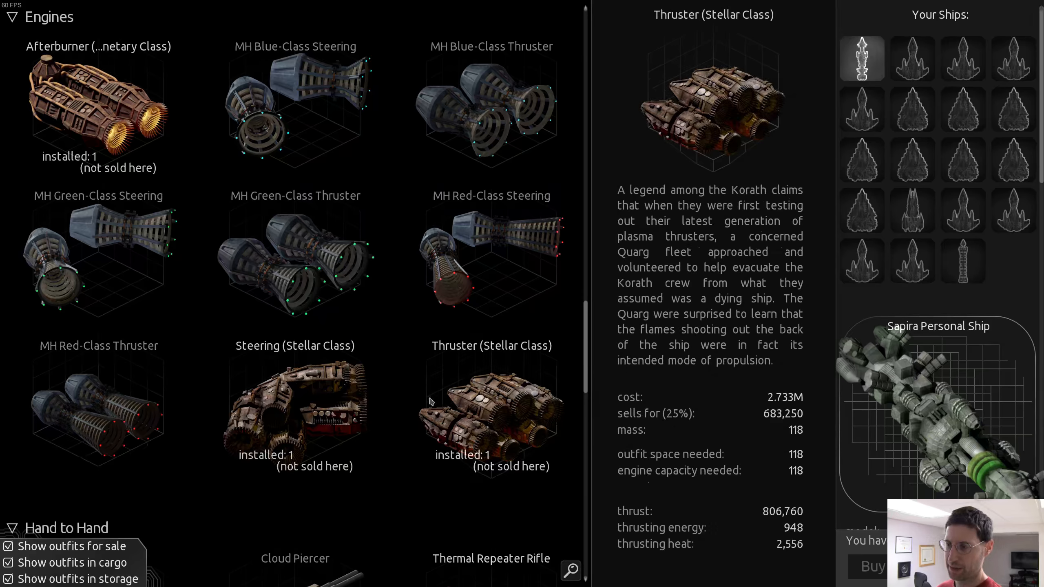
left_click(98, 411)
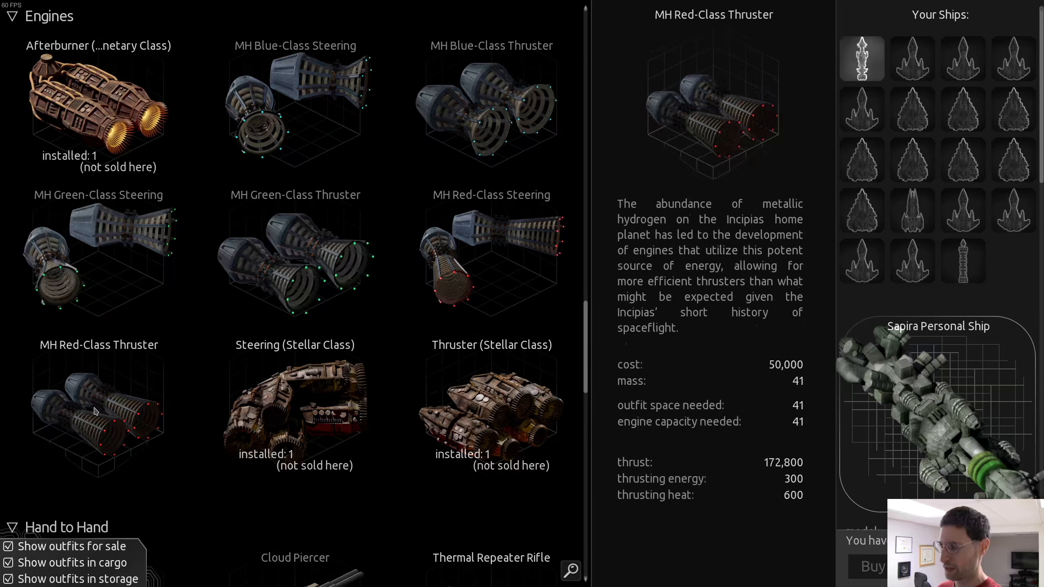
mouse_move(196, 421)
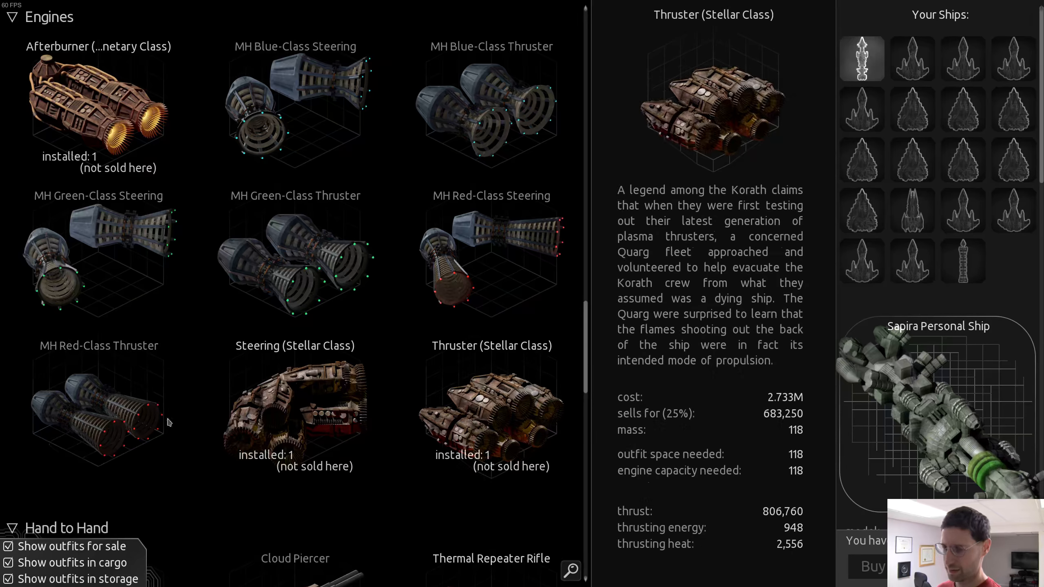
left_click(98, 410)
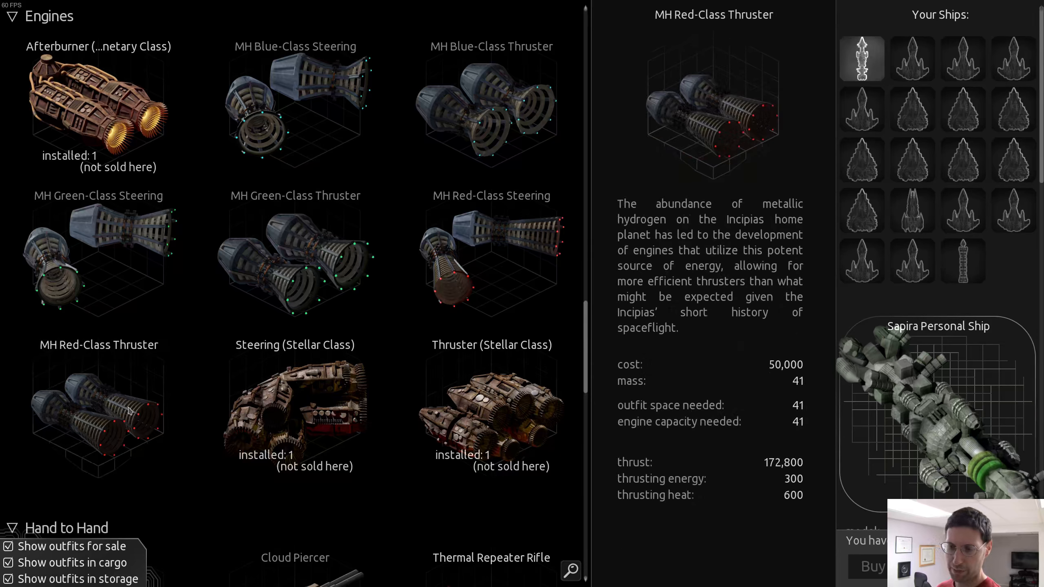
scroll("down", 3)
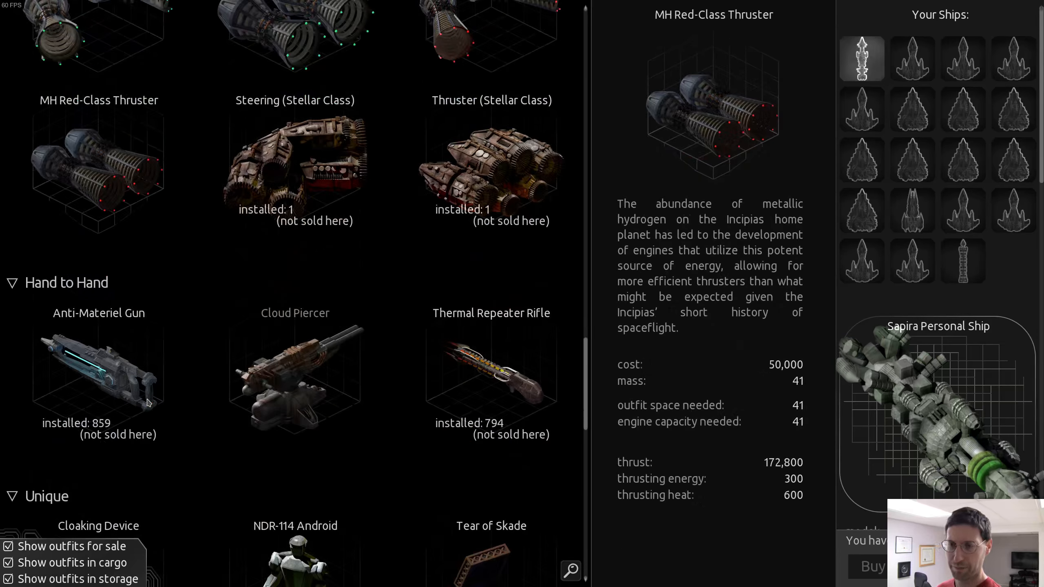
Show the Cloud Piercer hand-to-hand weapon's description, cost and capture stats
left_click(295, 376)
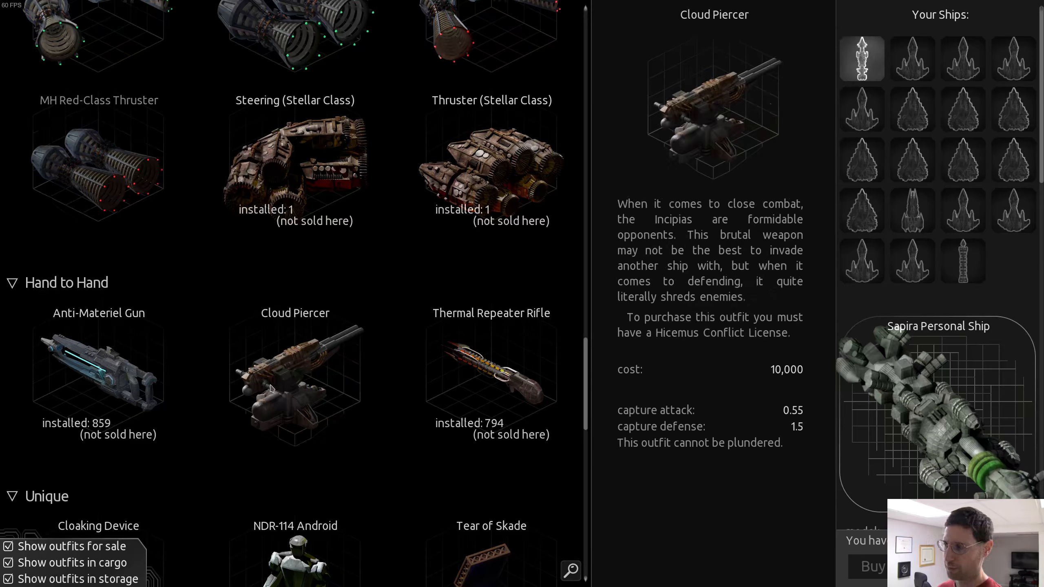
mouse_move(112, 373)
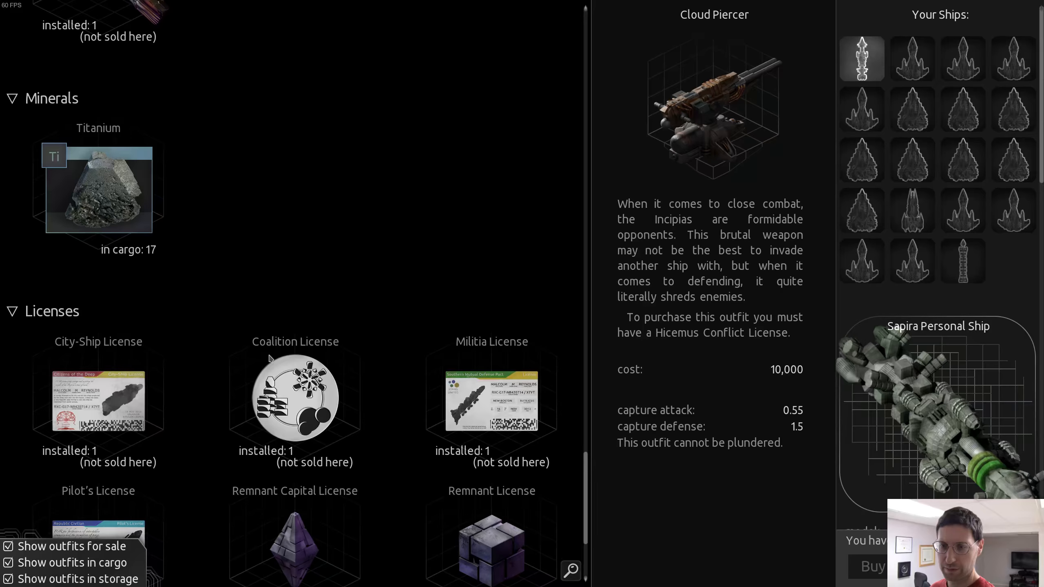
Scroll the outfitter list through the Guns section to the Plasma Discharger's damage and firing stats
scroll("down", 3)
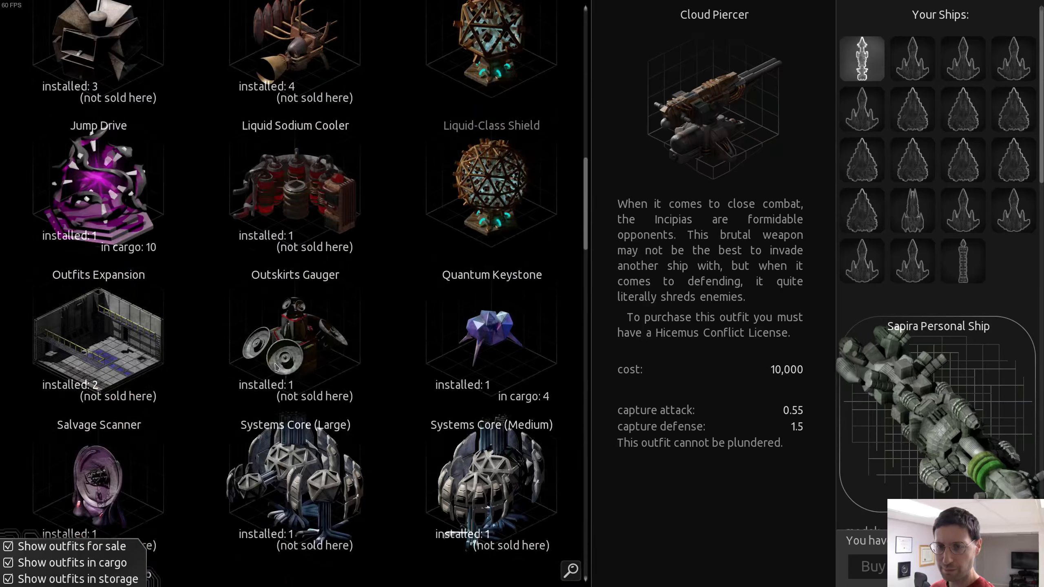
scroll("down", 3)
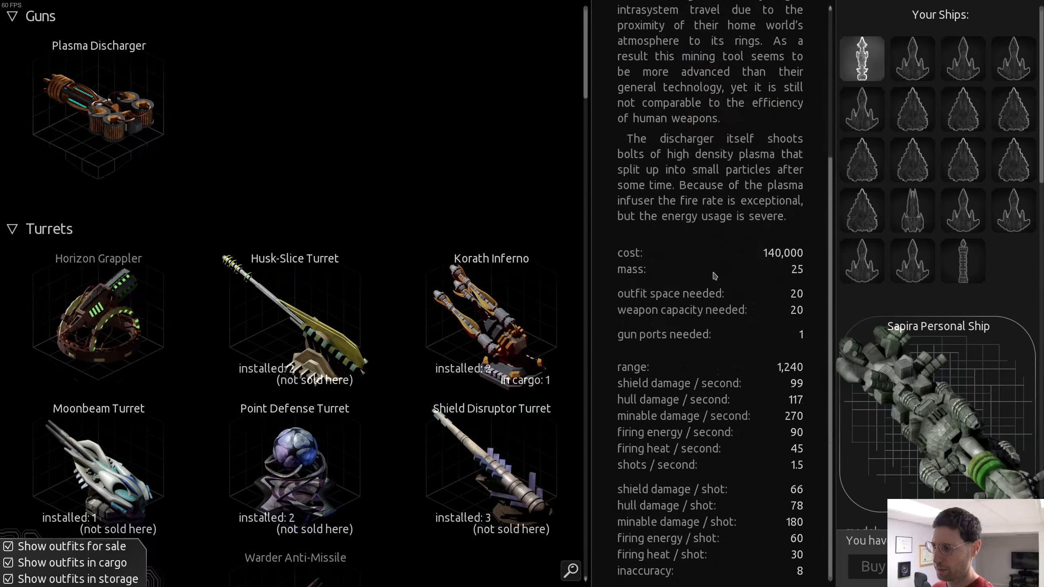
scroll("down", 3)
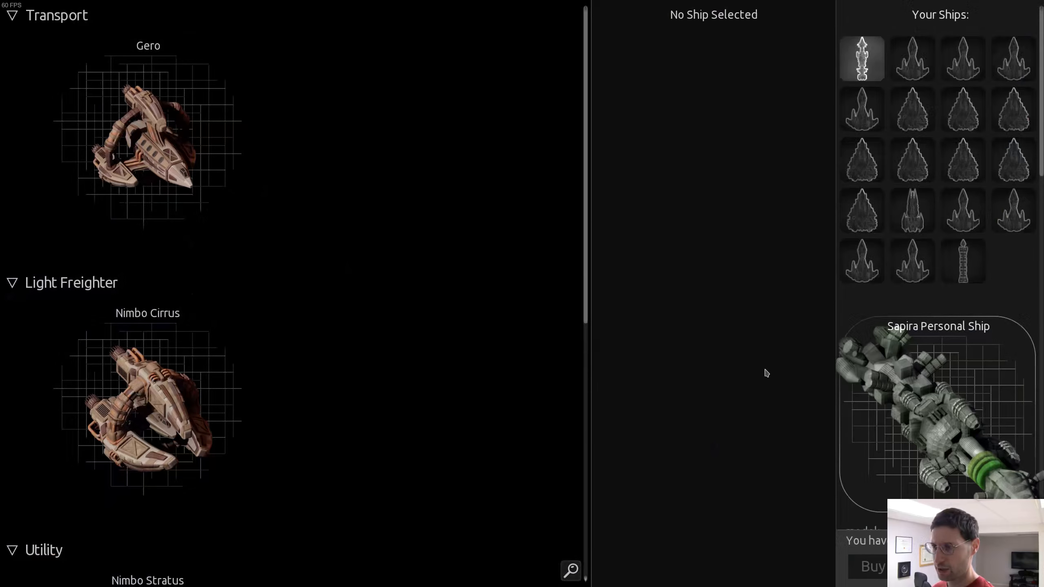
Scroll the shipyard list and view the Nimbo Stratus ship's stats
scroll("down", 3)
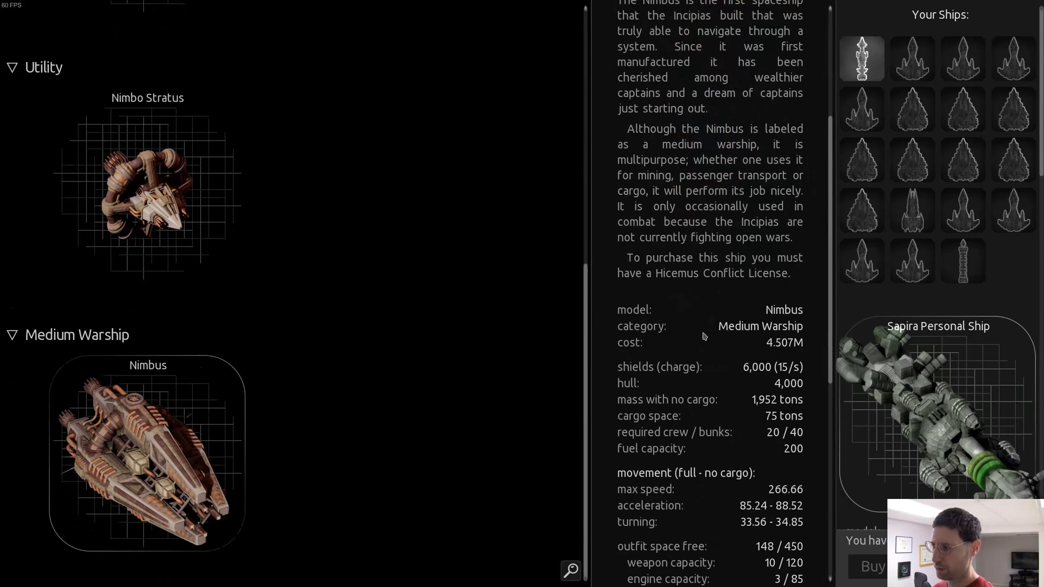
scroll("down", 3)
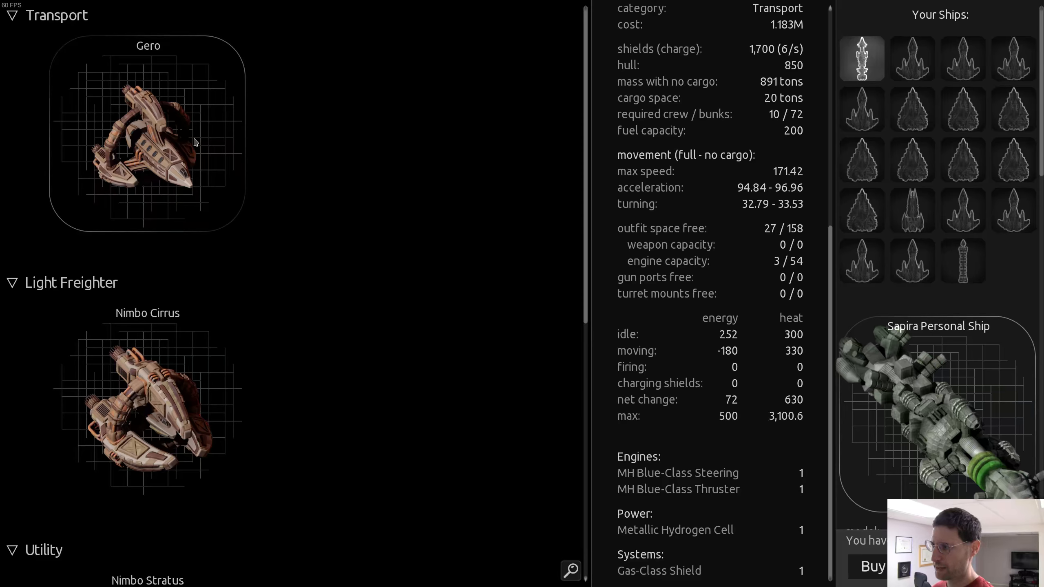
mouse_move(751, 317)
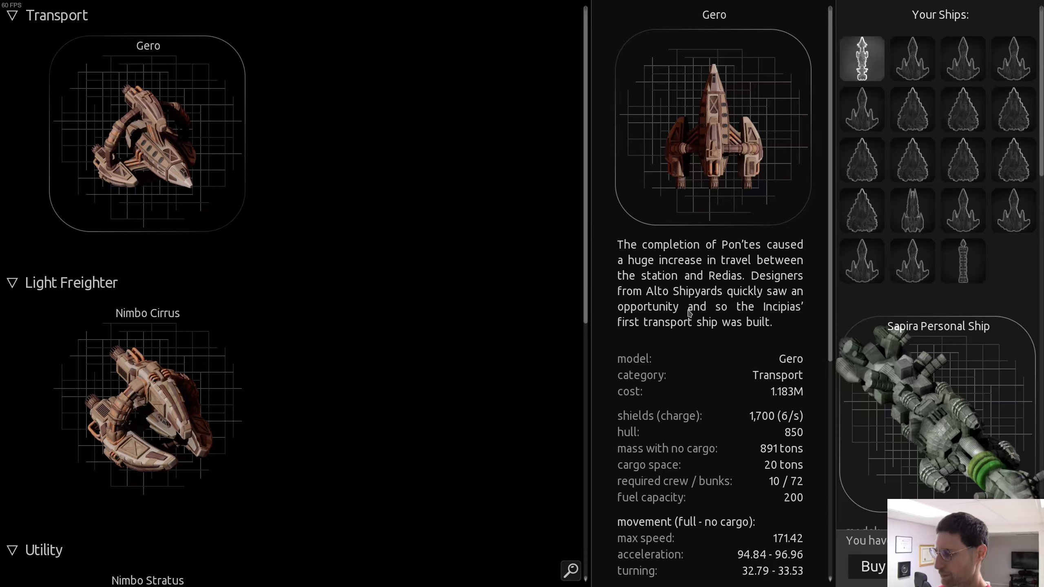
scroll("down", 3)
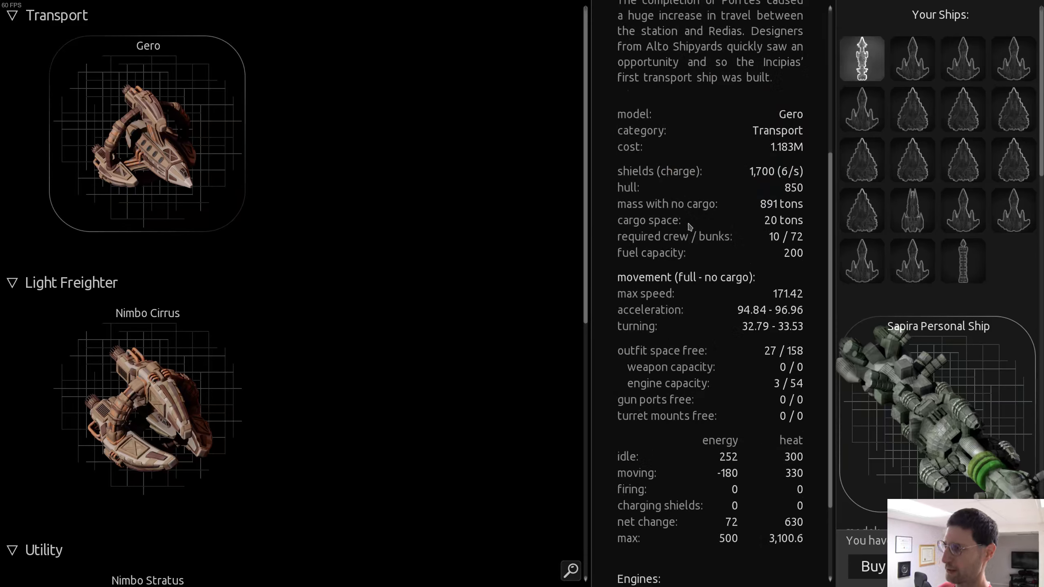
mouse_move(241, 350)
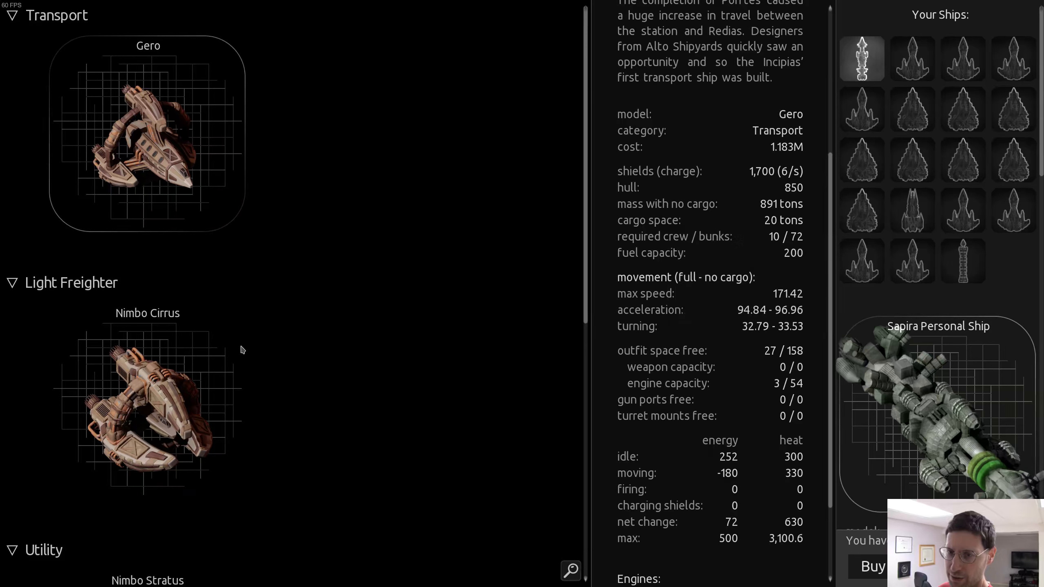
scroll("down", 3)
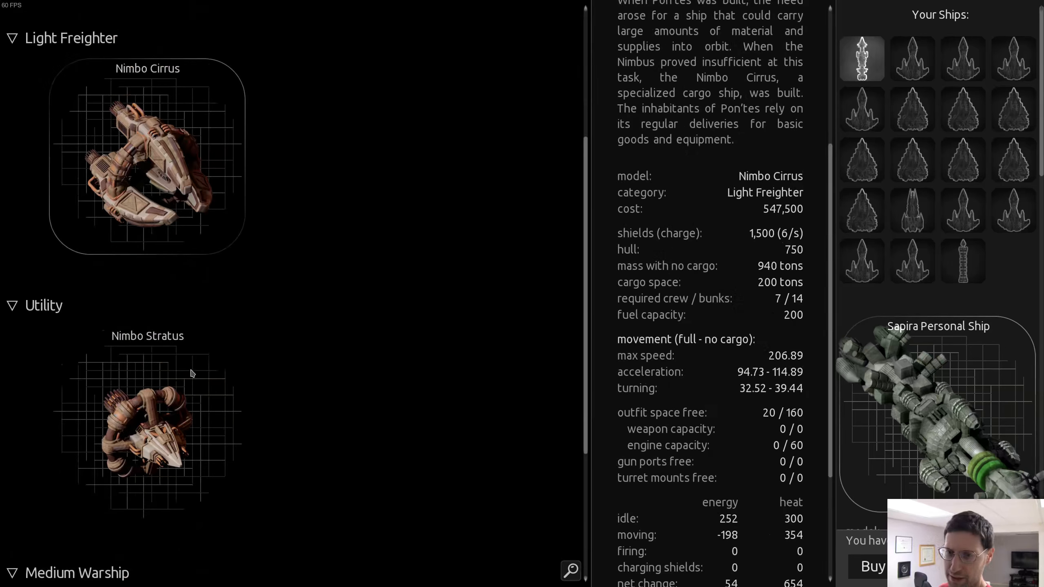
left_click(147, 426)
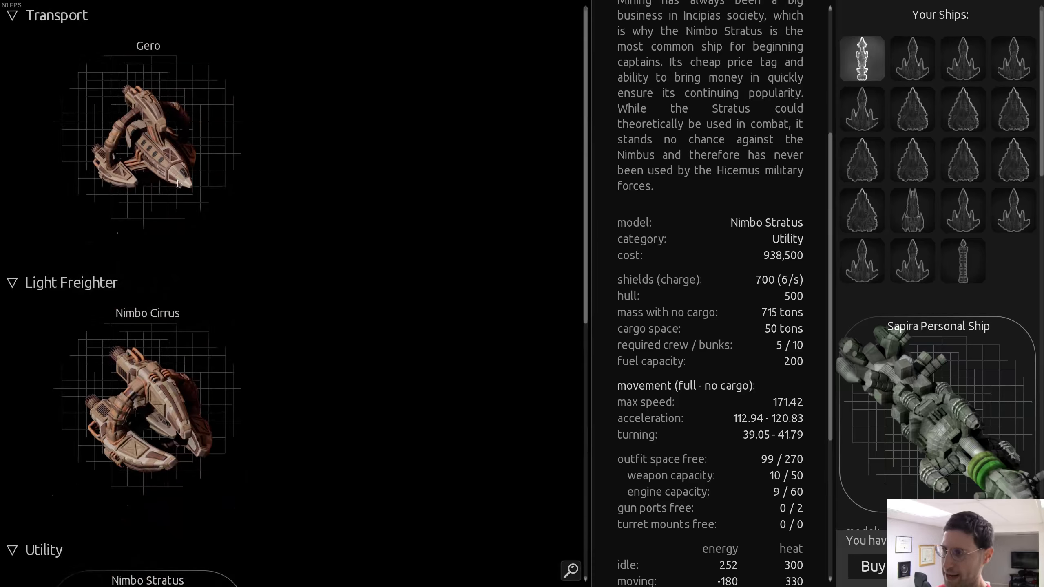
Compare the Gero transport against the Nimbo ships, leaving the Gero's specifications shown
left_click(148, 135)
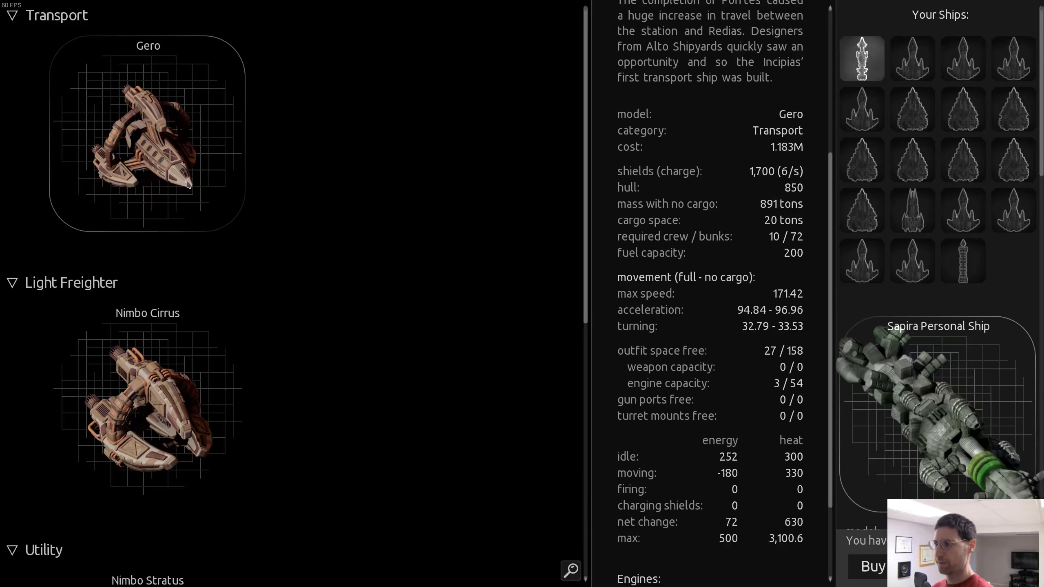
scroll("down", 3)
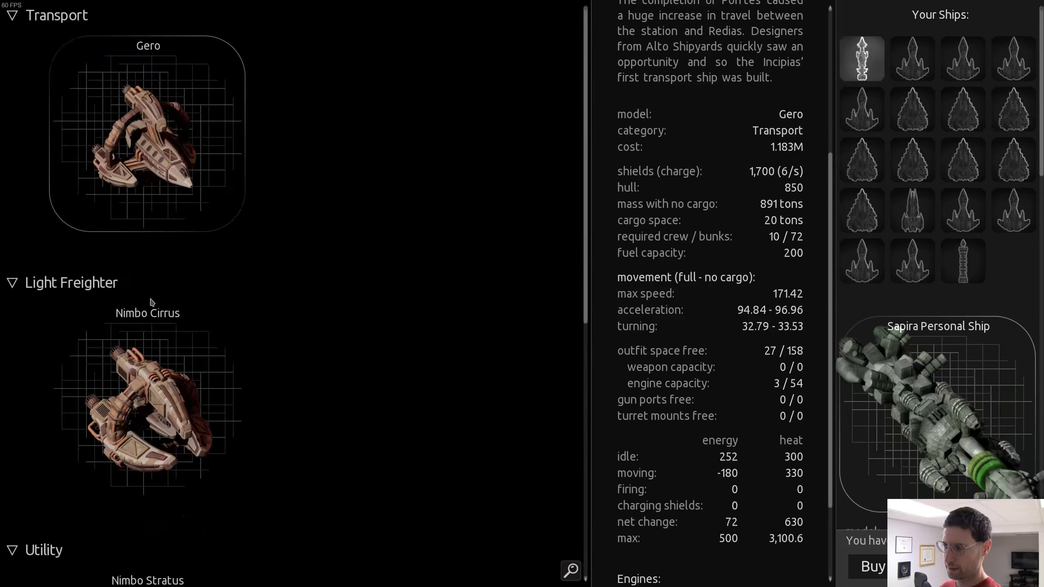
mouse_move(159, 152)
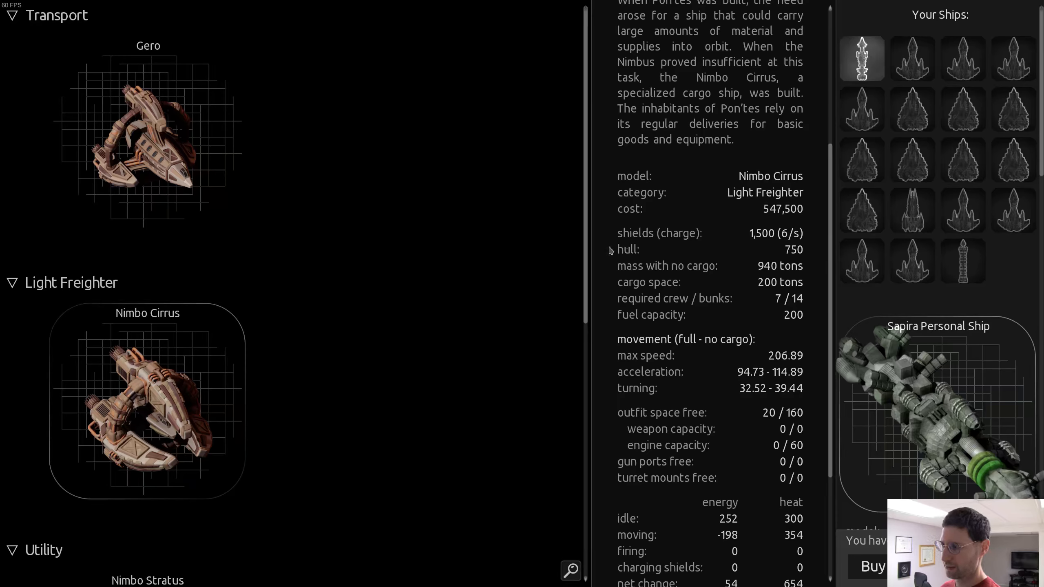
left_click(147, 136)
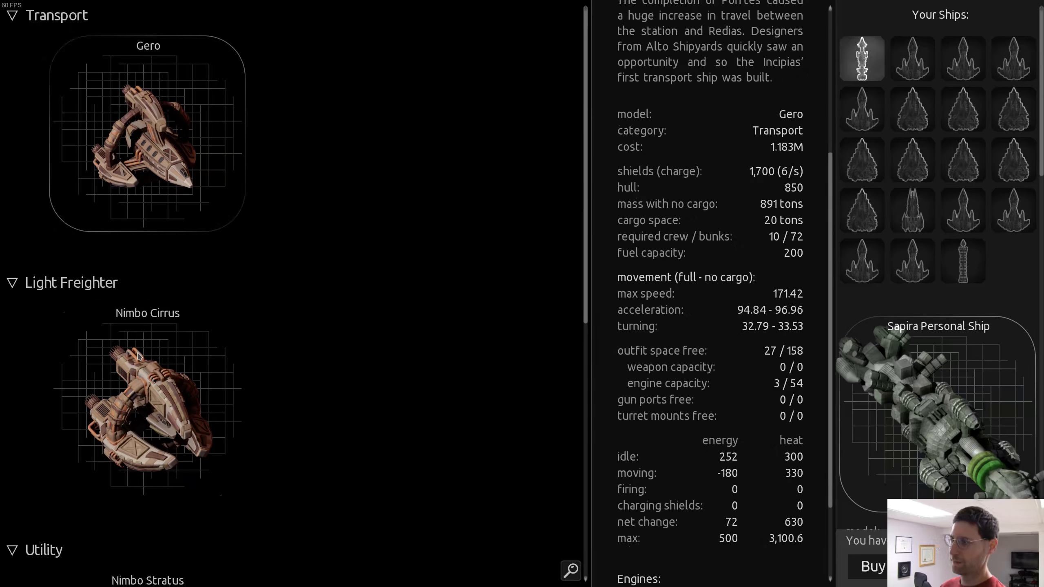
left_click(147, 400)
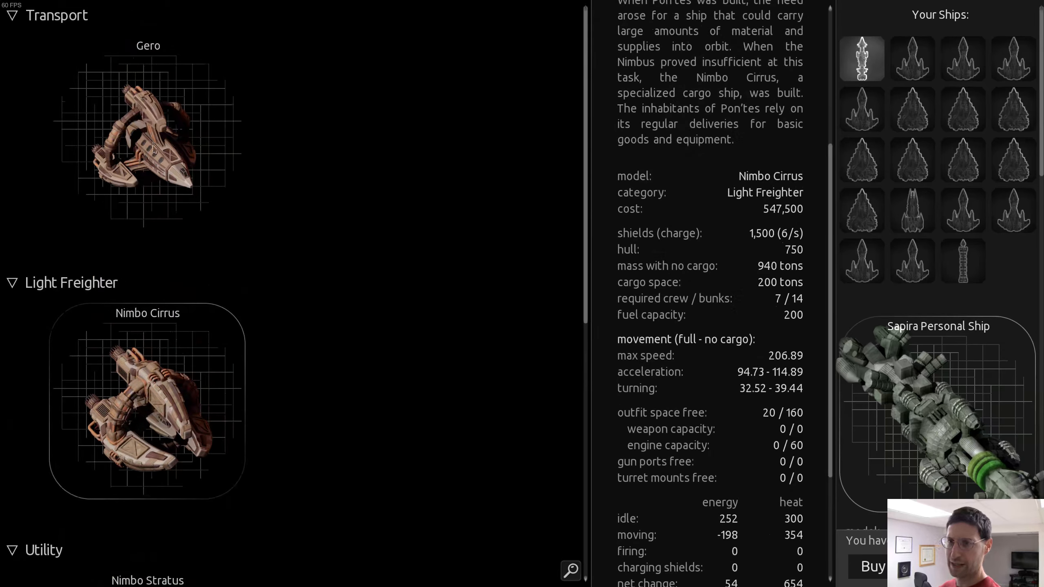
left_click(146, 133)
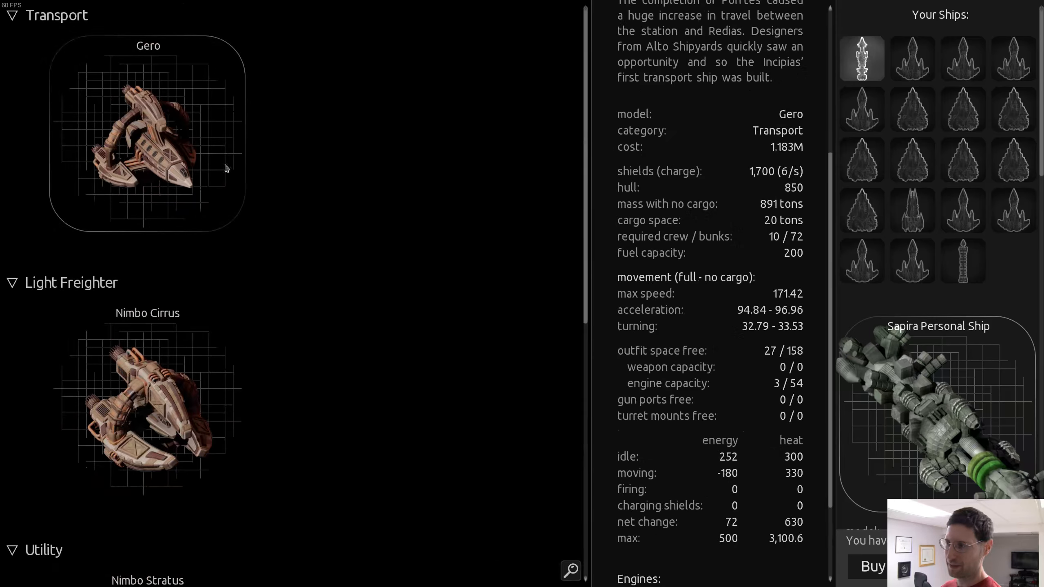
Buy the Gero transport and name it 'Incipias Transporter'
left_click(872, 566)
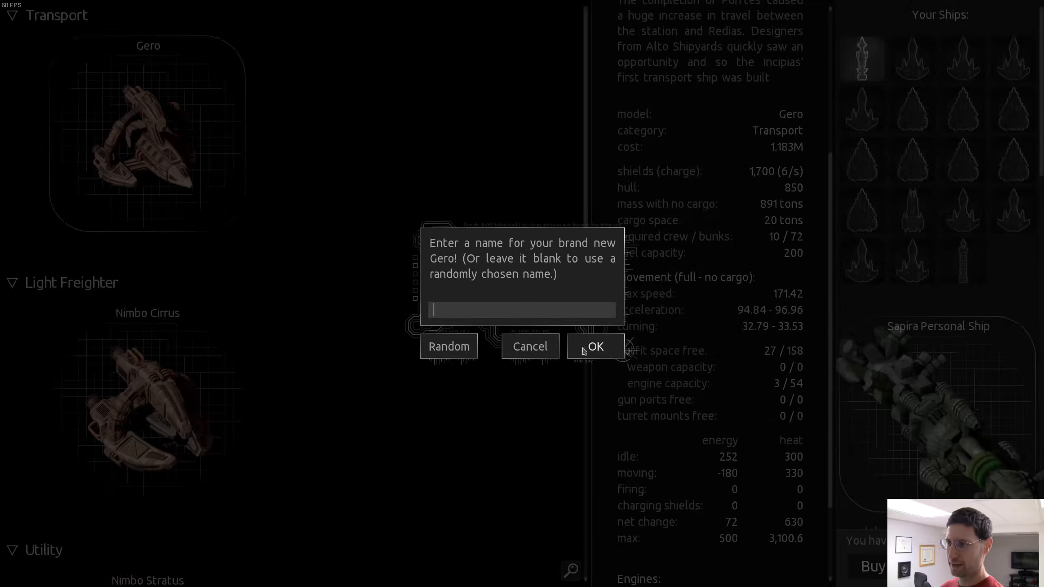
mouse_move(526, 321)
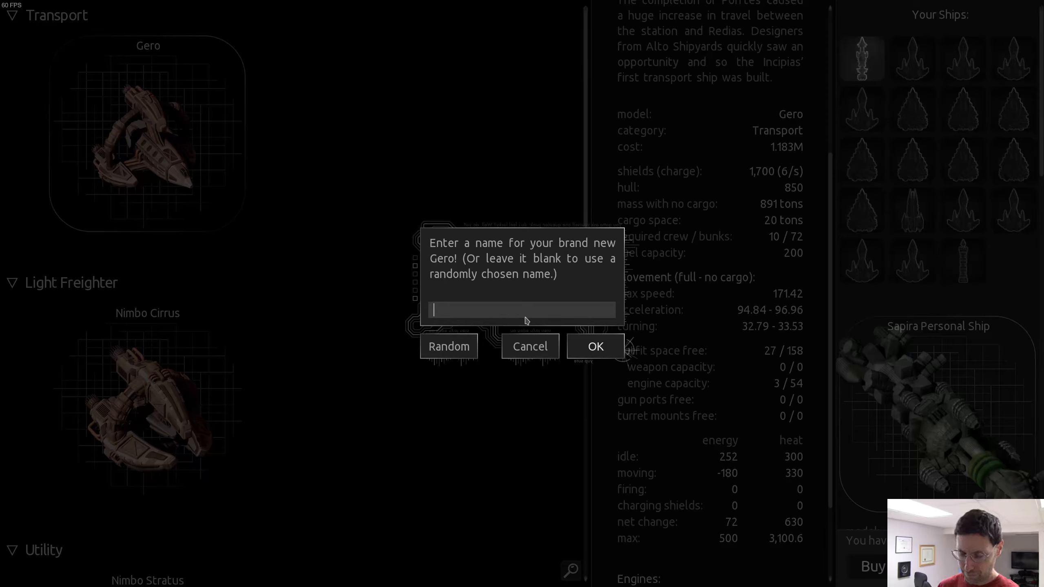
type("IA")
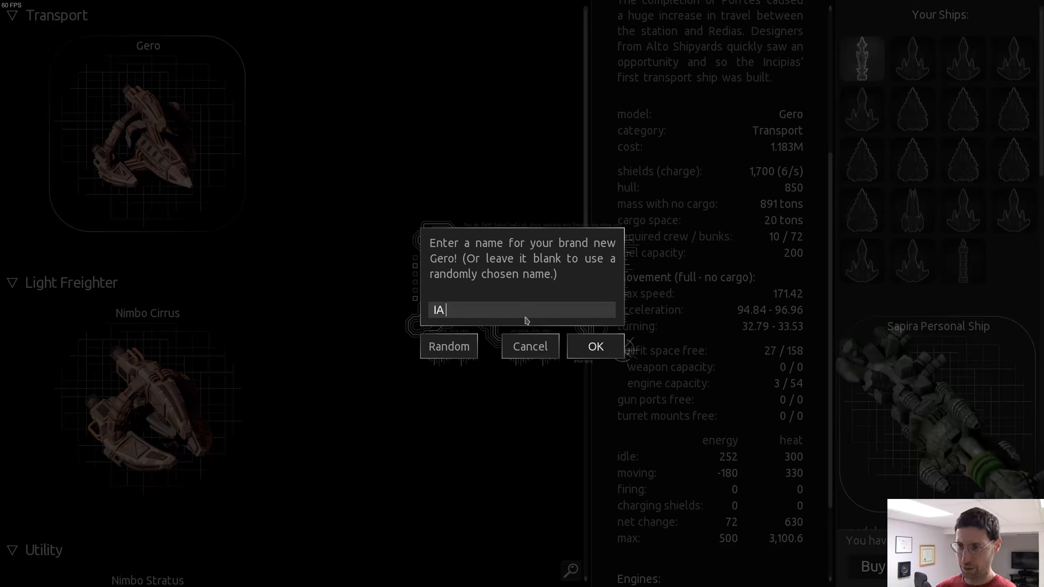
type("Incipias")
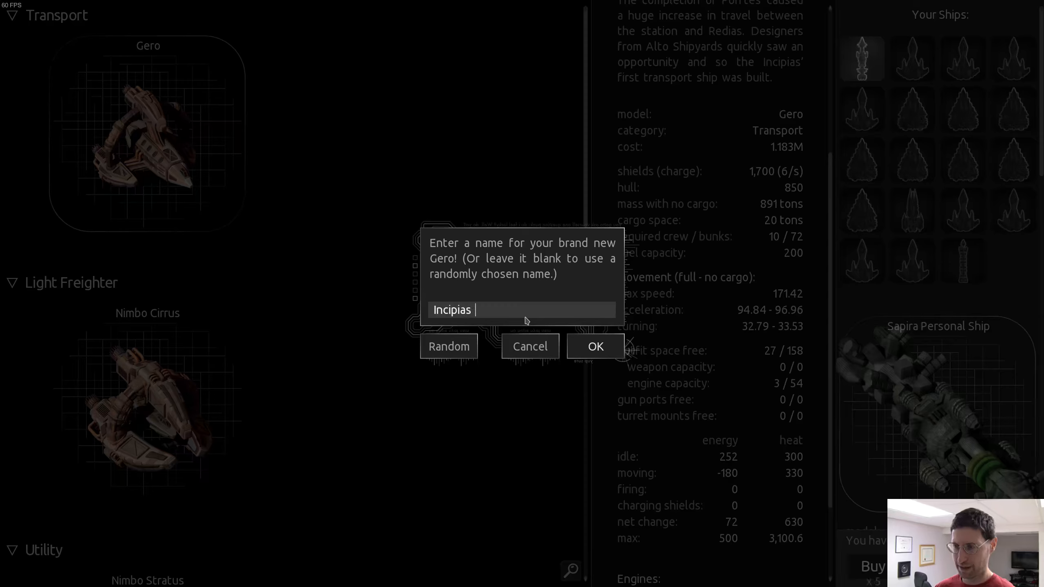
type("Transport")
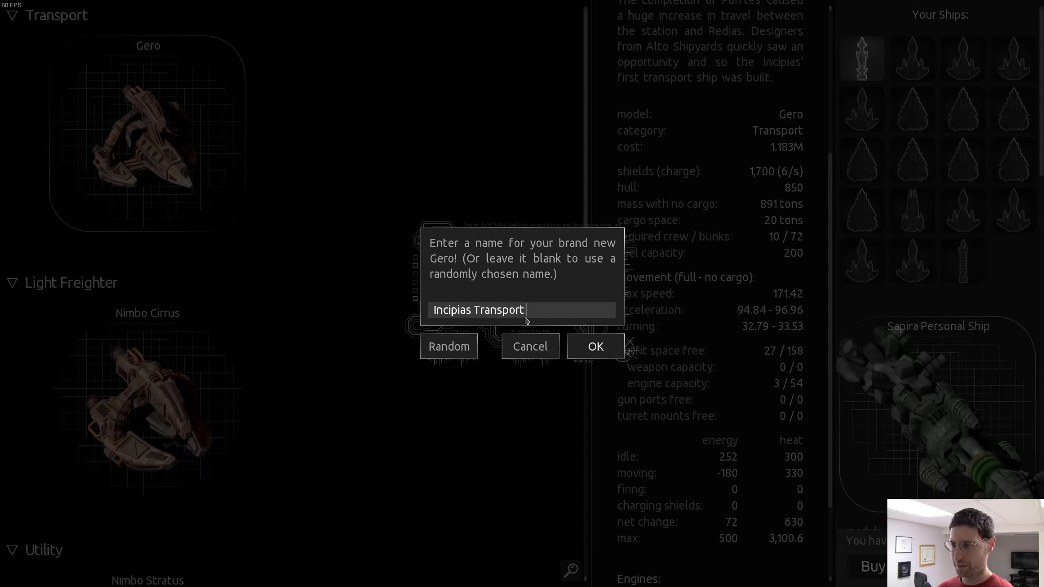
type("er")
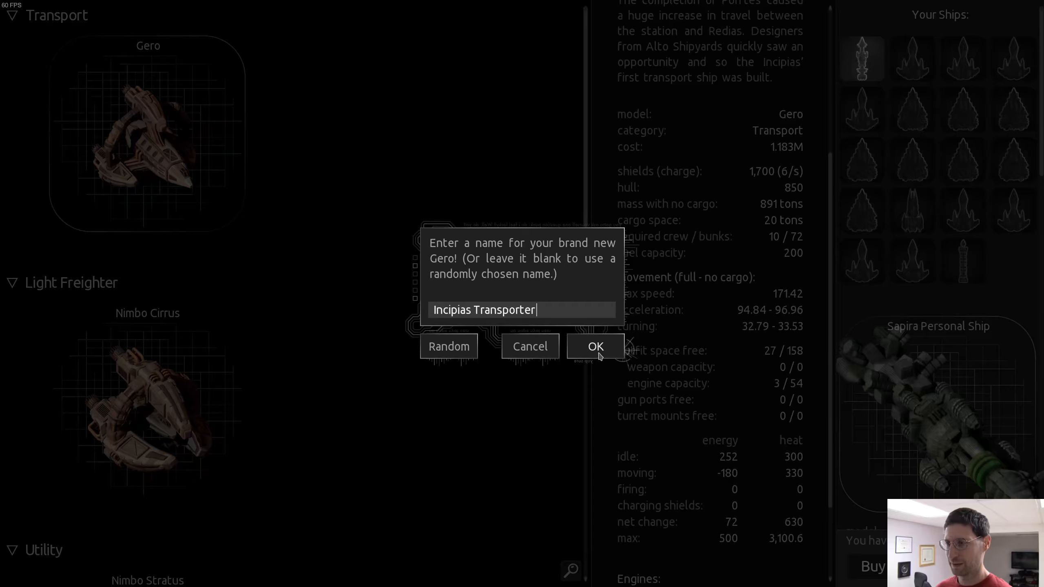
left_click(594, 346)
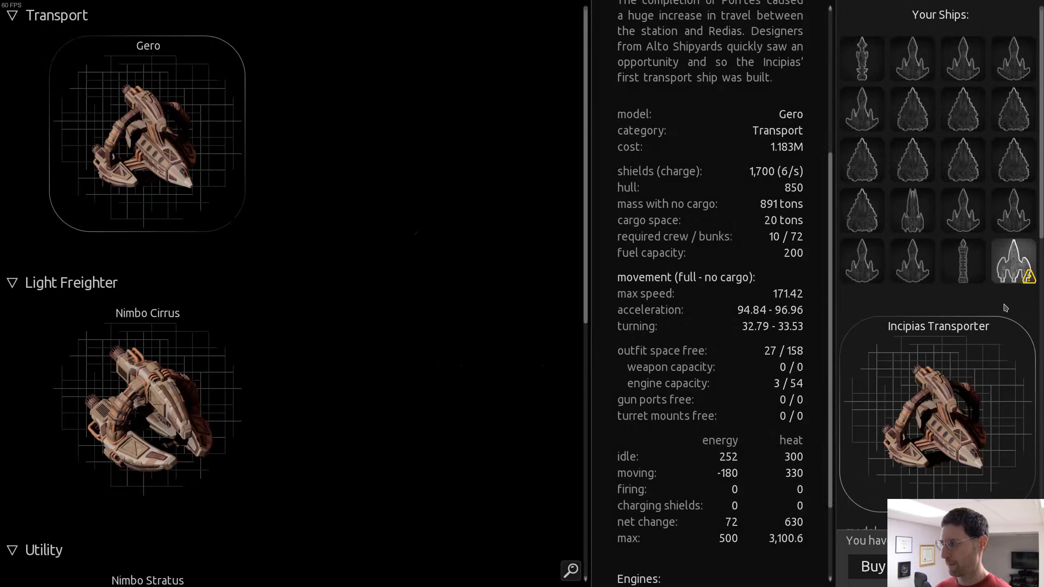
mouse_move(1025, 342)
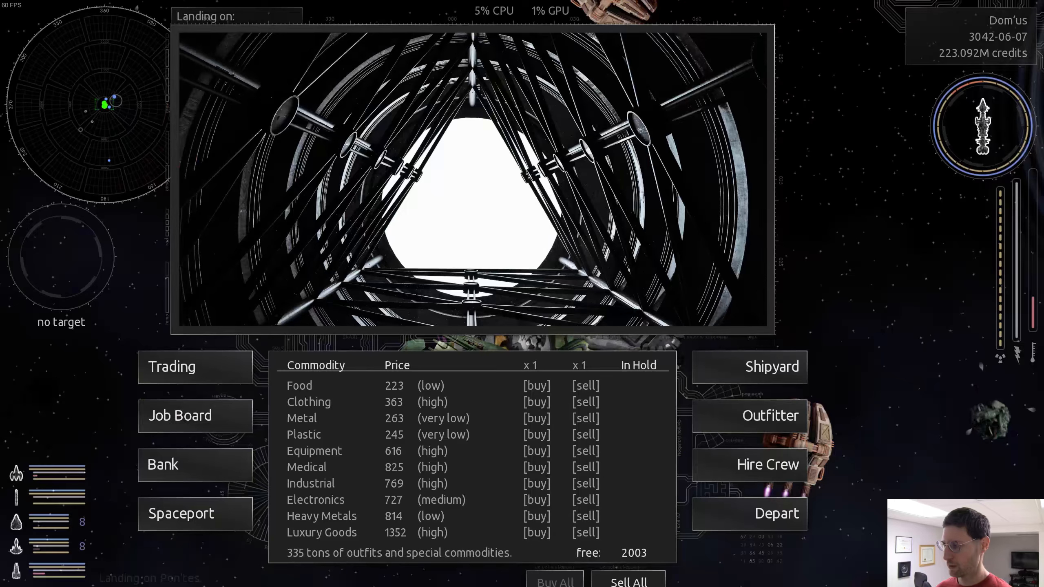
In the outfitter, install a Jump Drive from cargo onto the new Gero
left_click(770, 415)
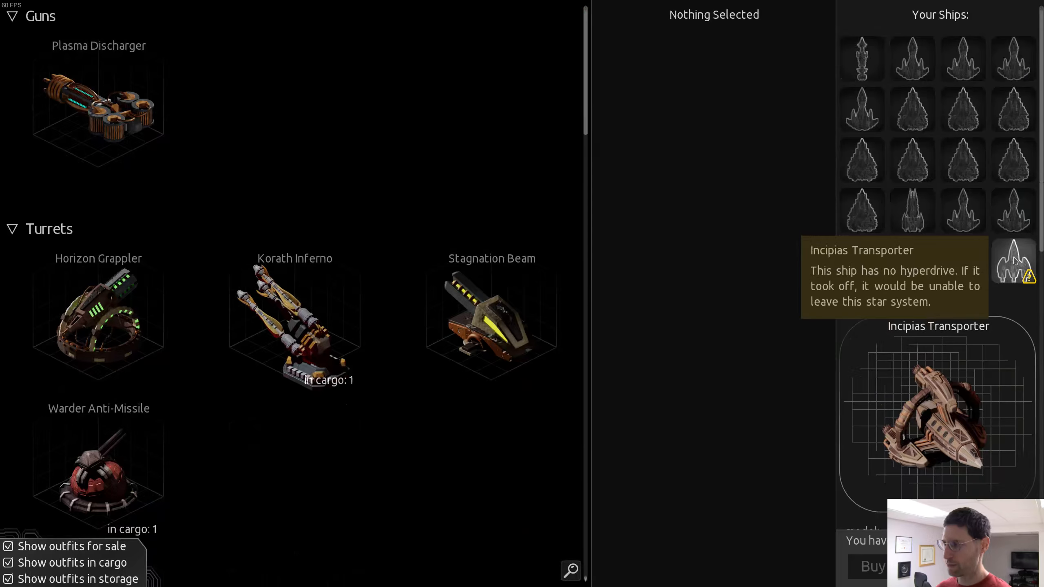
scroll("down", 3)
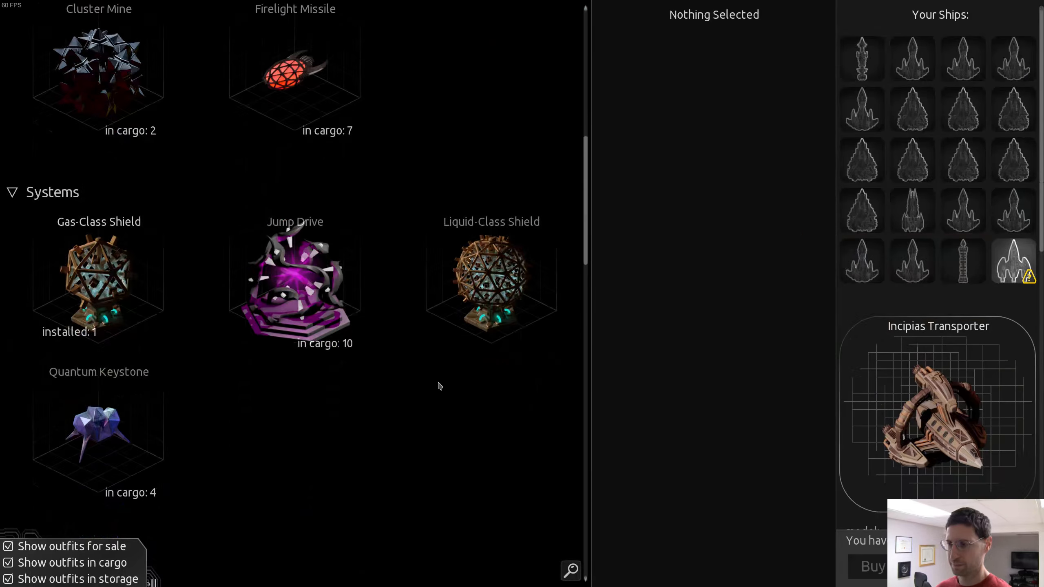
scroll("down", 3)
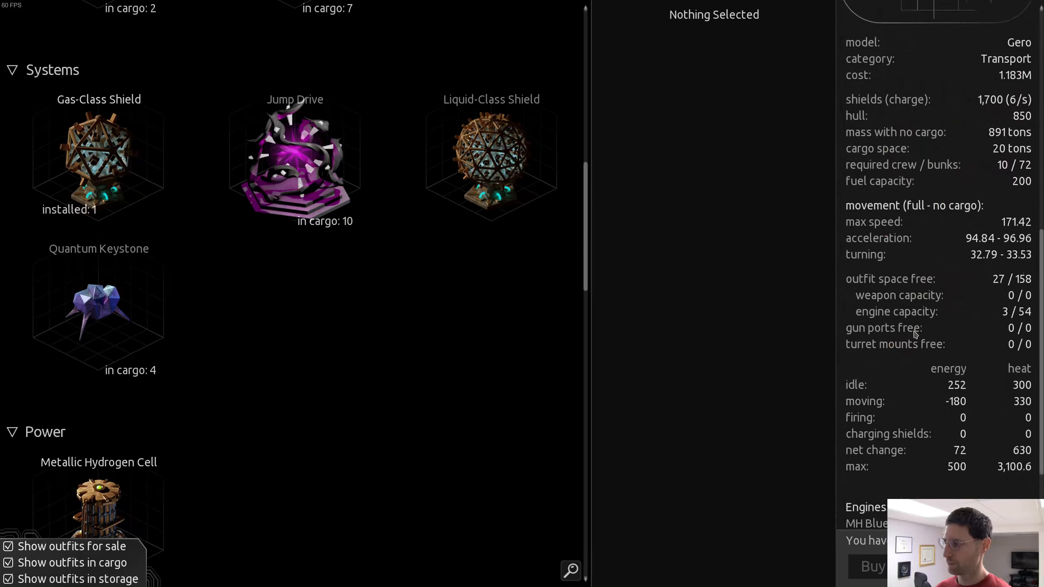
left_click(294, 160)
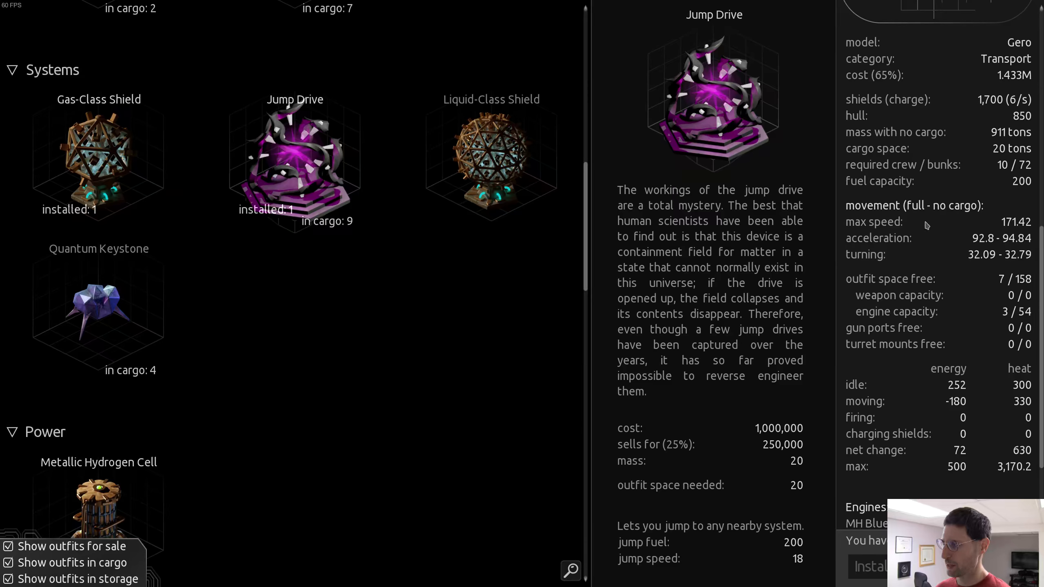
mouse_move(295, 354)
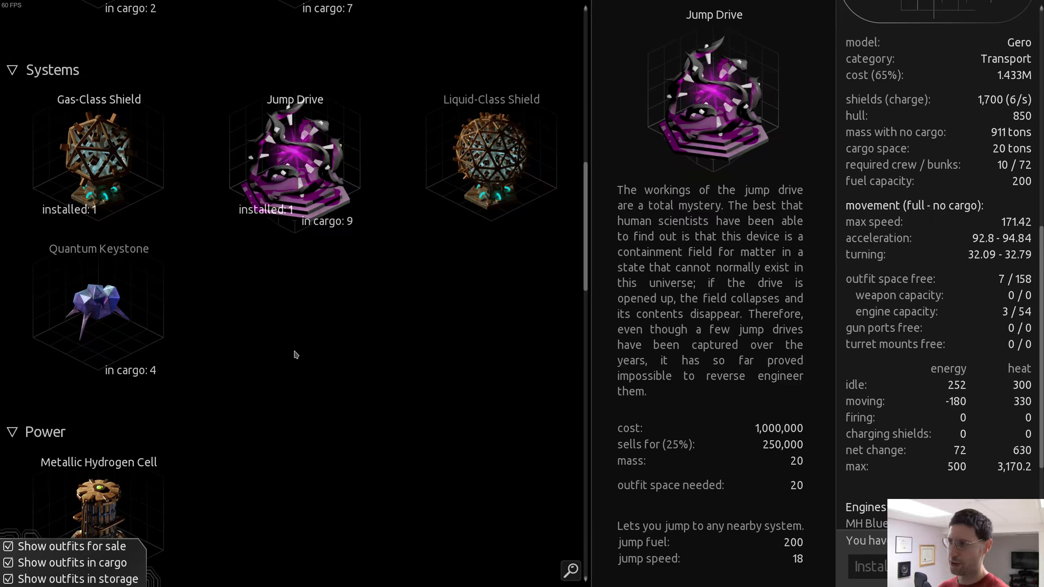
mouse_move(270, 354)
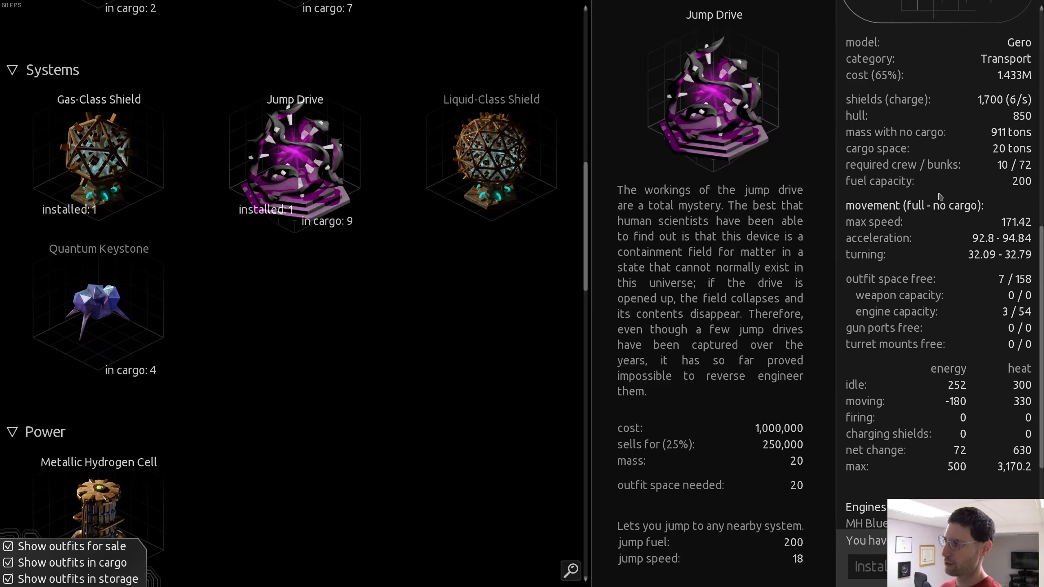
Look through the remaining outfit list, then depart from Pon'tes station
scroll("down", 3)
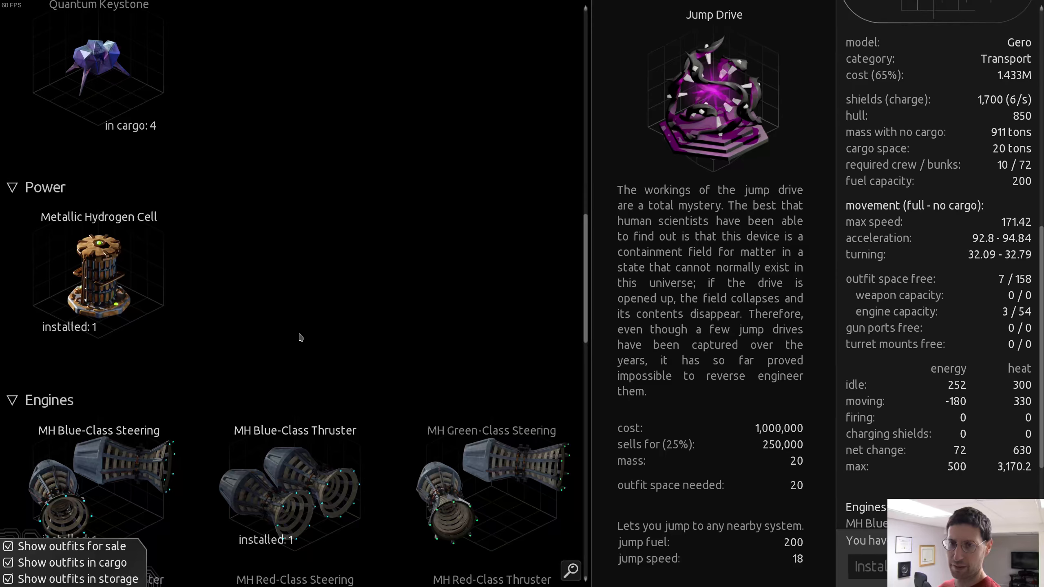
scroll("down", 3)
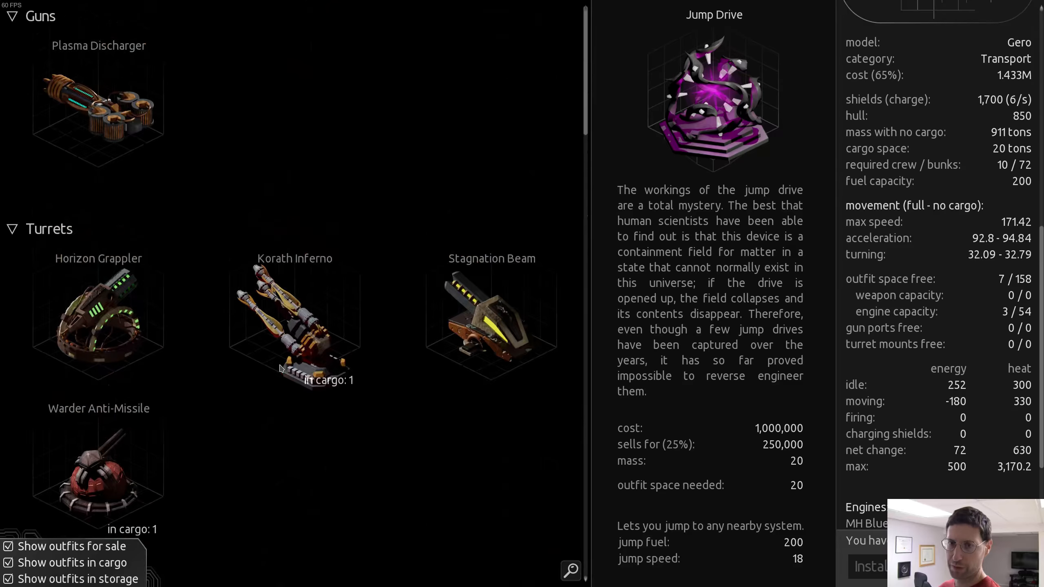
scroll("down", 3)
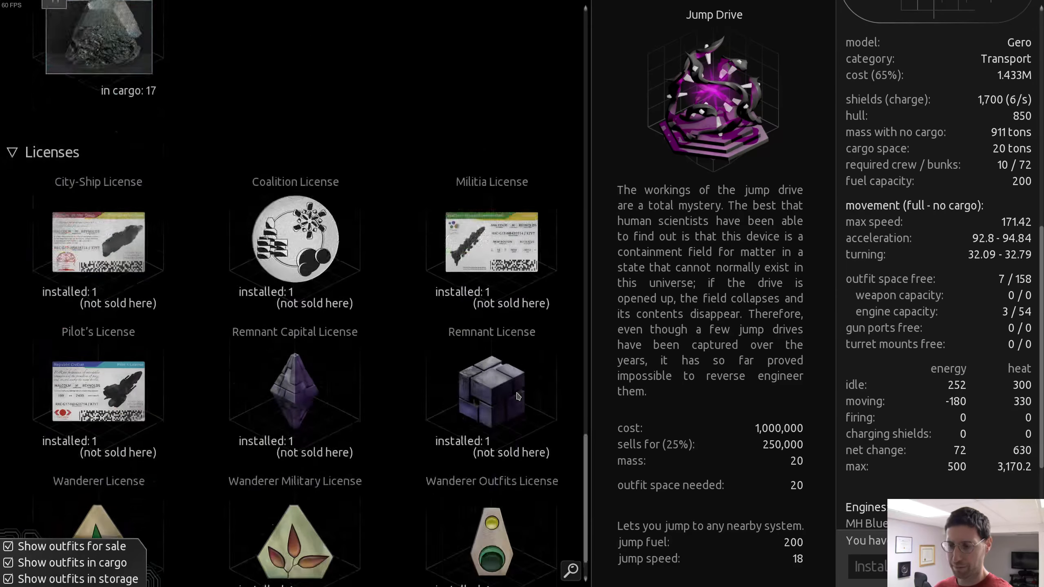
scroll("down", 3)
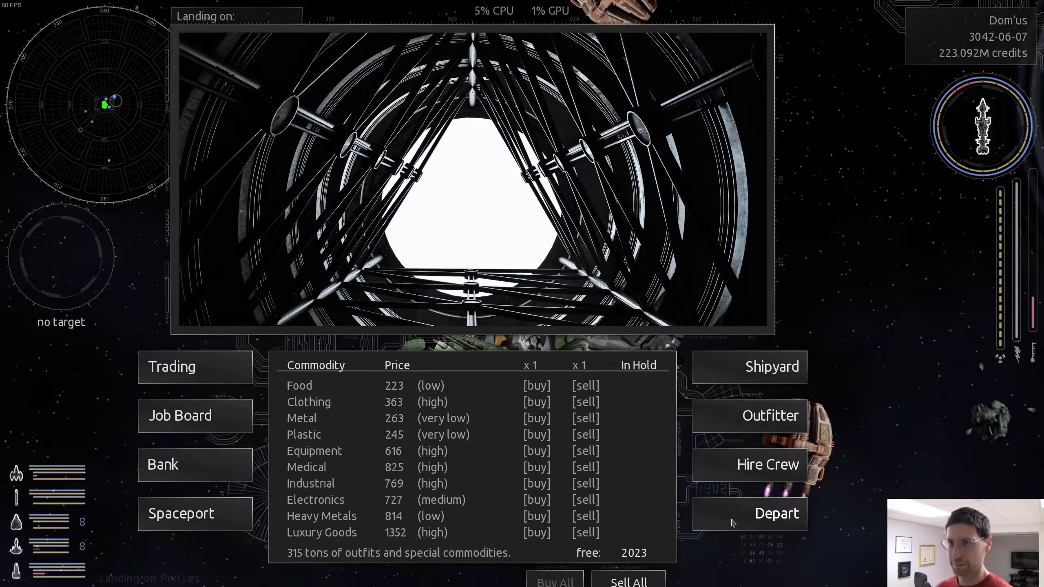
left_click(776, 513)
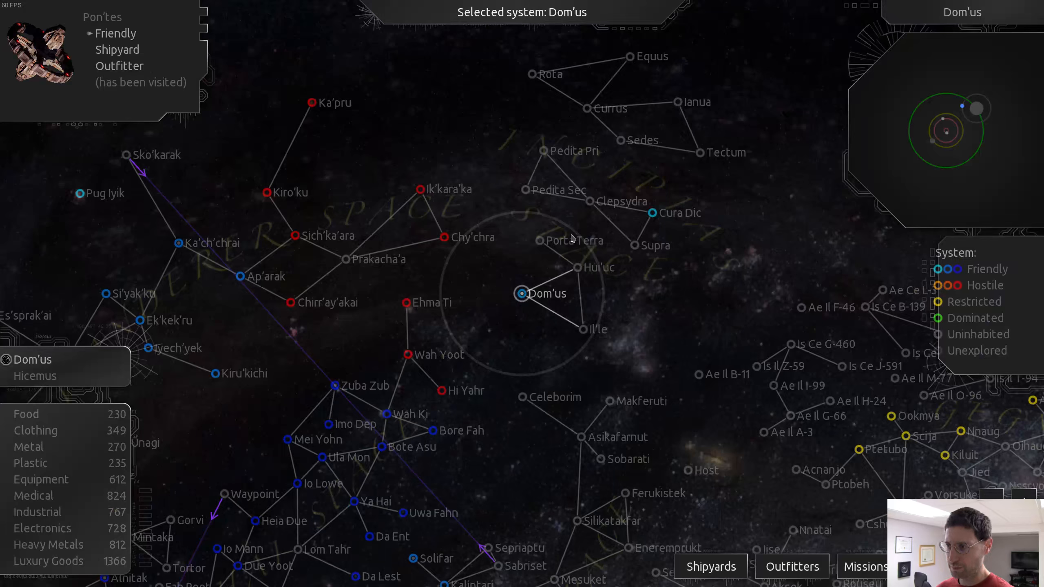
mouse_move(572, 251)
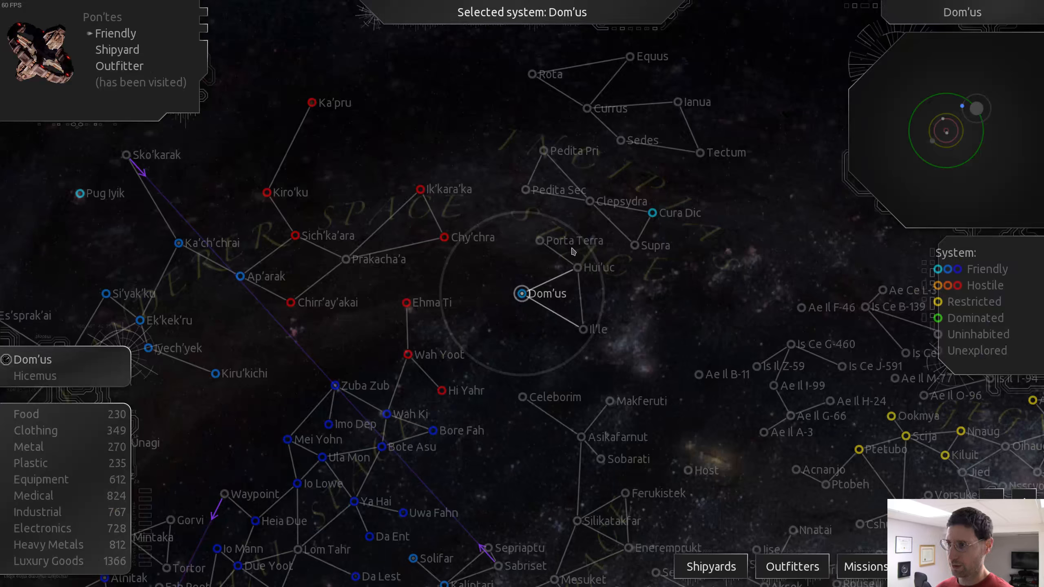
Set Porta Terra as the travel destination, a one-jump route from Dom'us
left_click(577, 268)
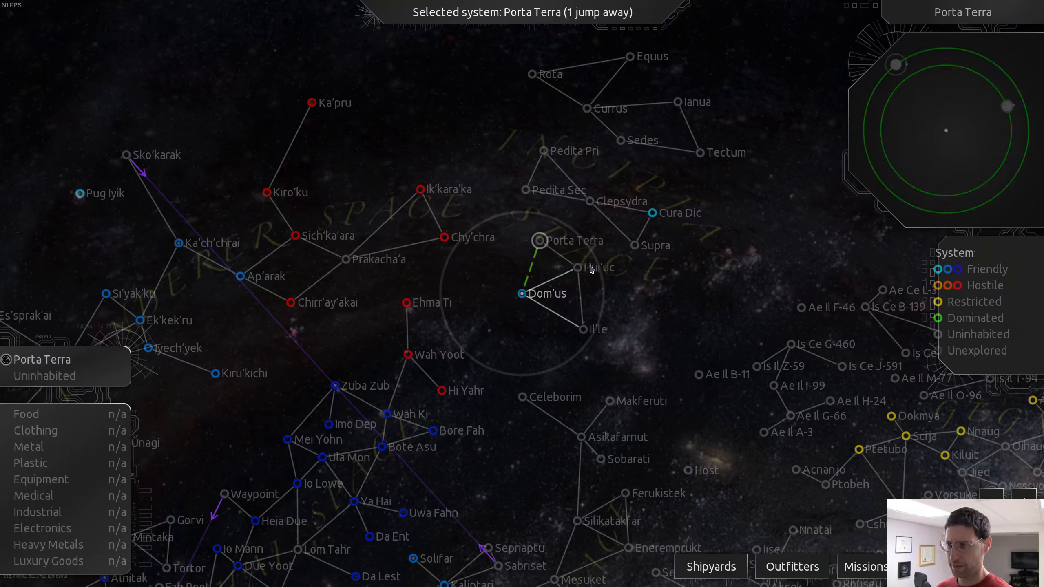
left_click(578, 267)
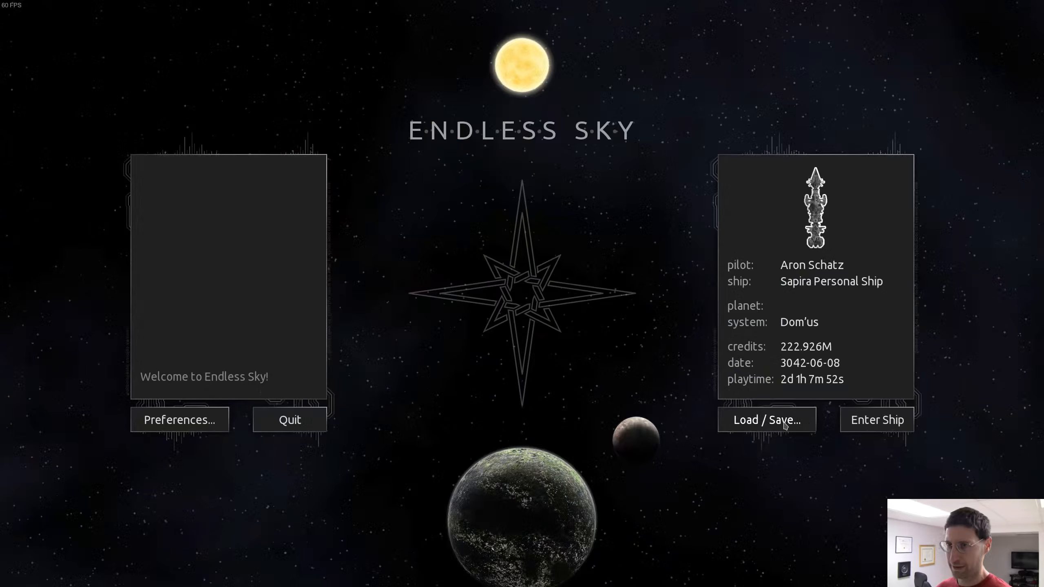
Load the latest Pon'tes save and check Incipias Transporter in the fleet list
left_click(877, 420)
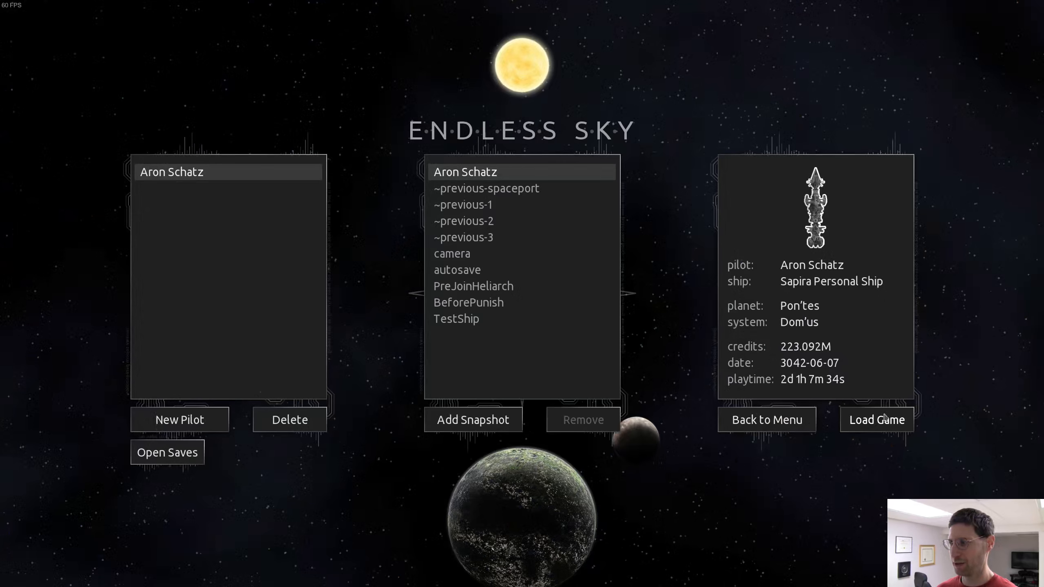
left_click(876, 420)
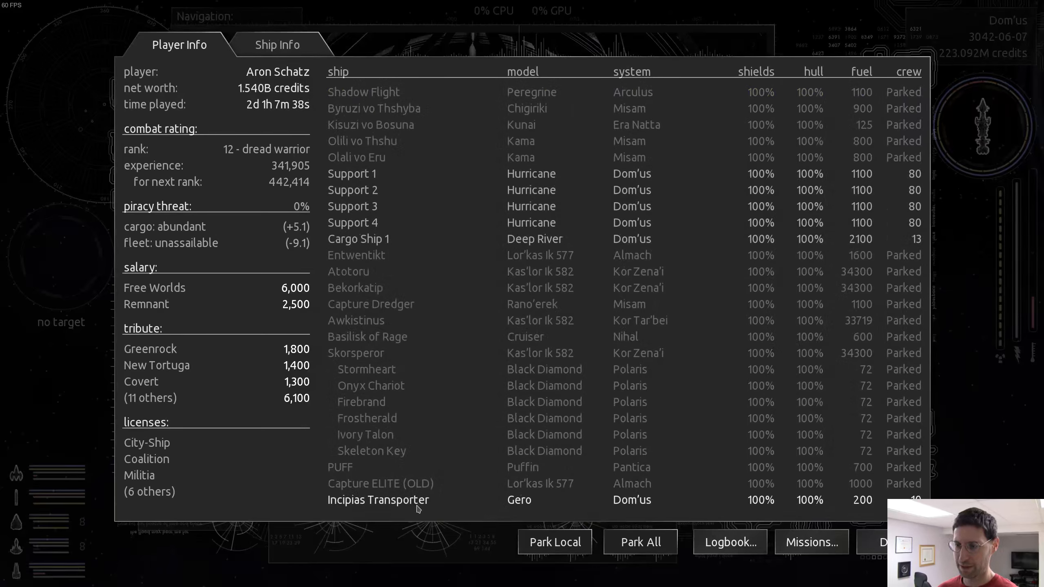
left_click(378, 500)
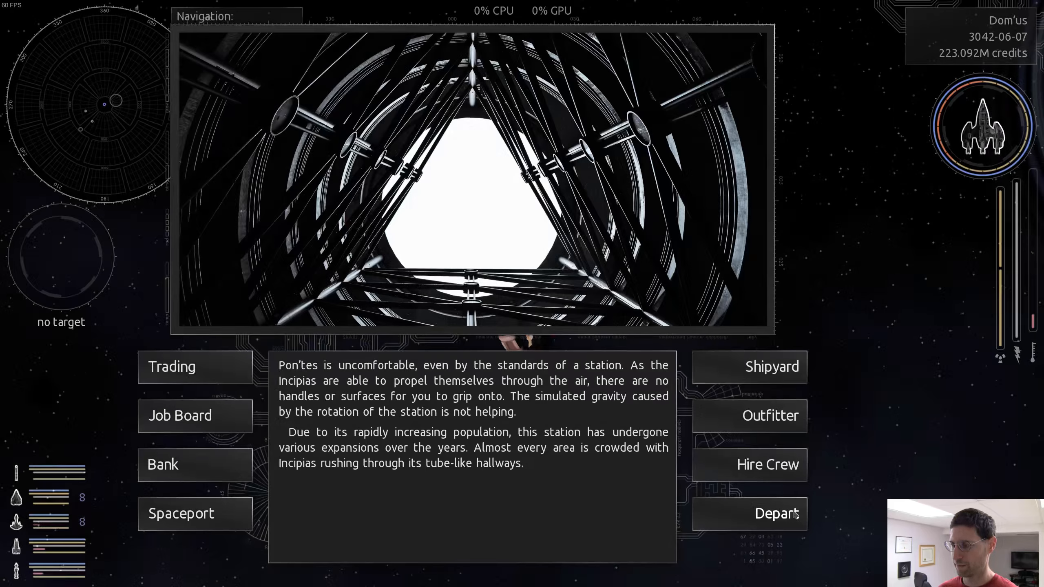
left_click(771, 367)
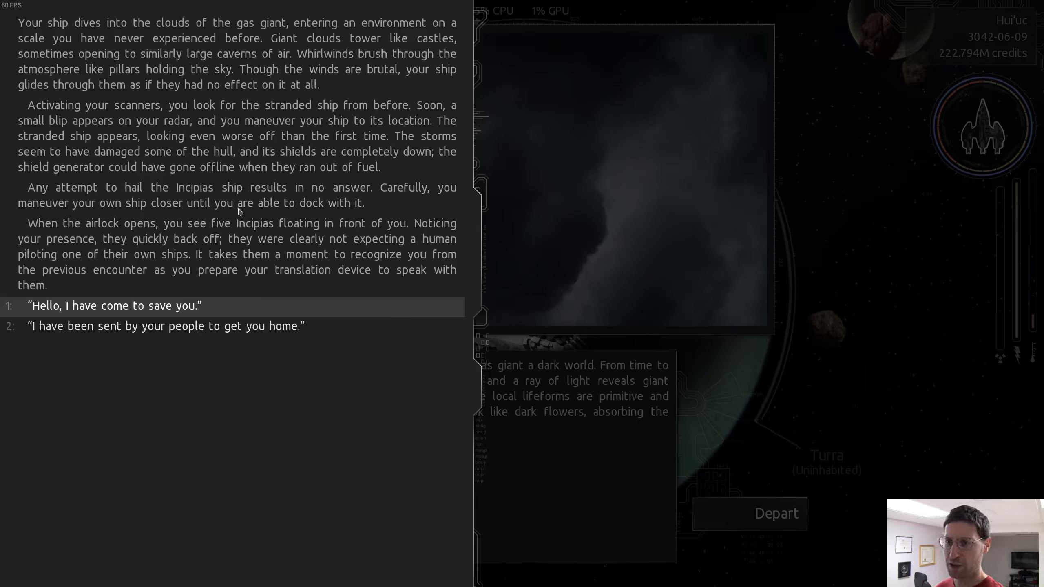
mouse_move(371, 205)
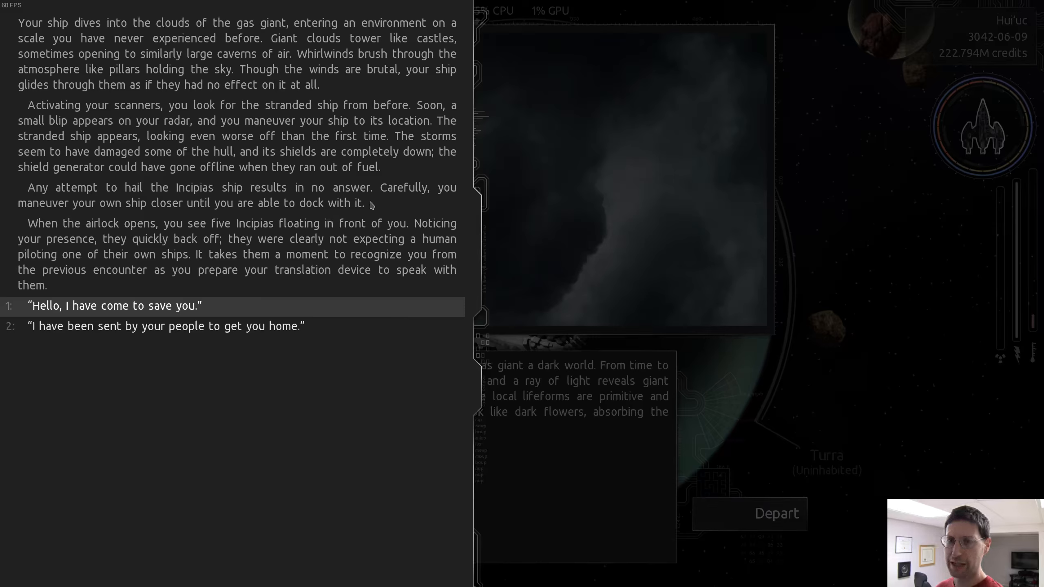
mouse_move(154, 210)
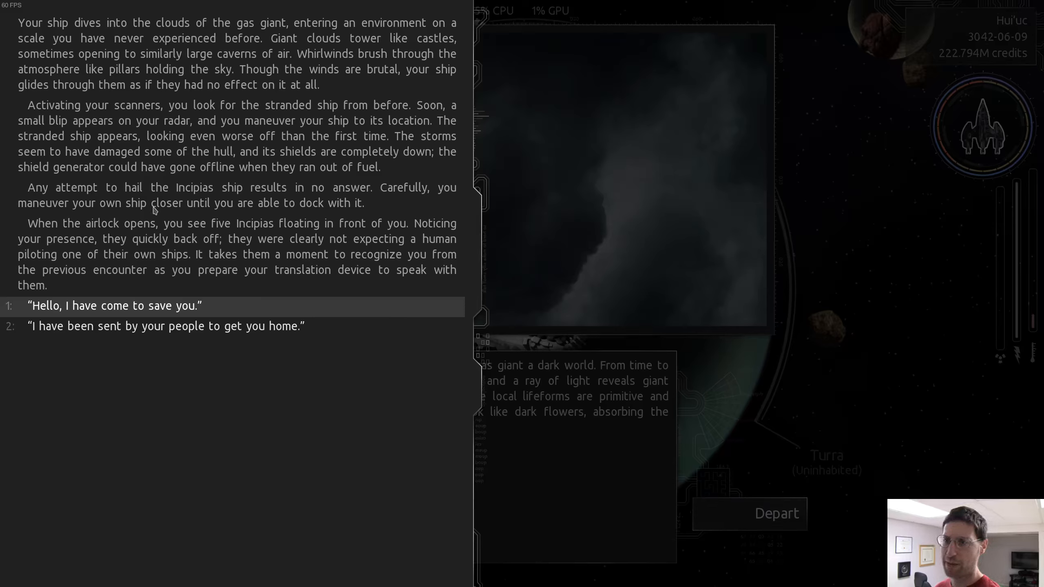
mouse_move(219, 241)
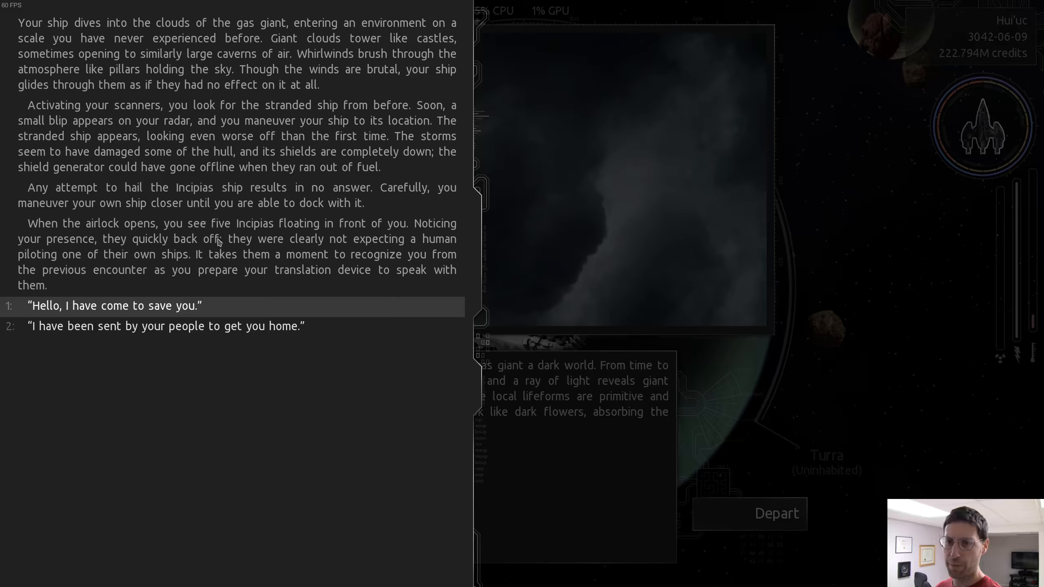
mouse_move(283, 241)
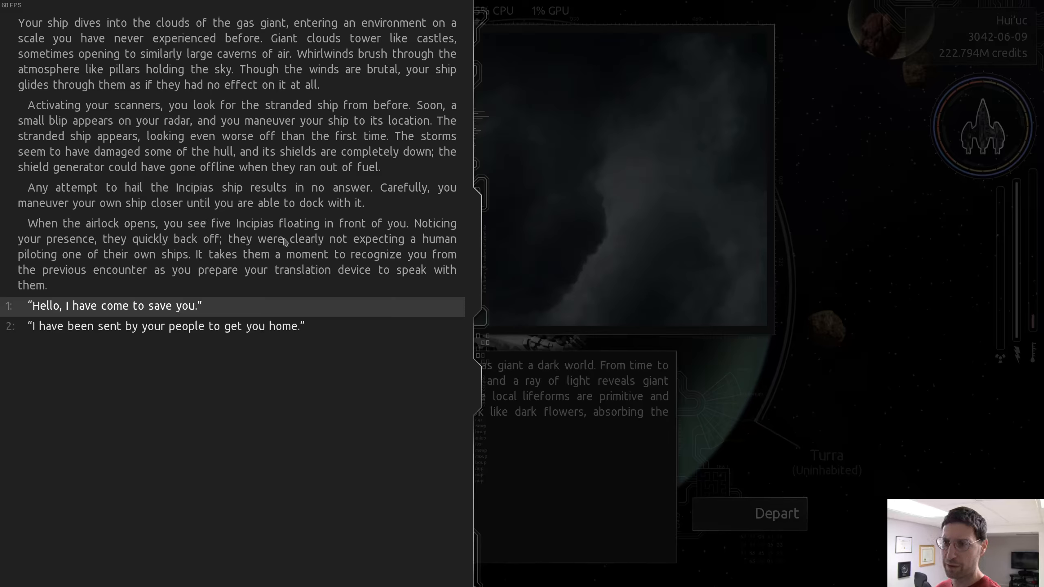
mouse_move(276, 268)
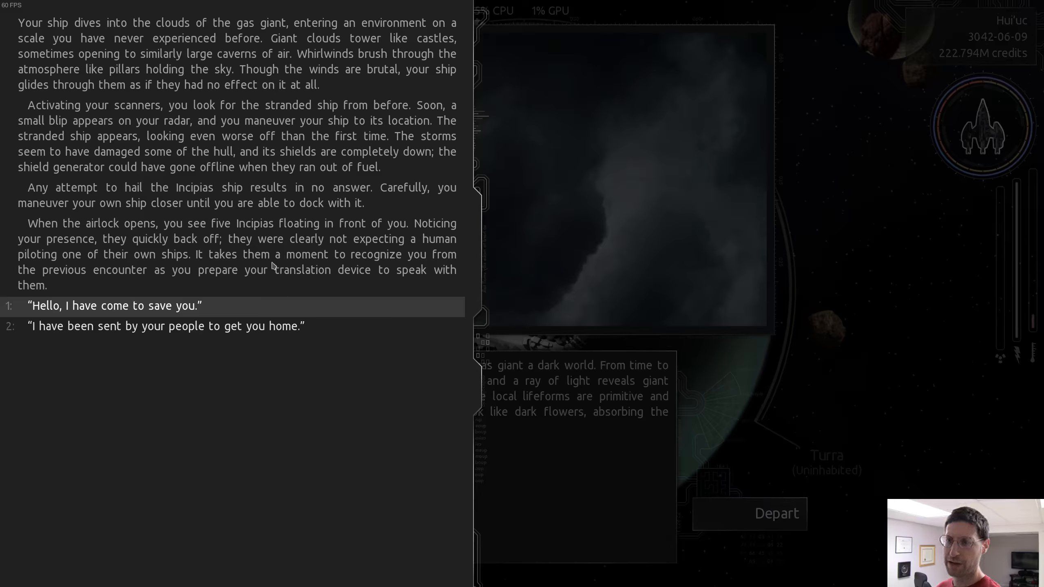
mouse_move(284, 296)
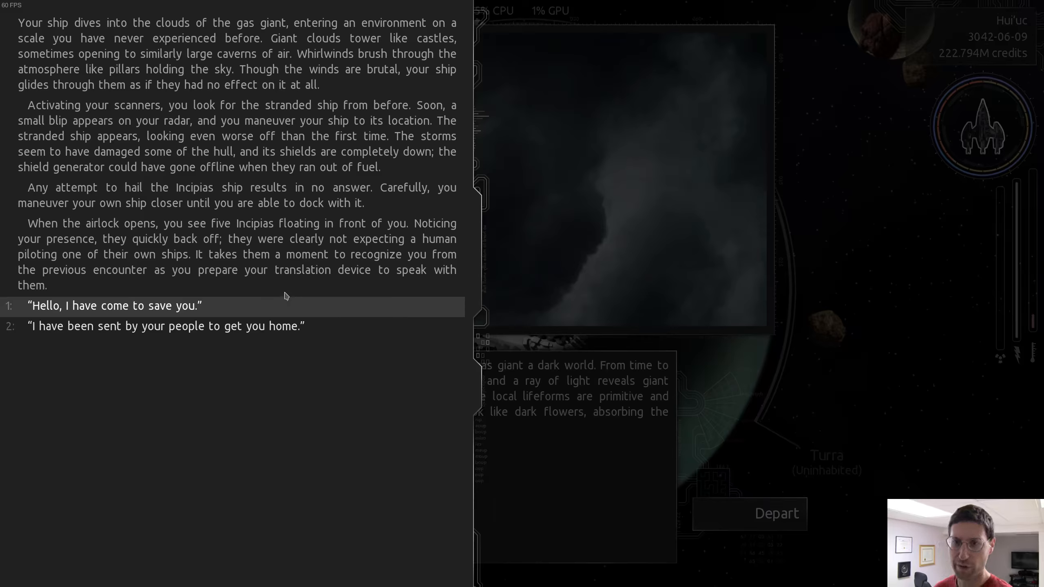
mouse_move(206, 271)
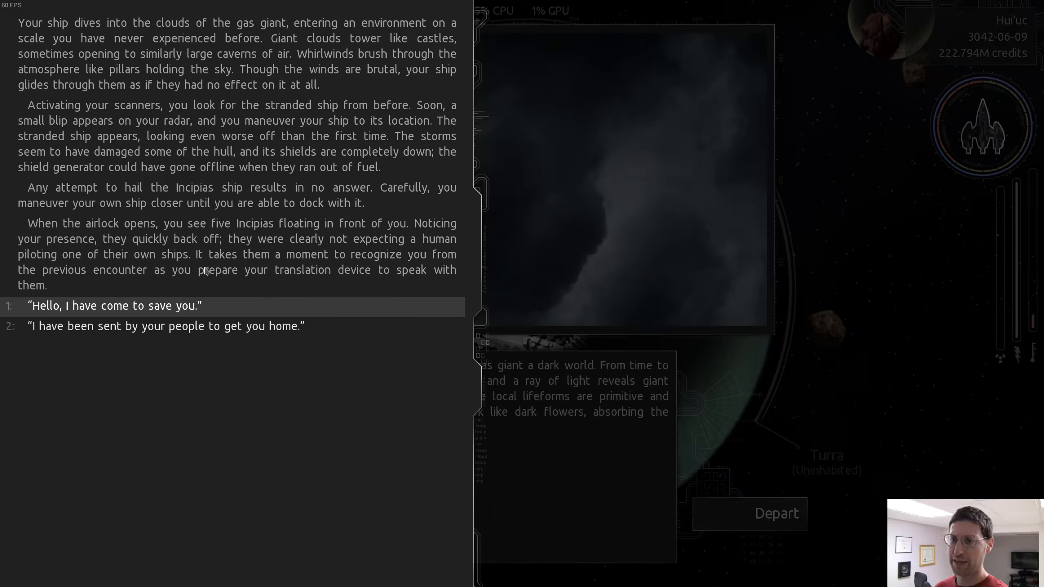
mouse_move(194, 280)
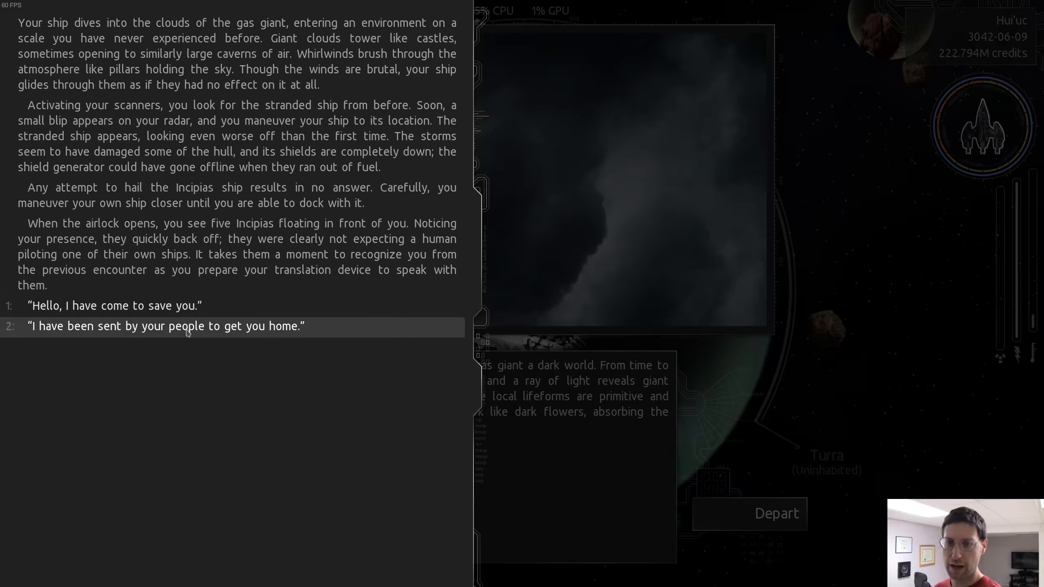
mouse_move(114, 335)
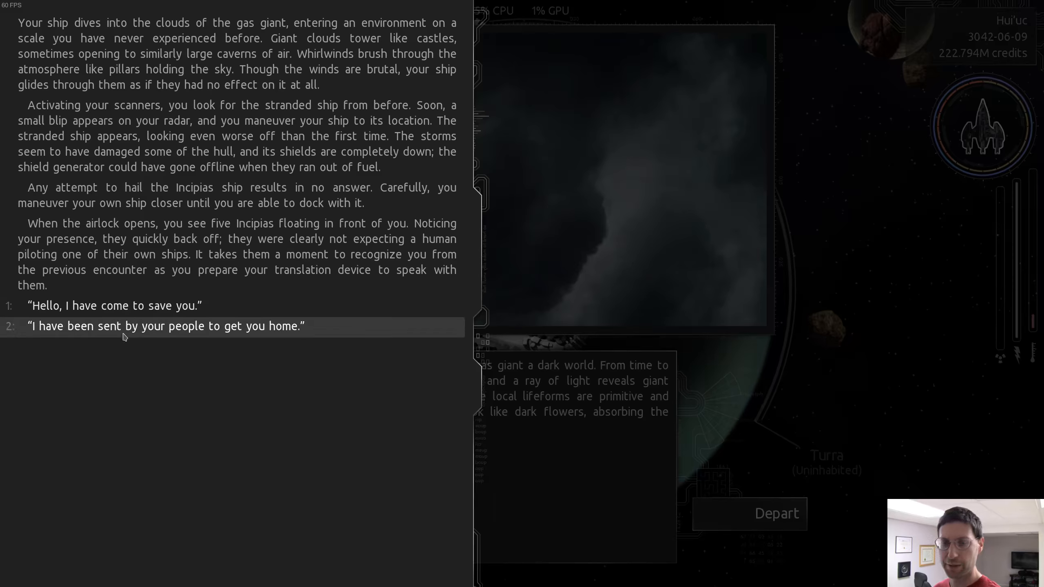
Tell the stranded Incipias their people sent you to bring them home, then close the finished rescue text
left_click(164, 327)
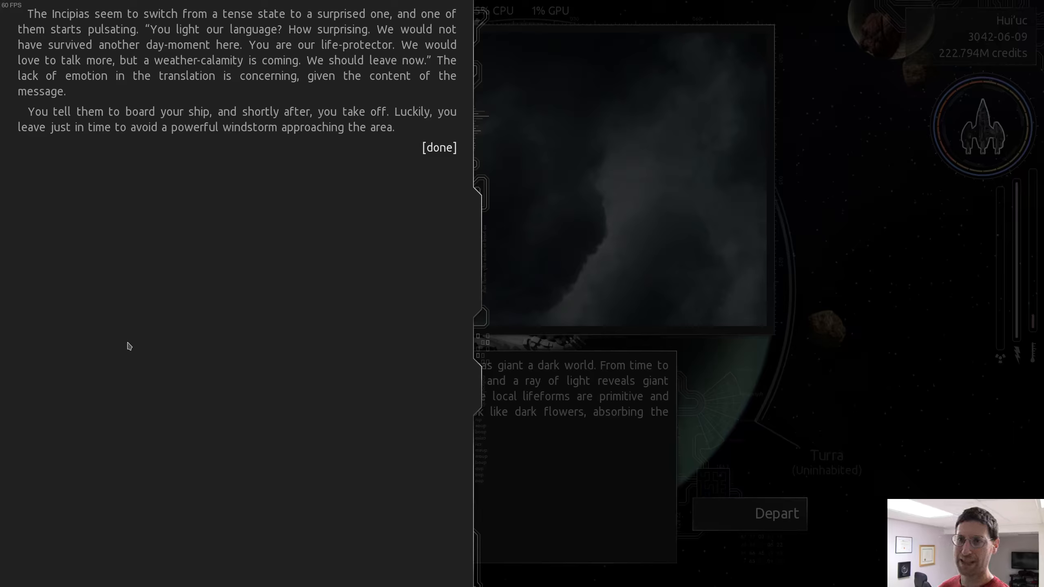
mouse_move(172, 281)
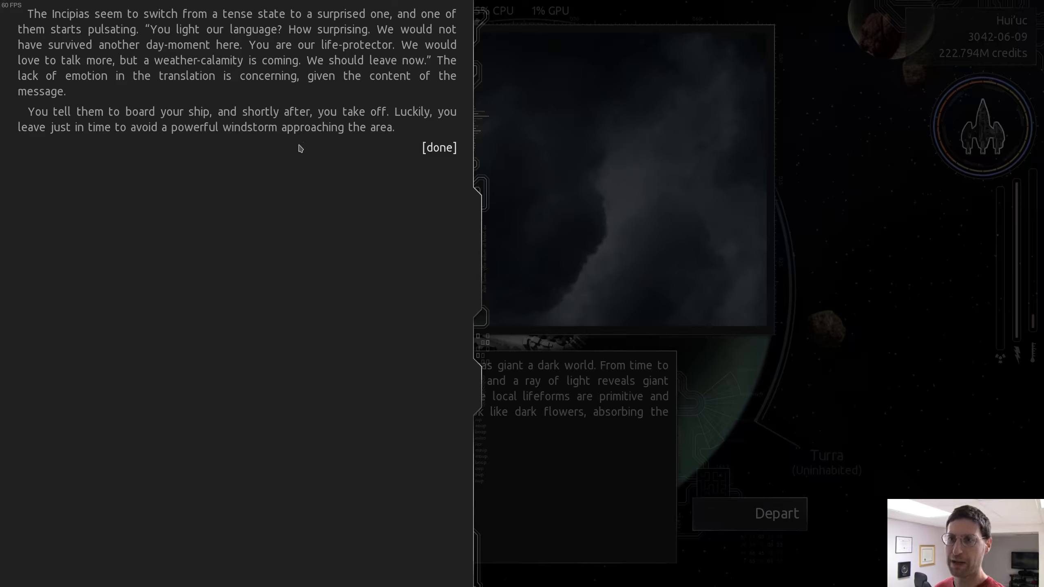
mouse_move(439, 148)
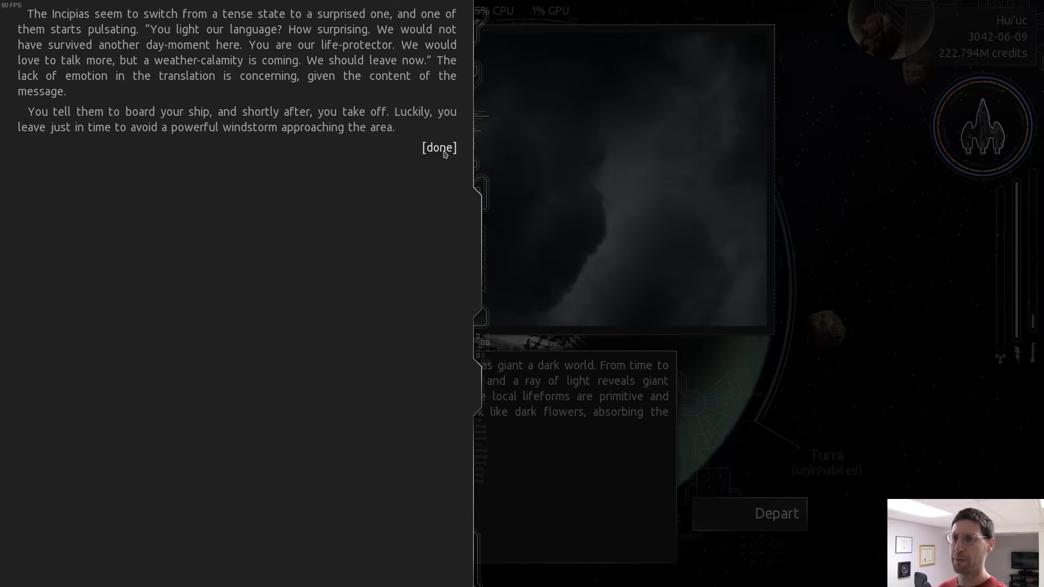
left_click(438, 147)
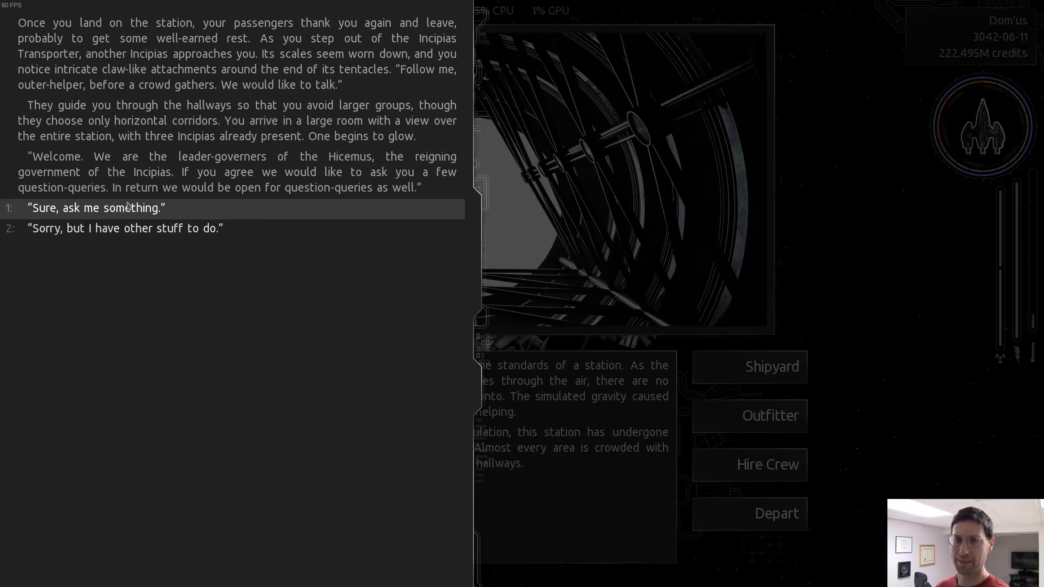
Agree to the leaders' questions, give a rough overview, and ask why this station is their capital
left_click(96, 208)
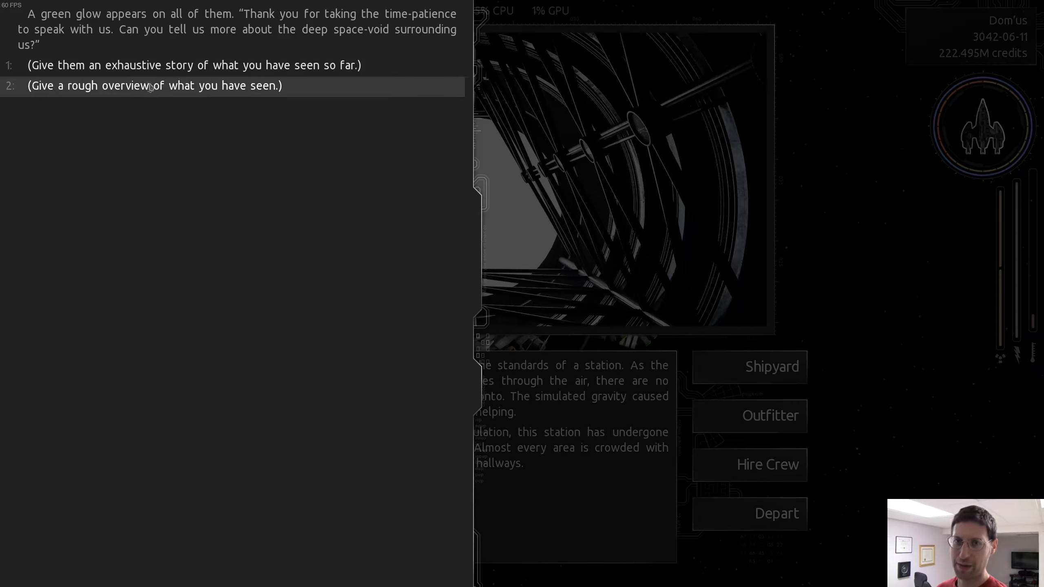
mouse_move(121, 93)
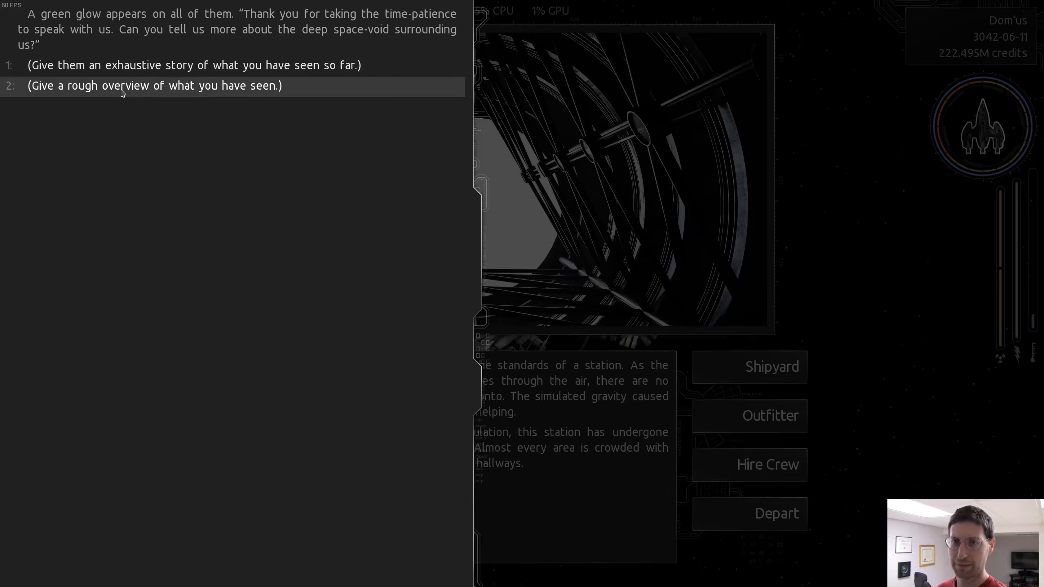
left_click(154, 85)
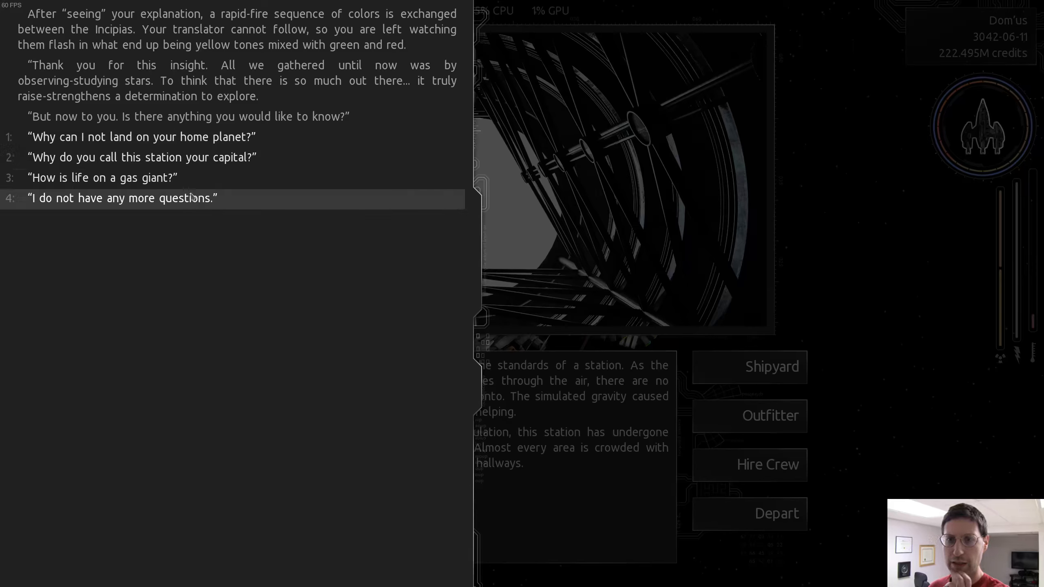
mouse_move(173, 157)
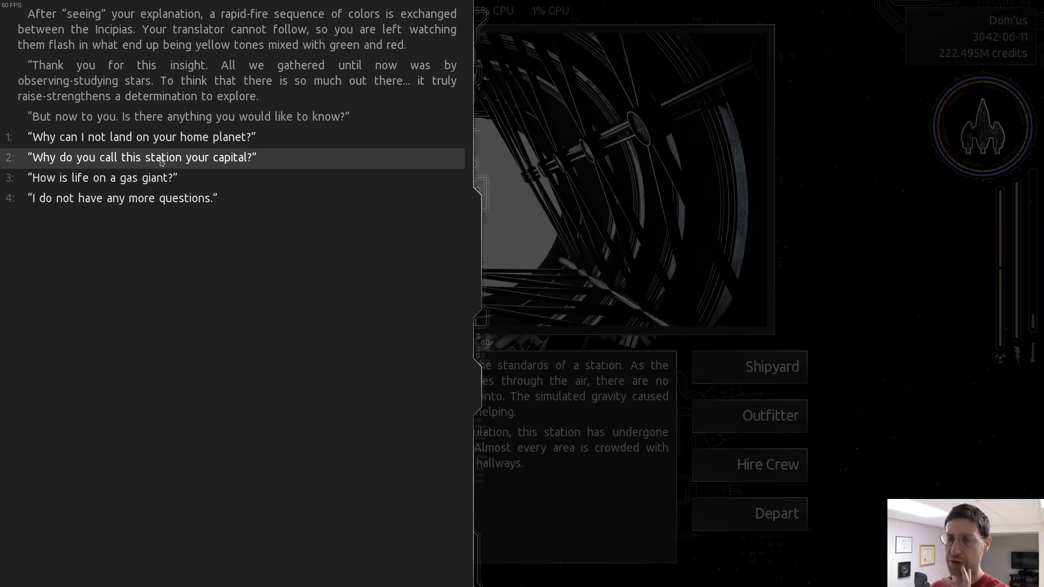
left_click(141, 158)
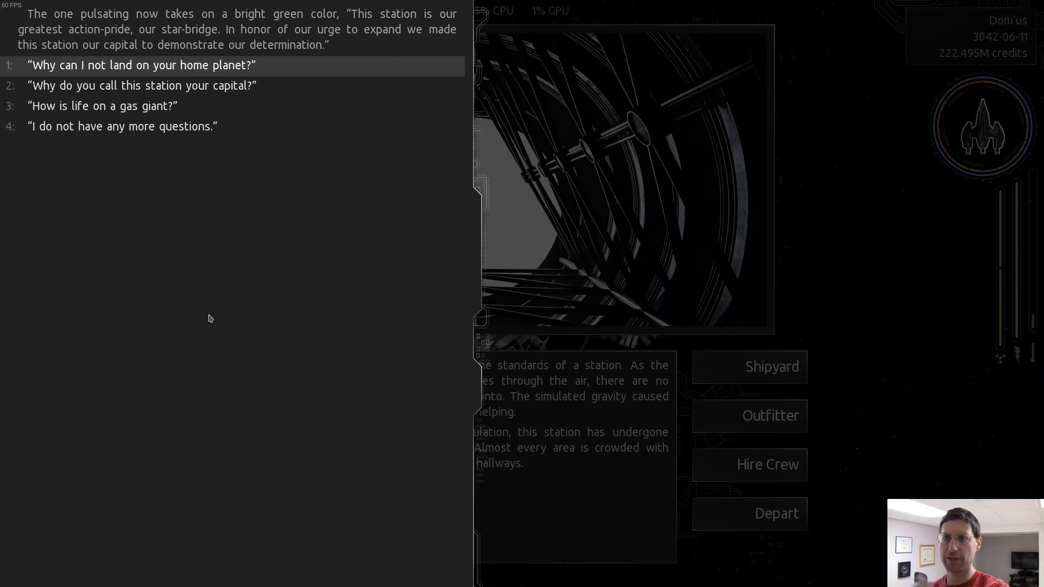
mouse_move(256, 252)
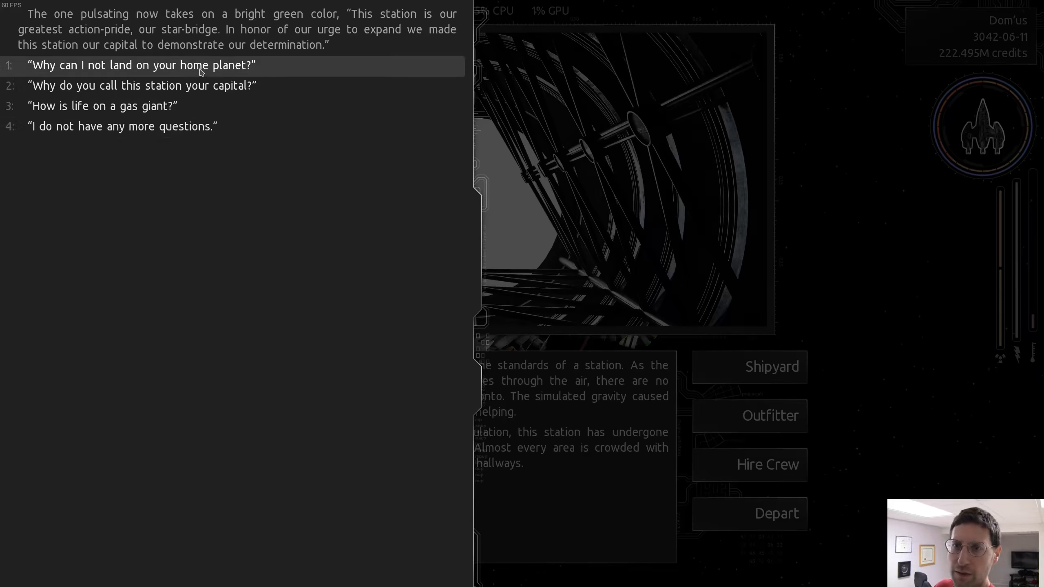
Ask why you cannot land on their home planet, then end the talk back at the station screen
left_click(140, 64)
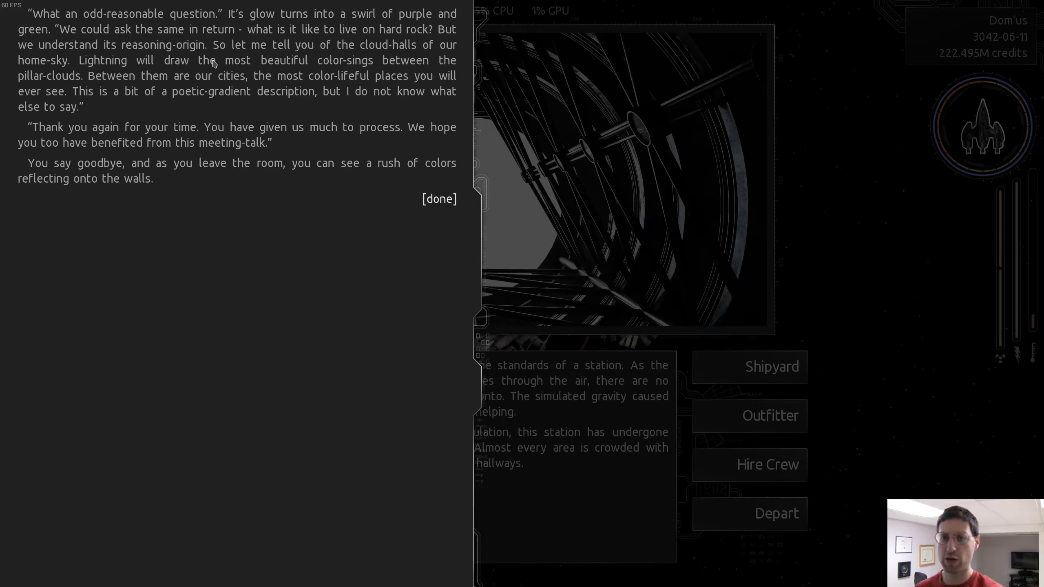
mouse_move(443, 194)
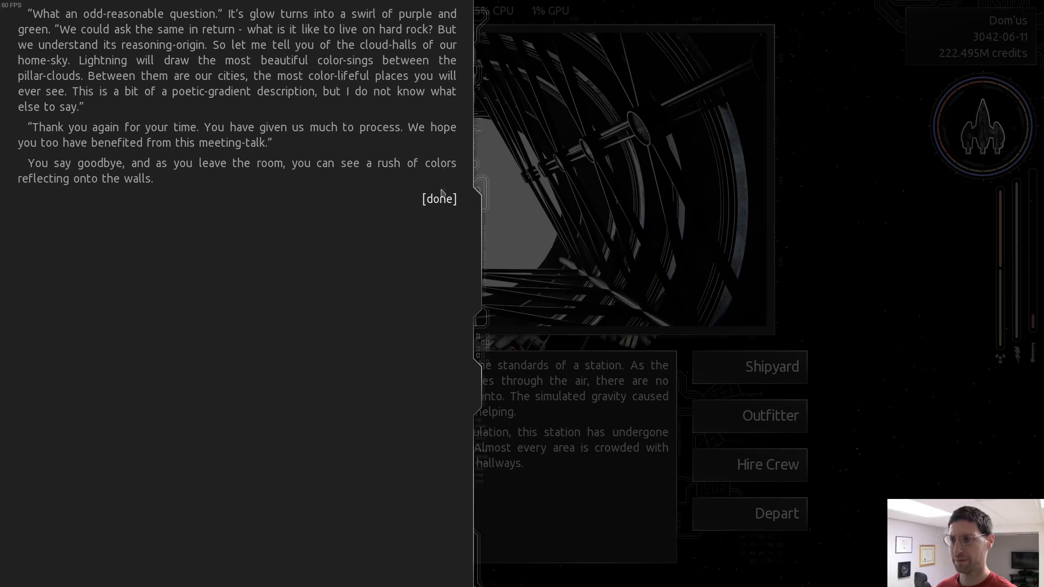
left_click(438, 199)
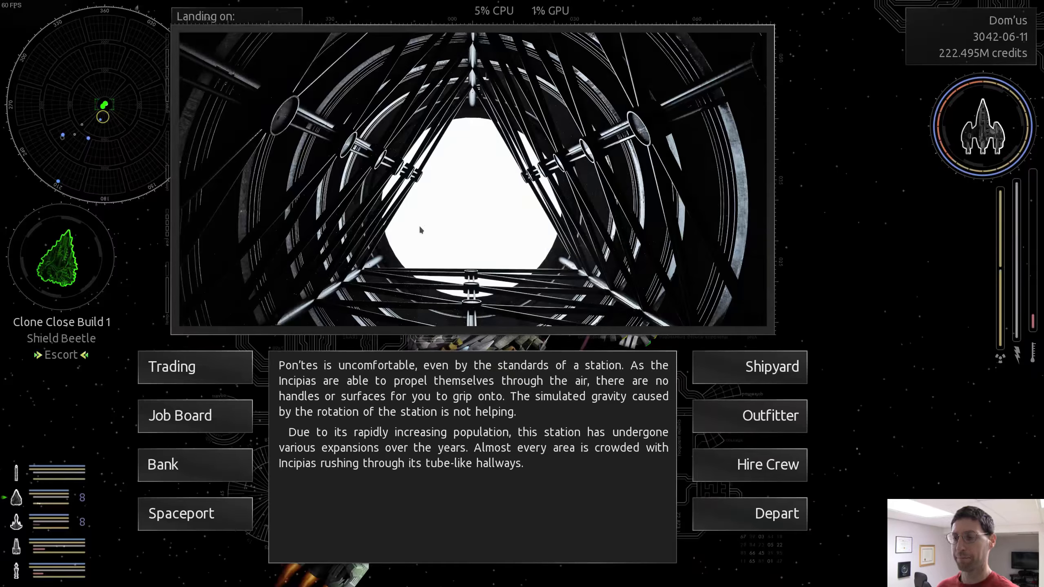